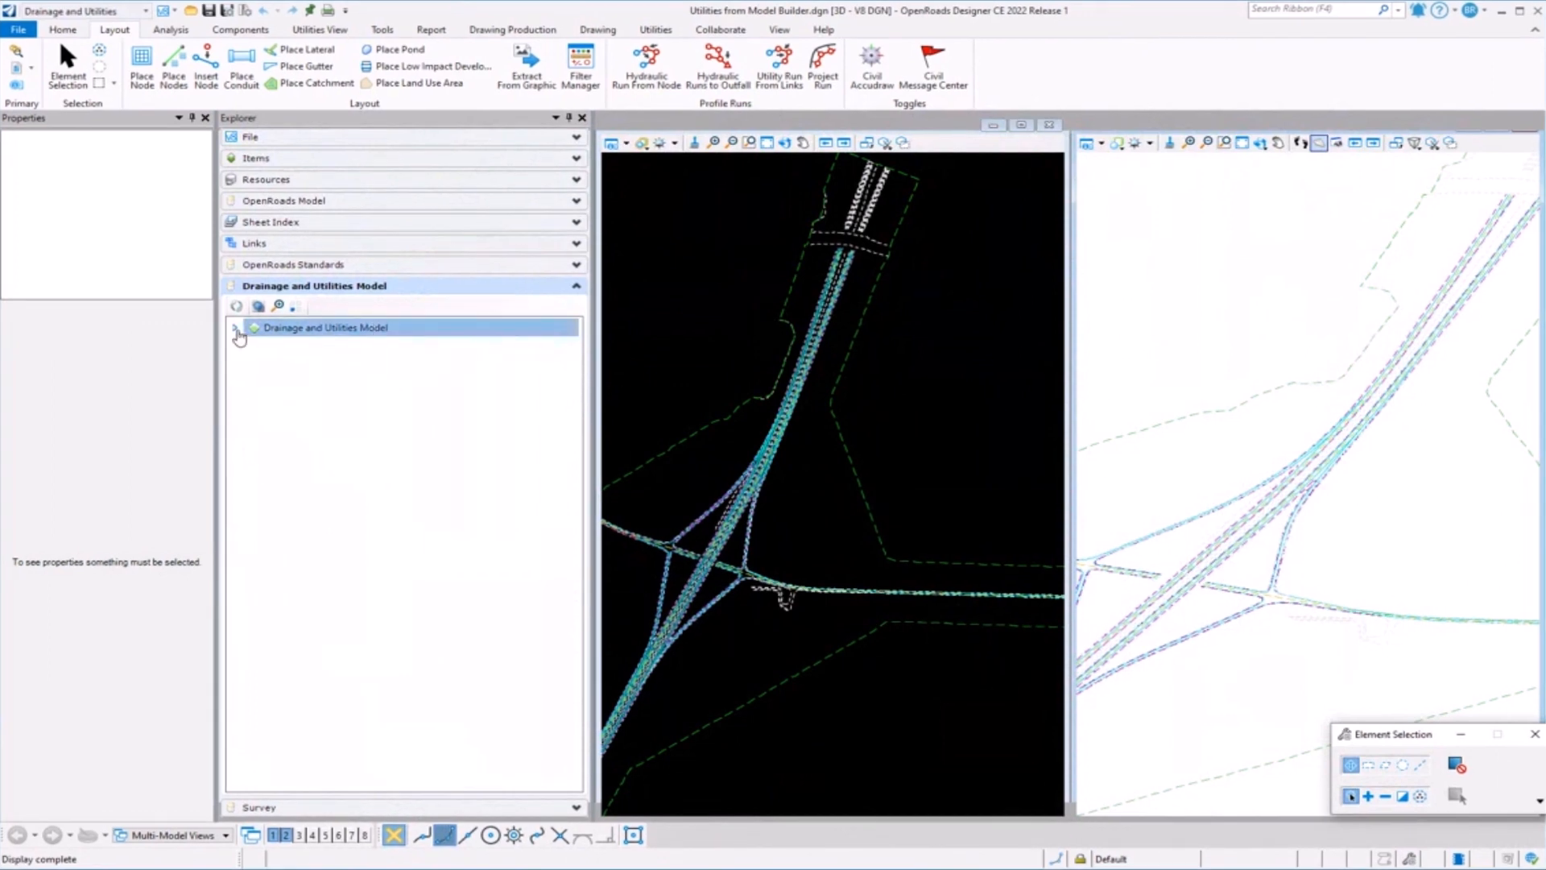
Expand the Drainage and Utilities Model in Explorer and switch to the Tools ribbon.
click(237, 327)
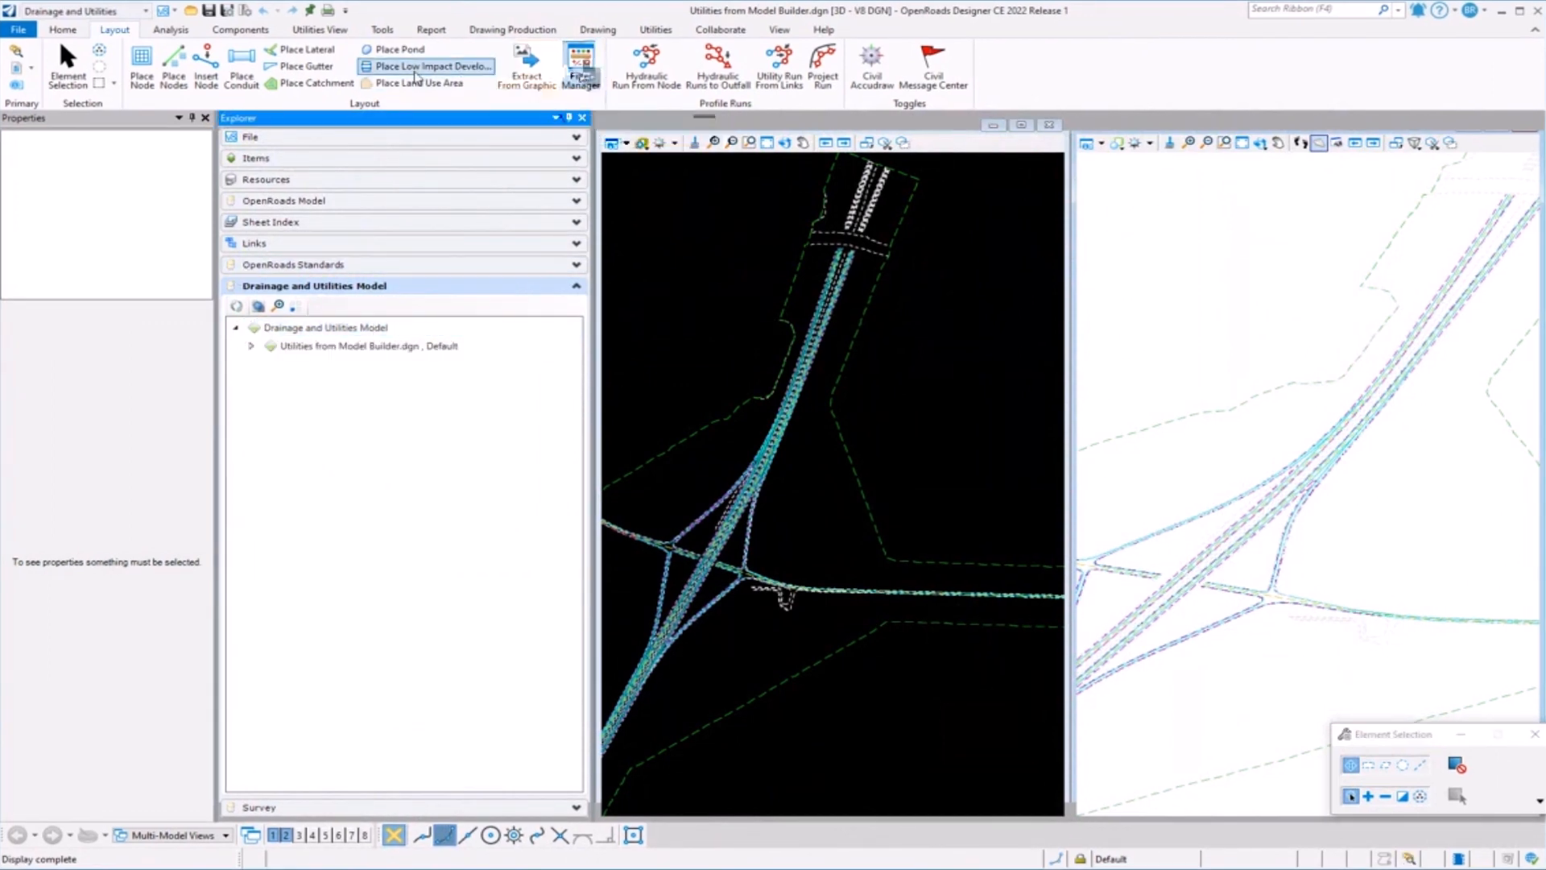
click(382, 29)
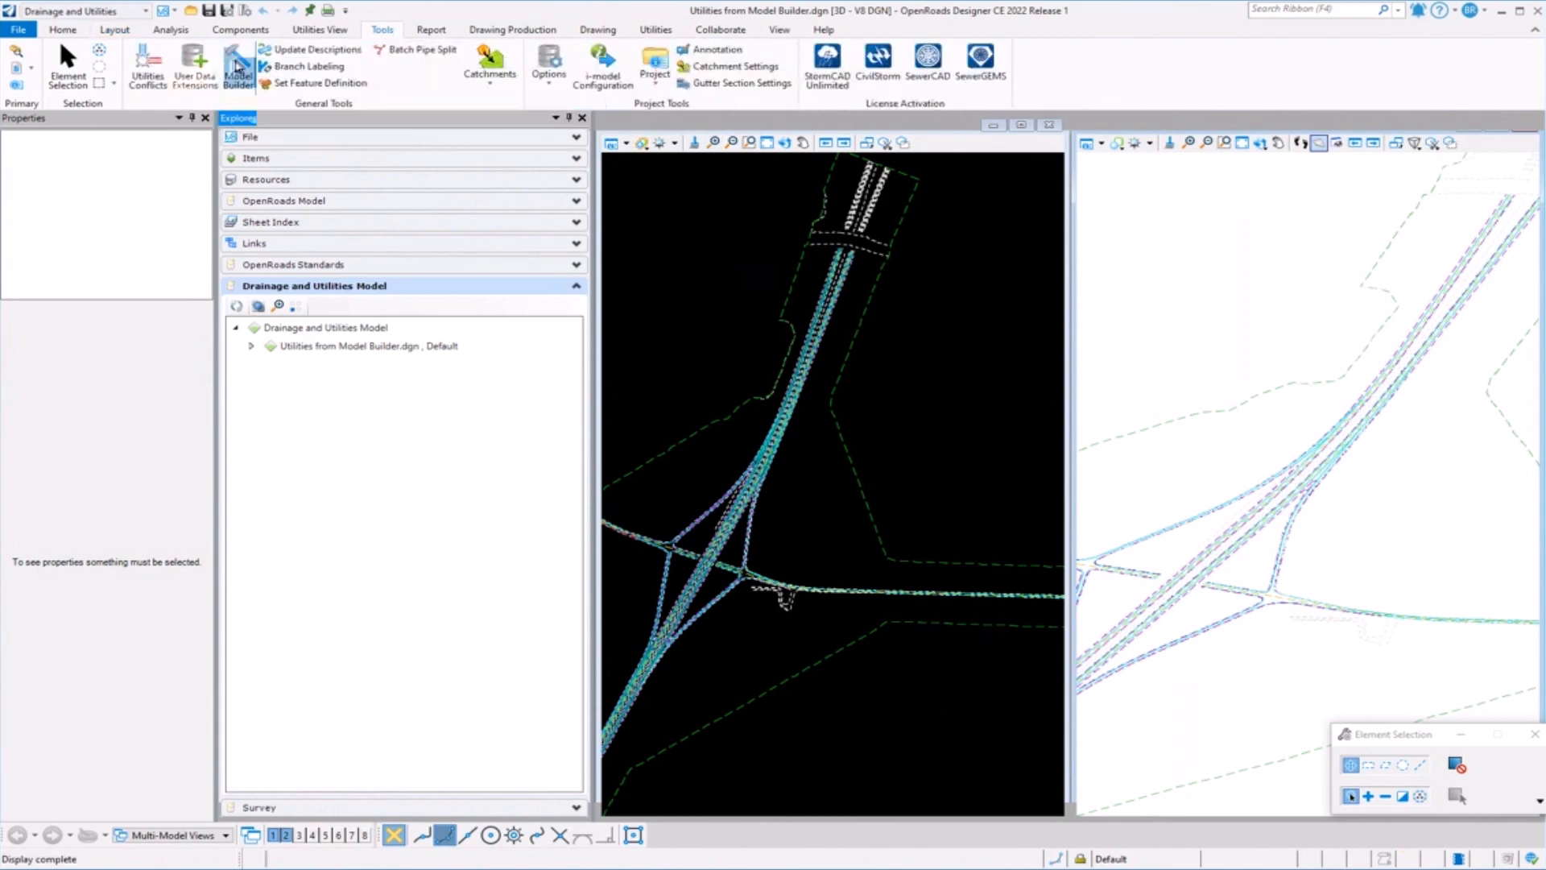
Launch ModelBuilder and list the available data types (Utilities, Drainage).
click(239, 64)
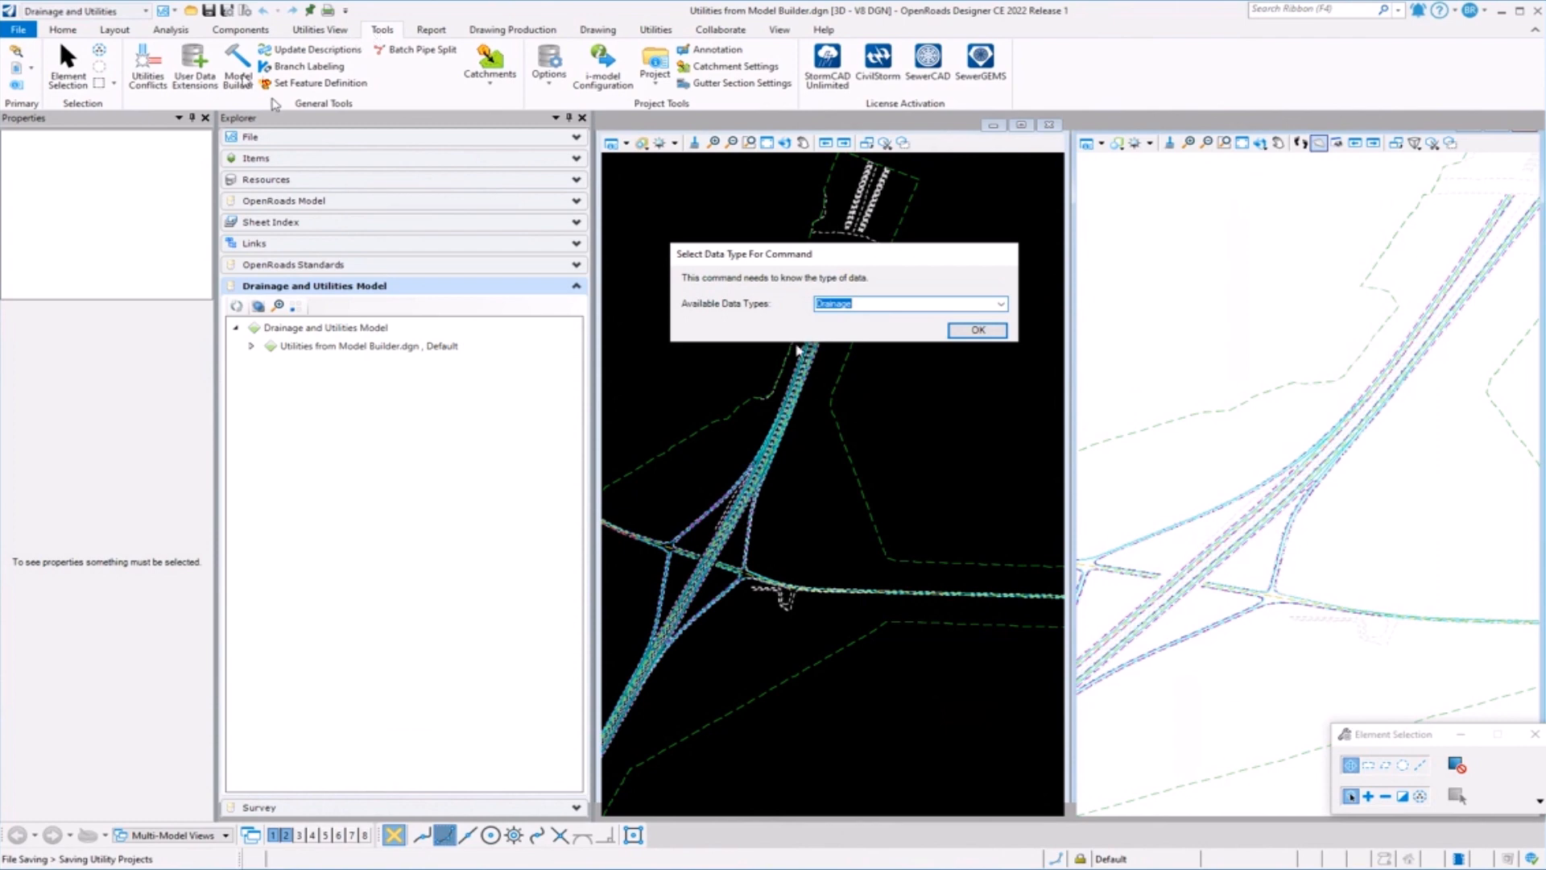
mouse_move(710, 291)
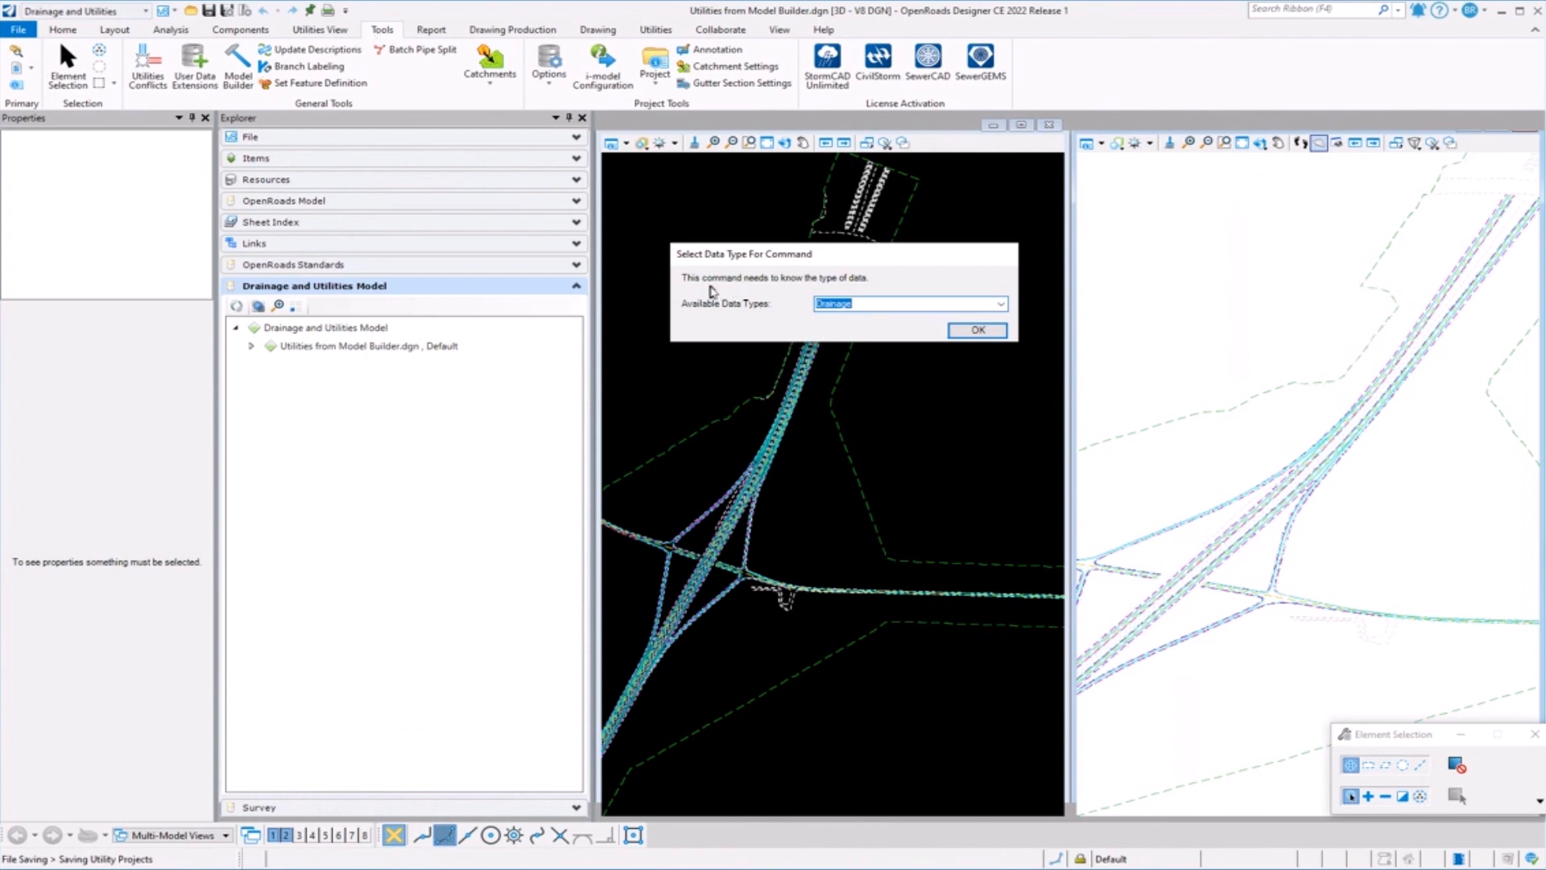
mouse_move(723, 302)
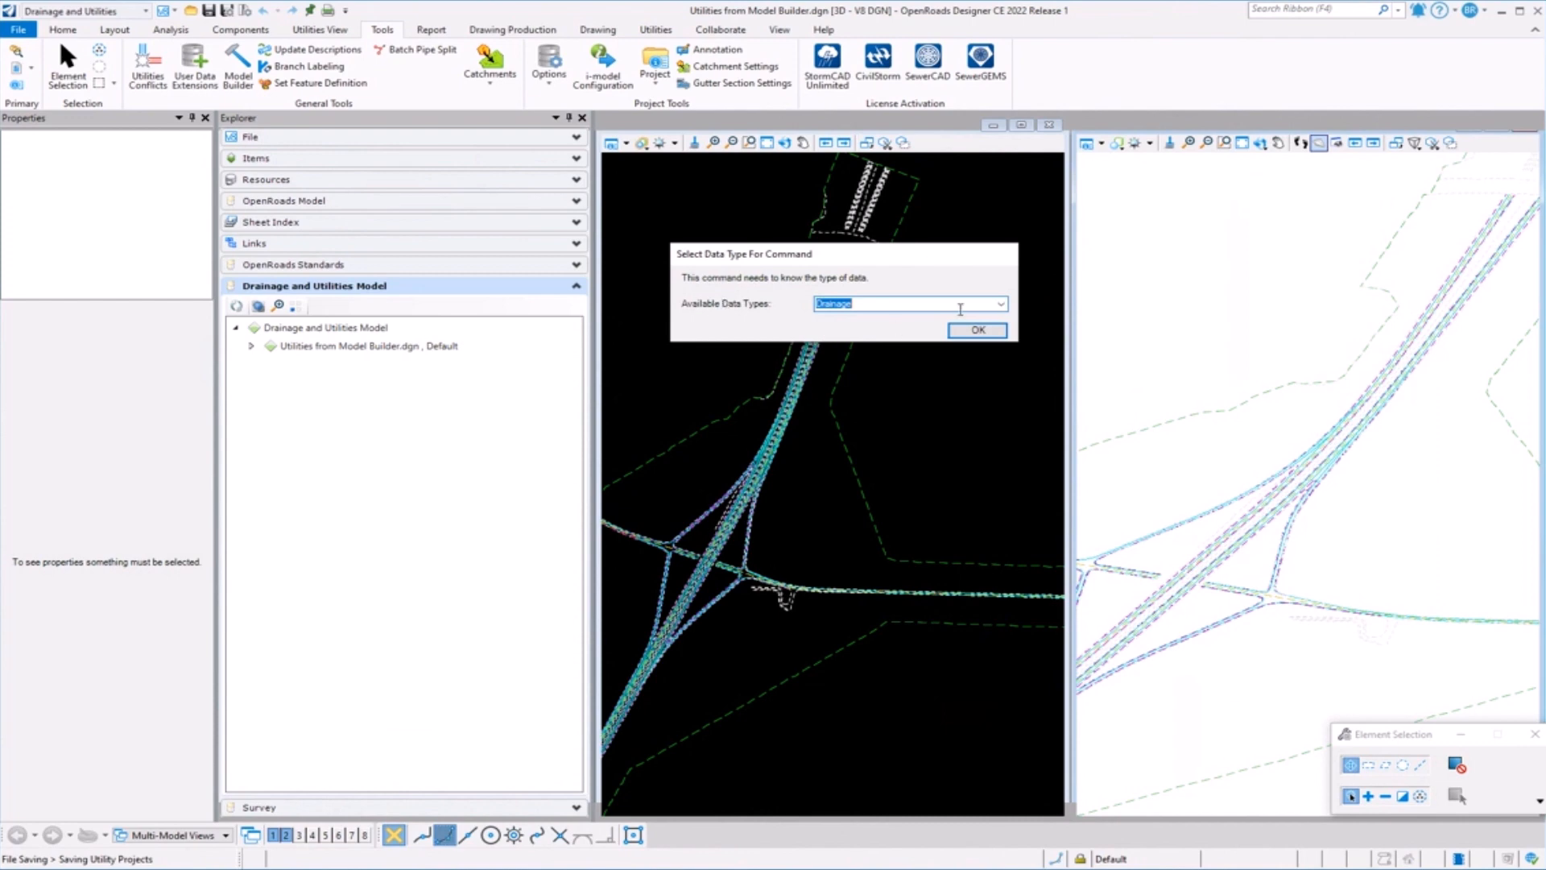
mouse_move(759, 324)
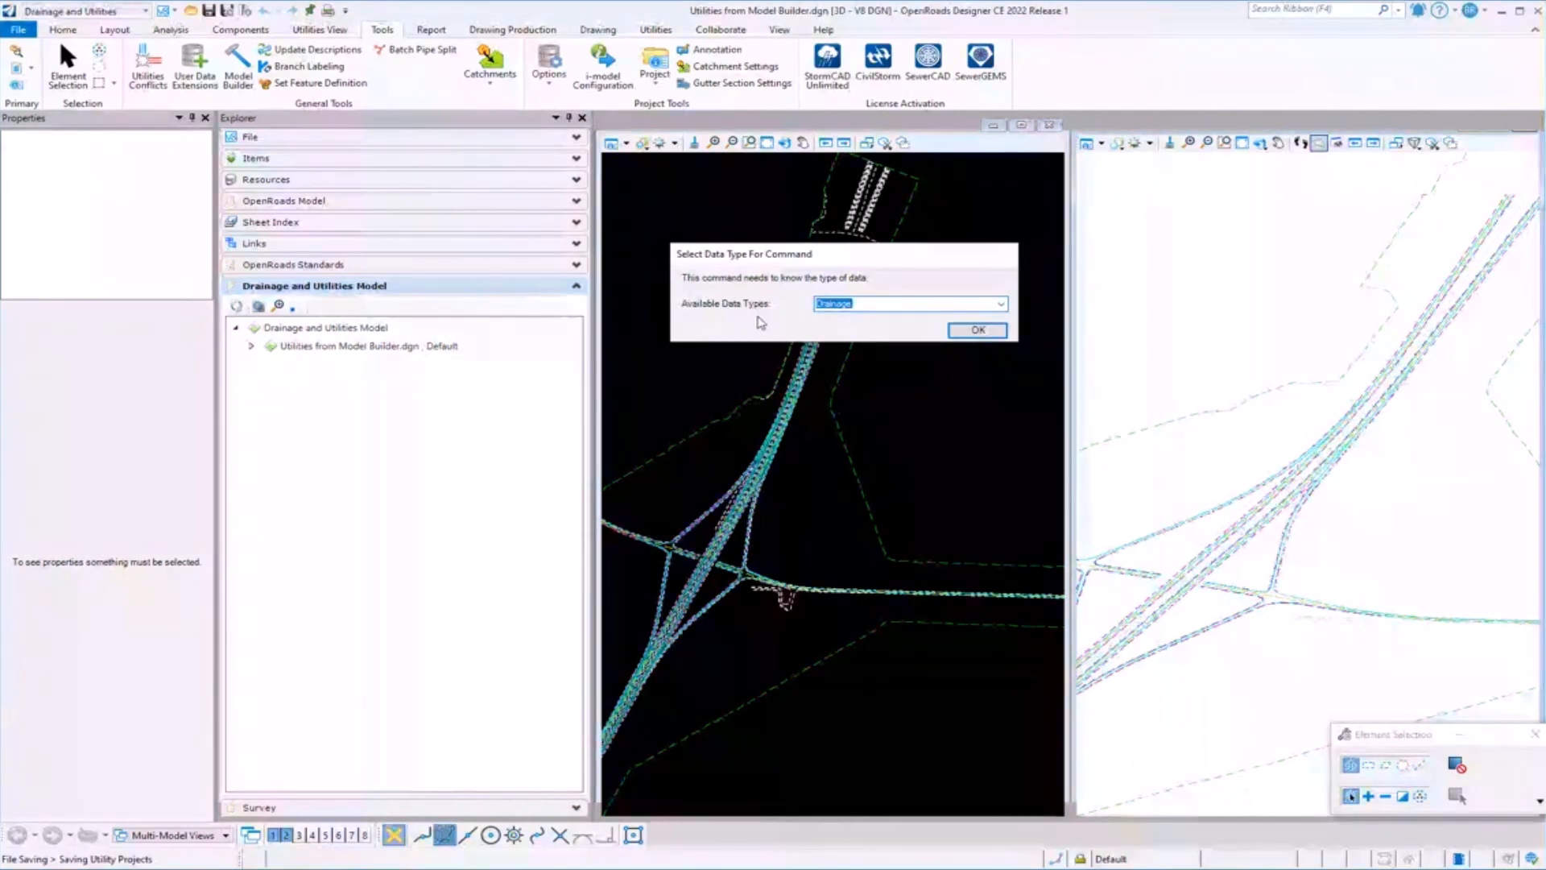
click(1000, 303)
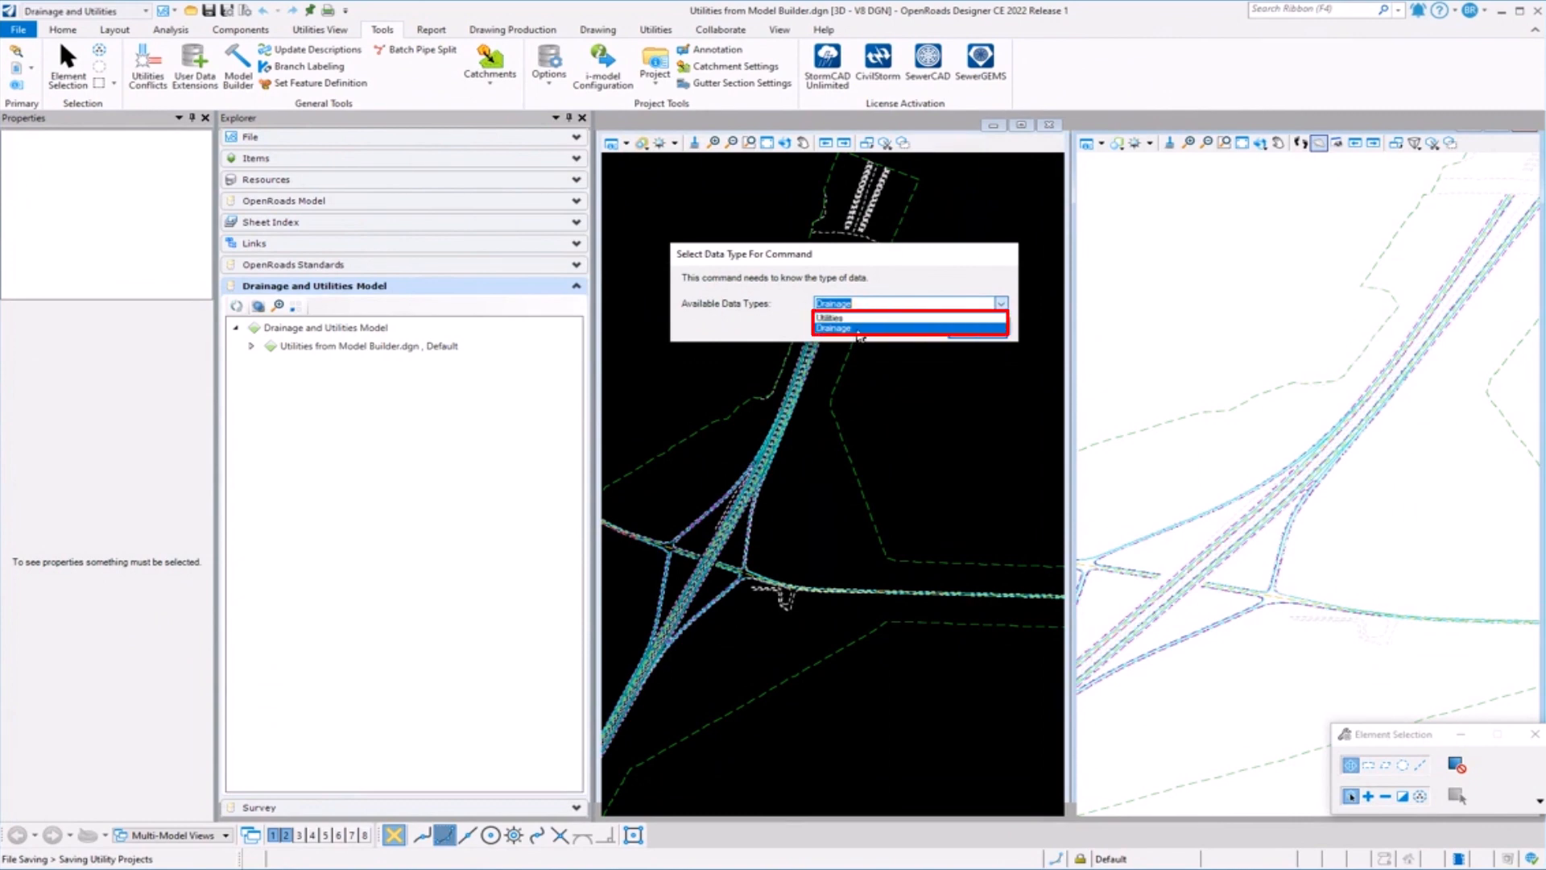
mouse_move(831, 317)
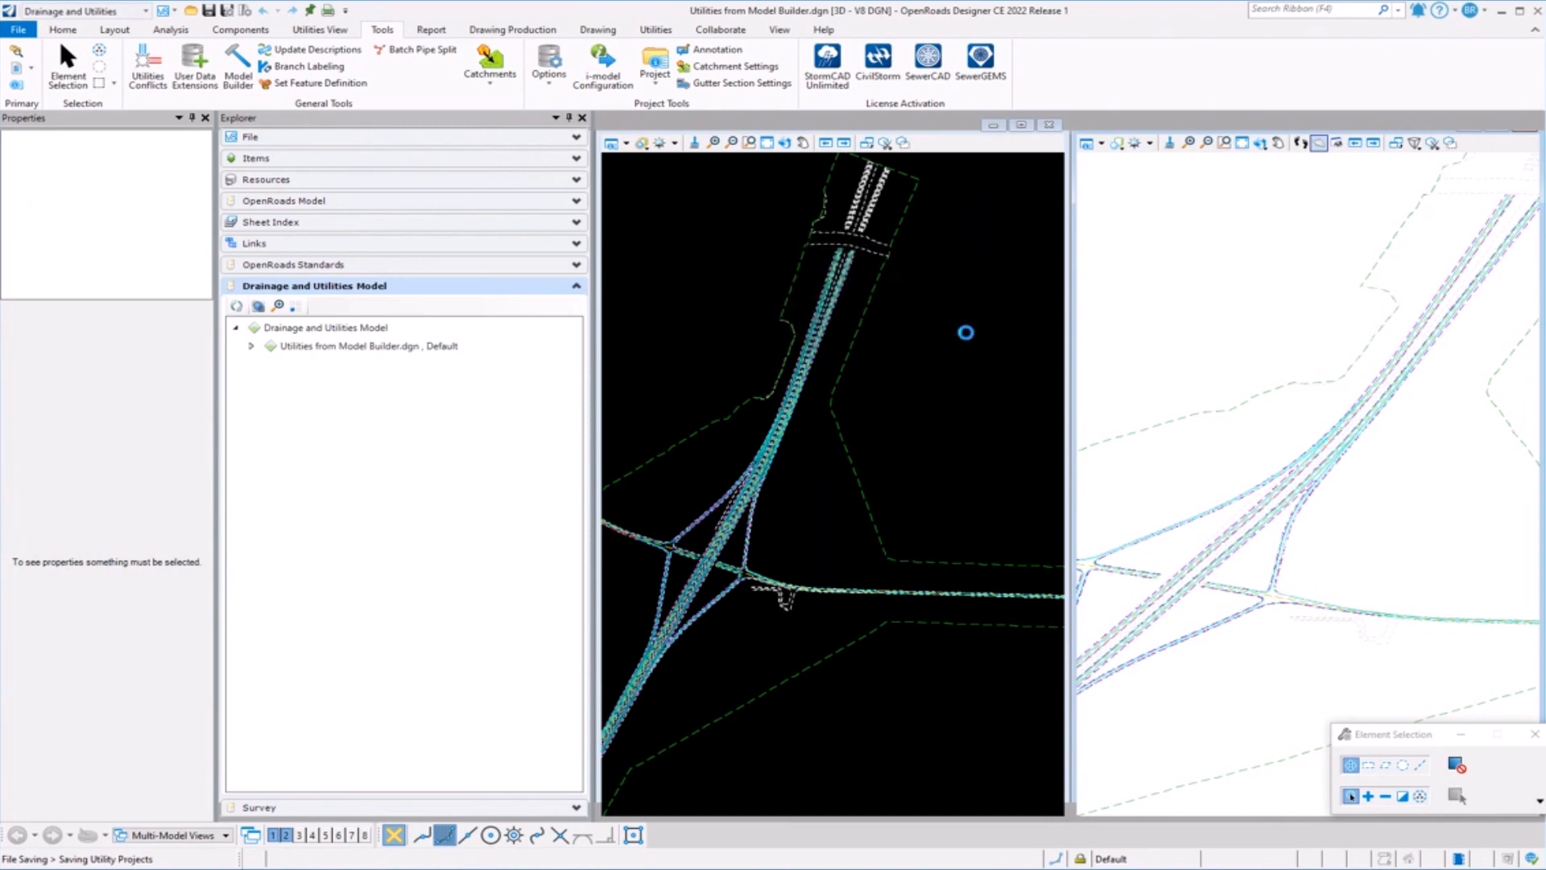
Review the ModelBuilder-Utilities and Conflict Nodes connections and the import/export connection options.
click(237, 69)
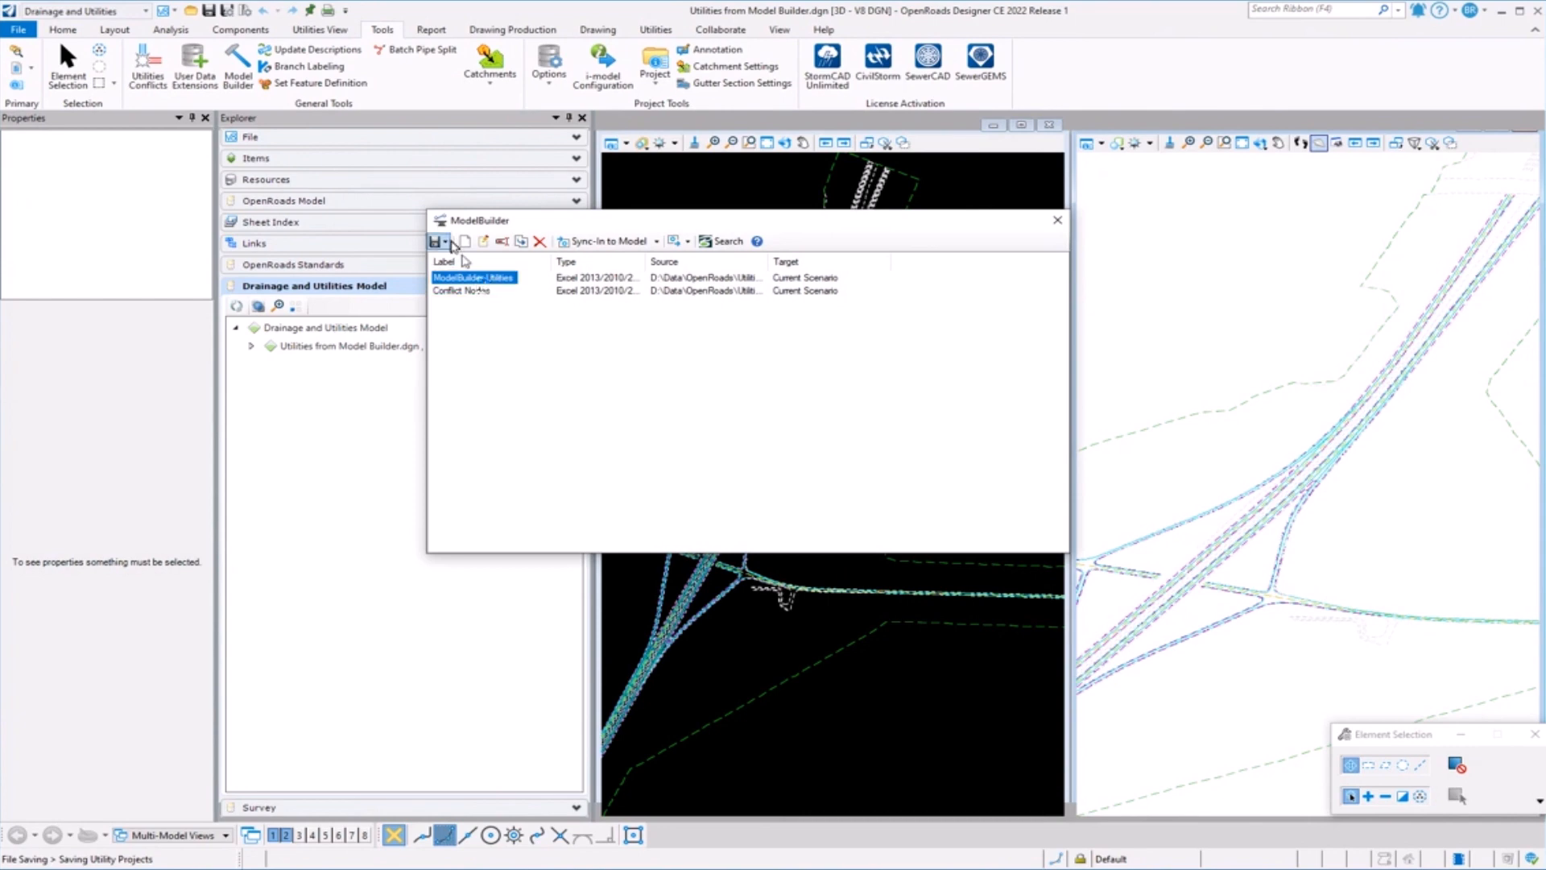
click(447, 241)
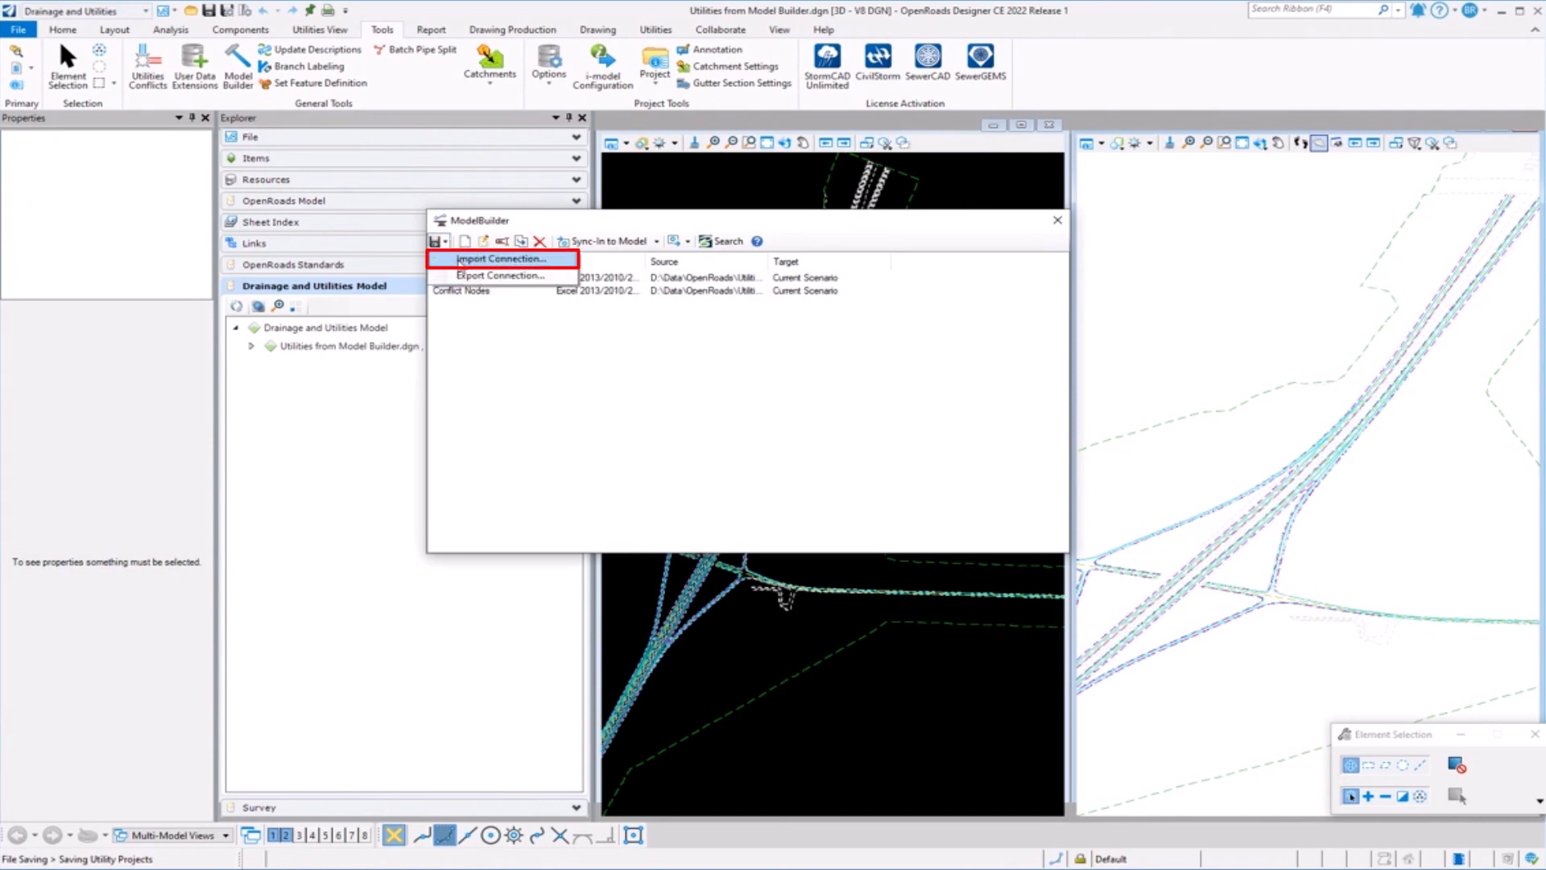
mouse_move(503, 257)
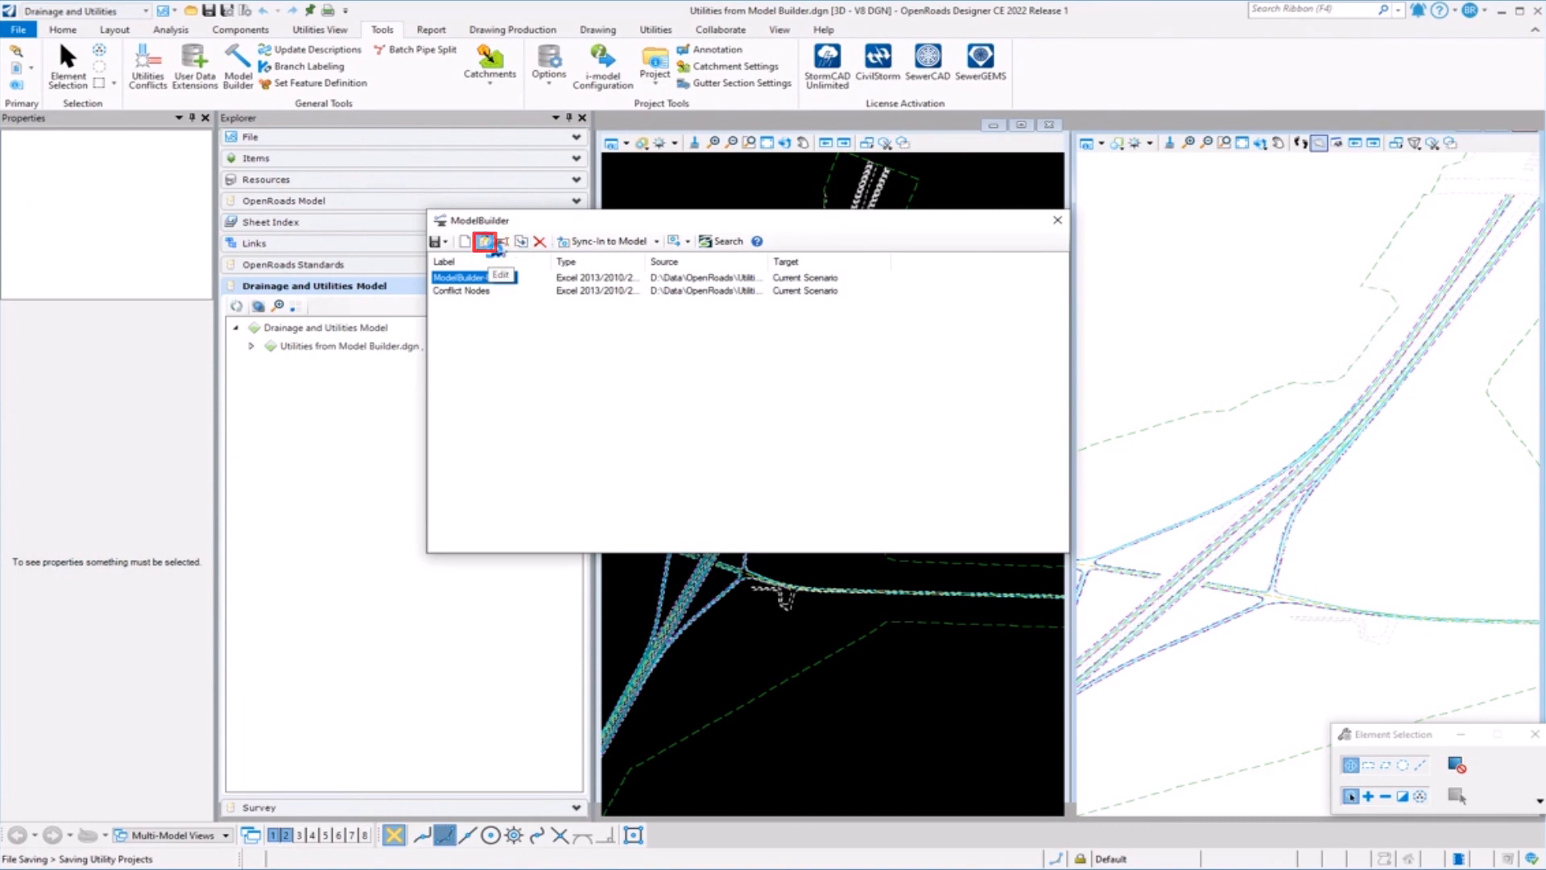
Edit ModelBuilder-Utilities, keep the Excel 2013/2010/2007 source type and preview the CommunicationOH$ table.
click(485, 240)
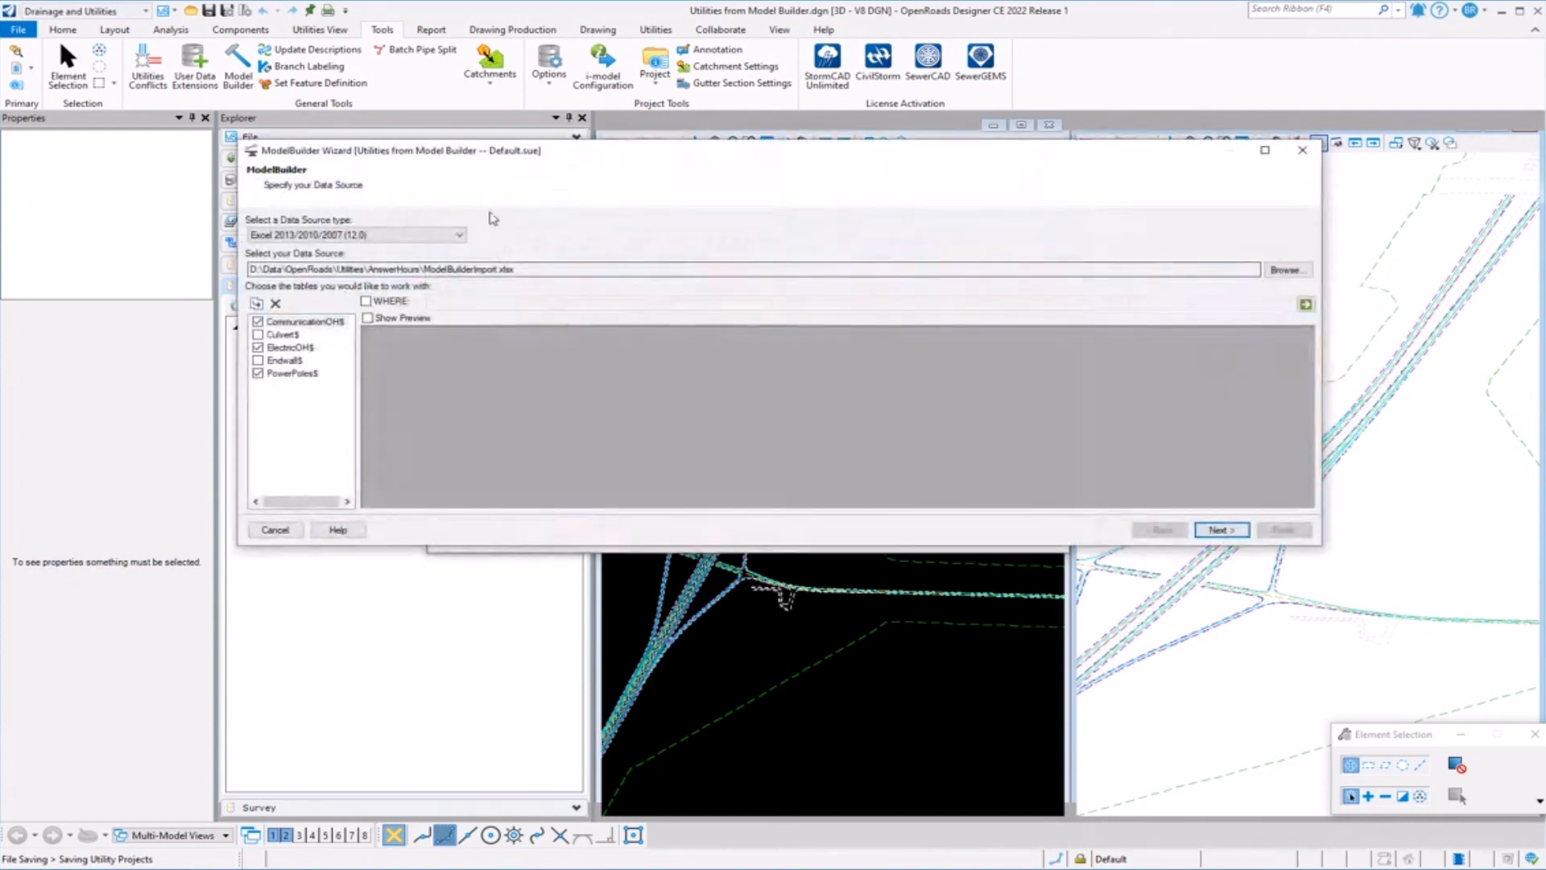
mouse_move(412, 358)
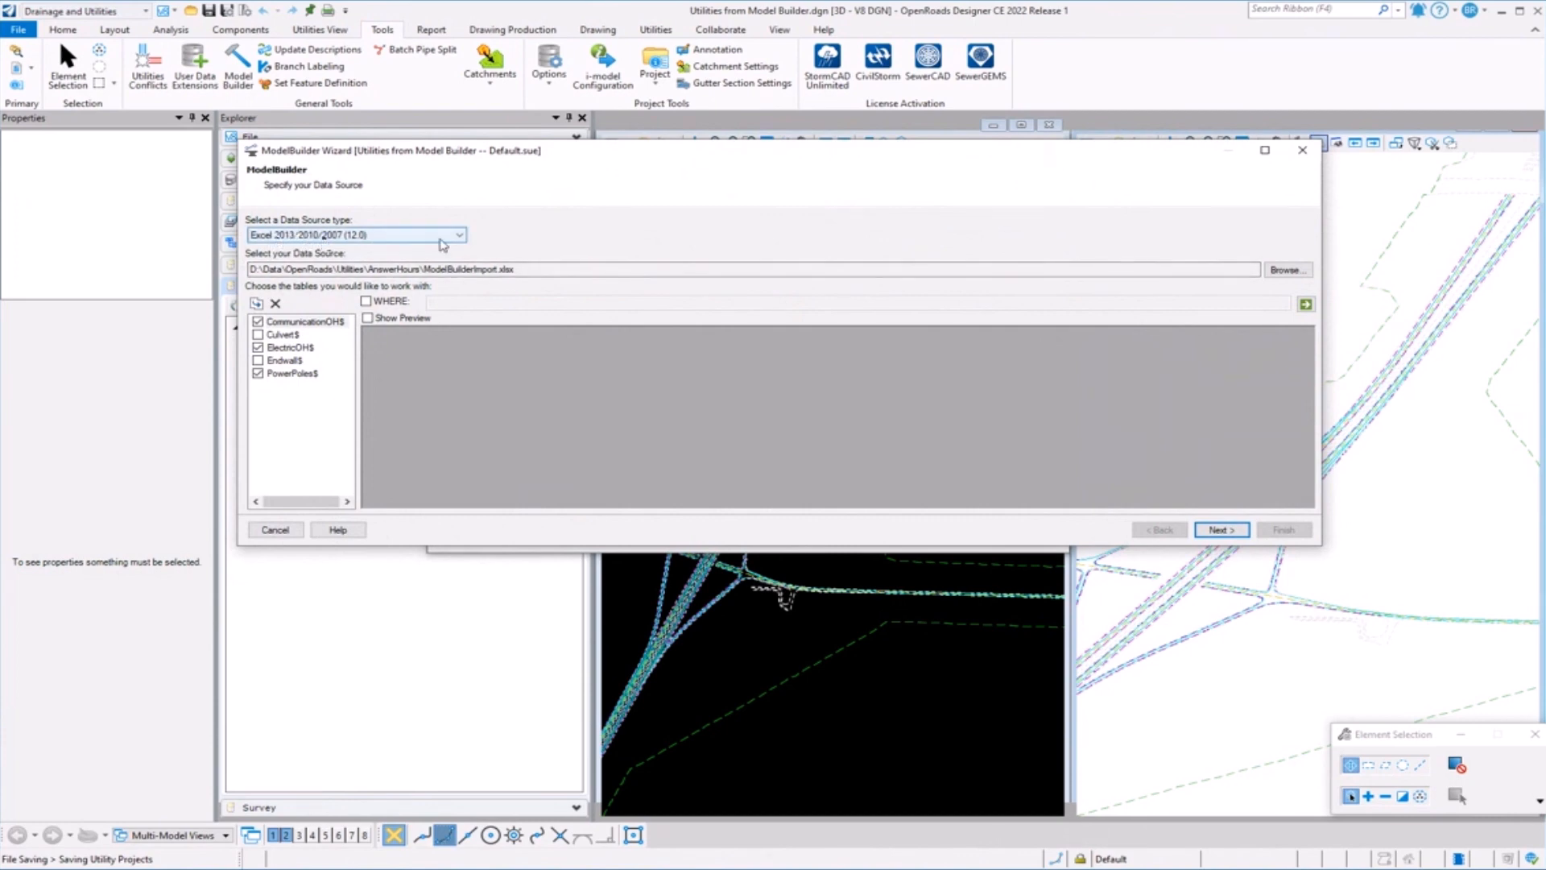
click(456, 235)
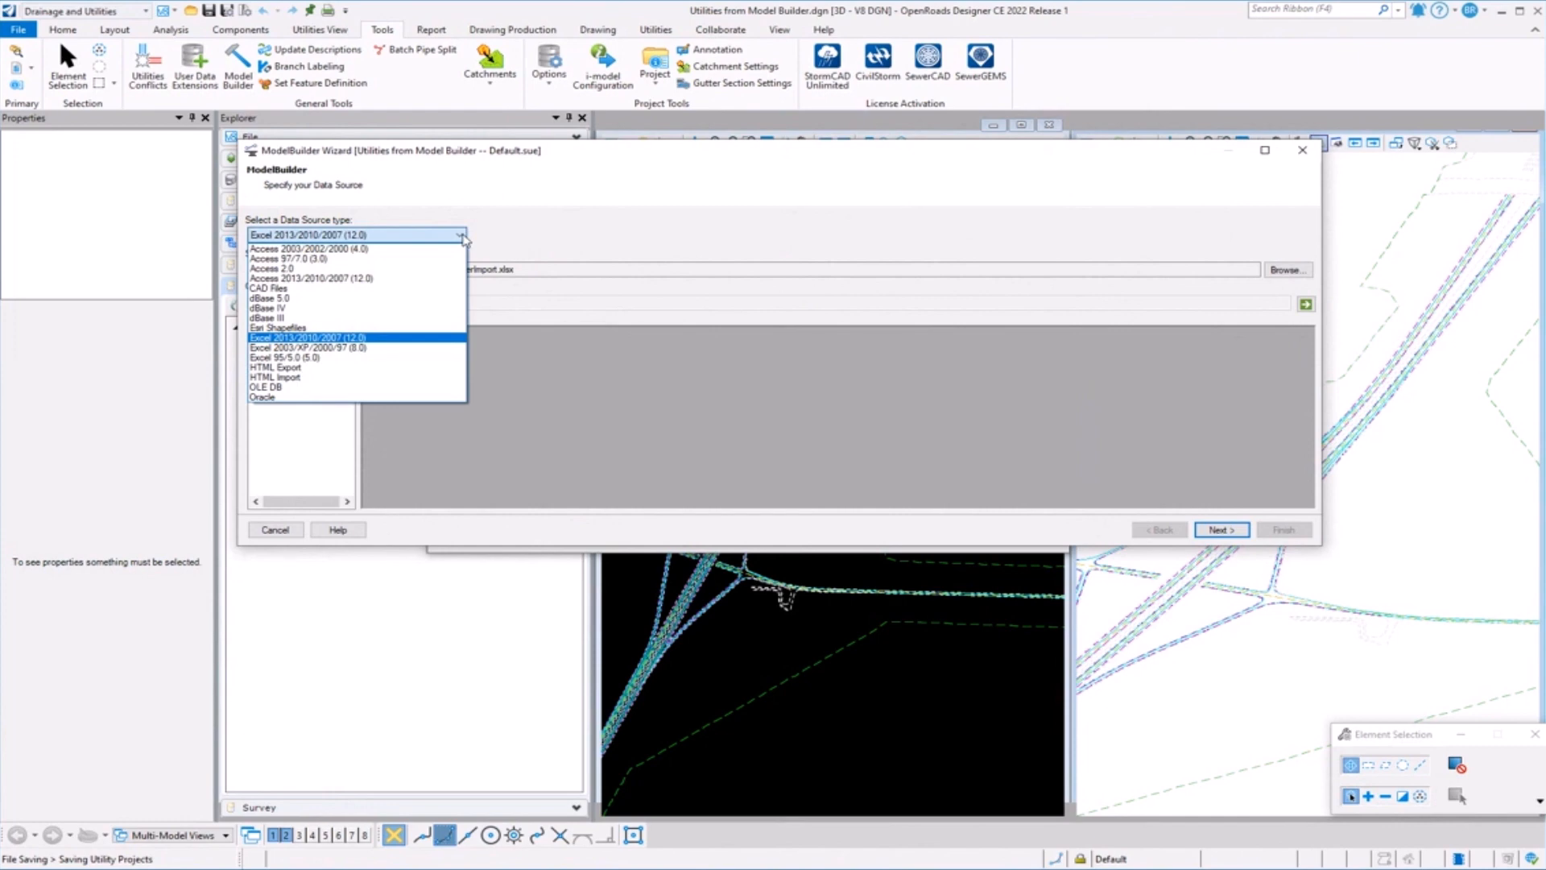
click(308, 337)
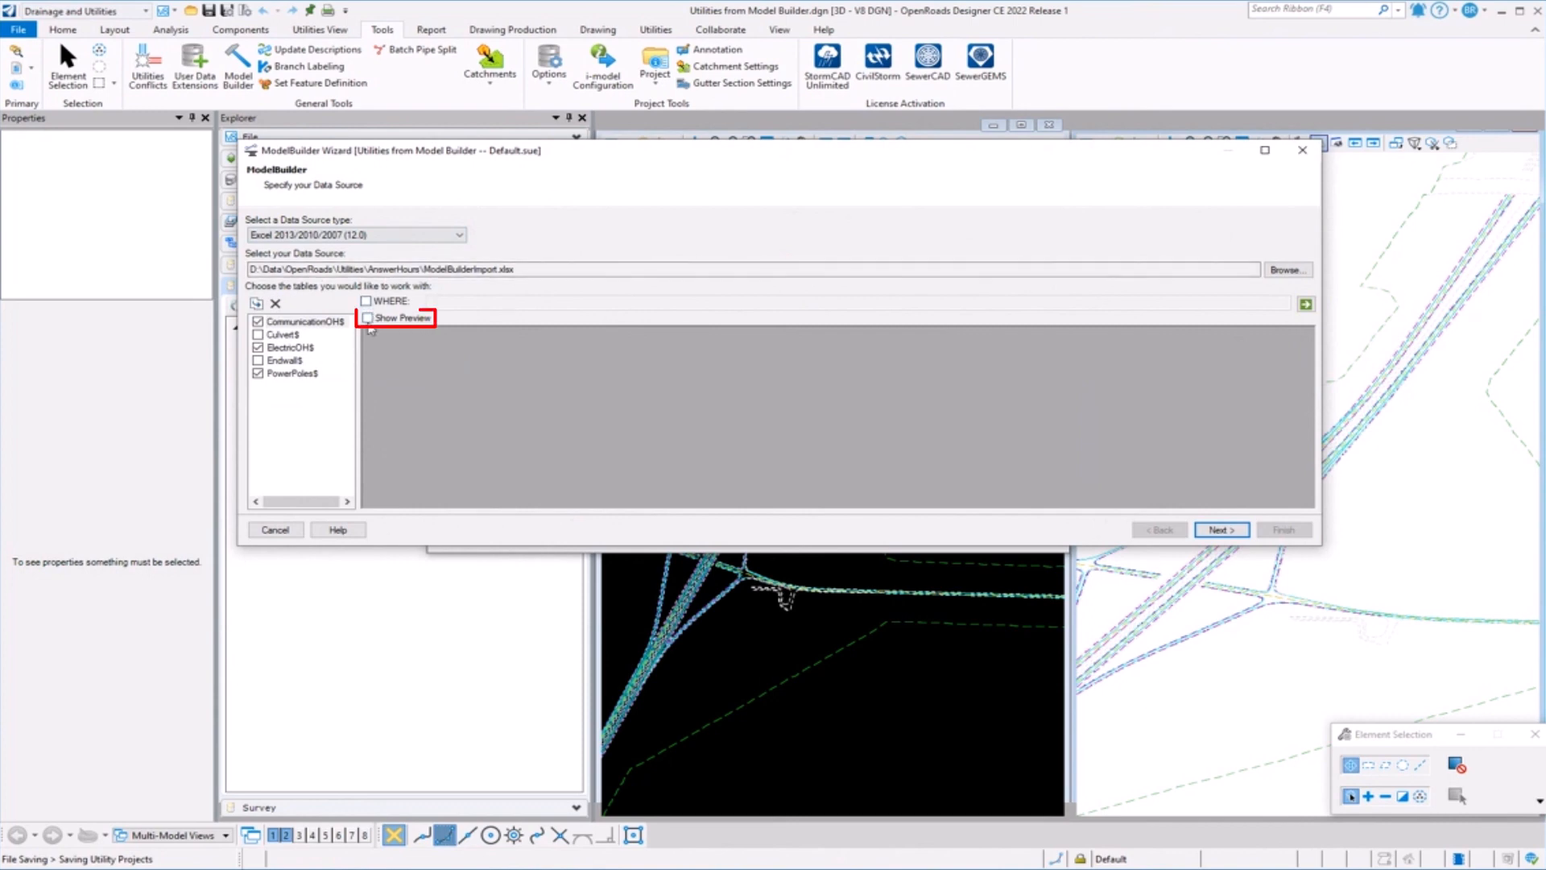
click(367, 317)
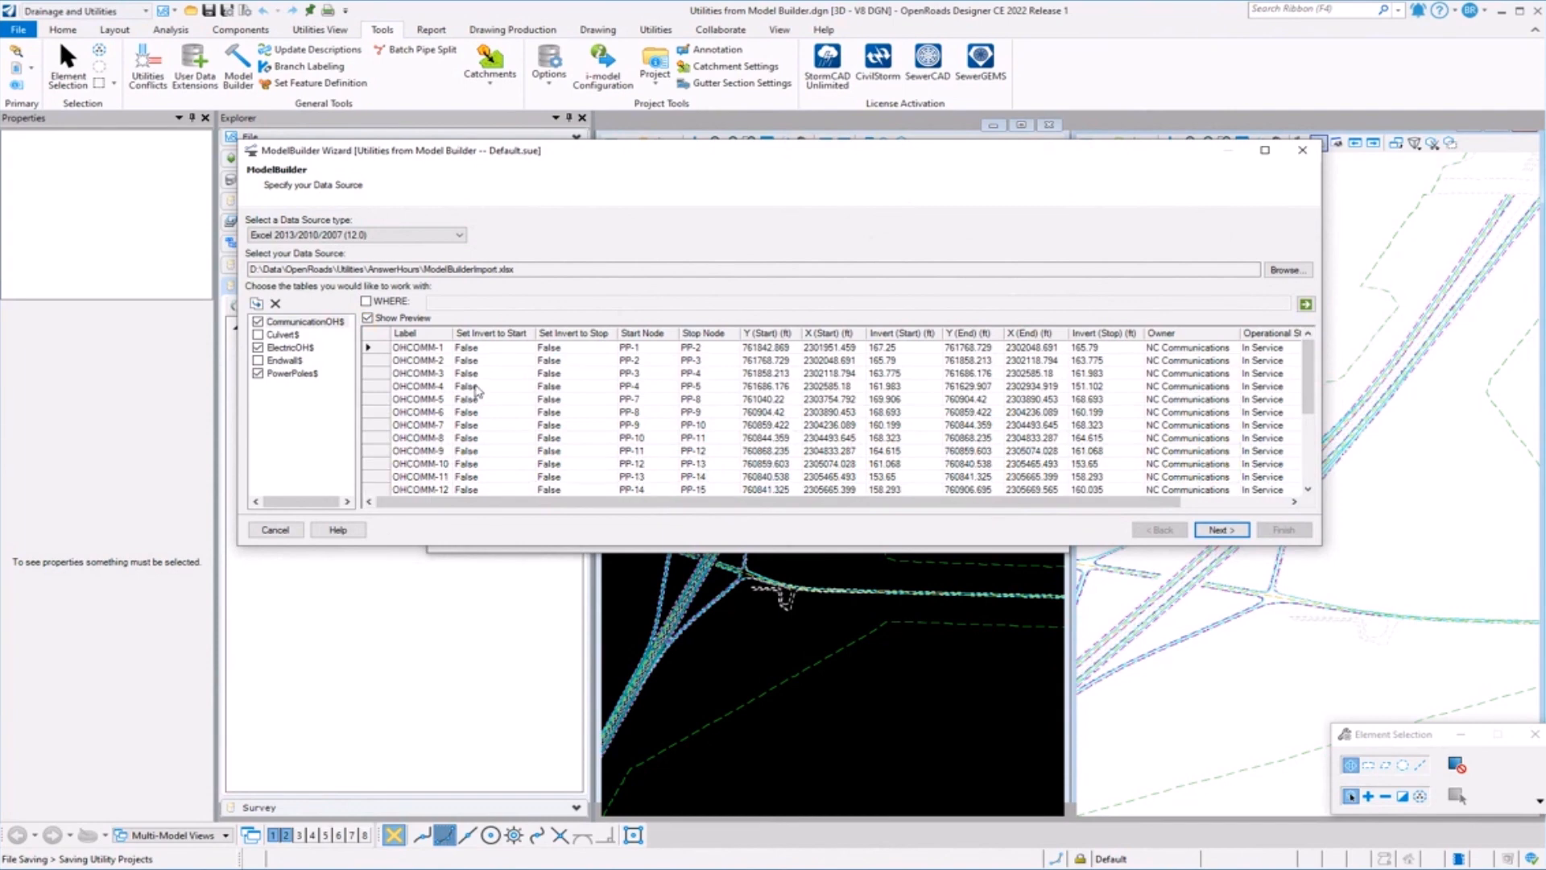
mouse_move(480, 401)
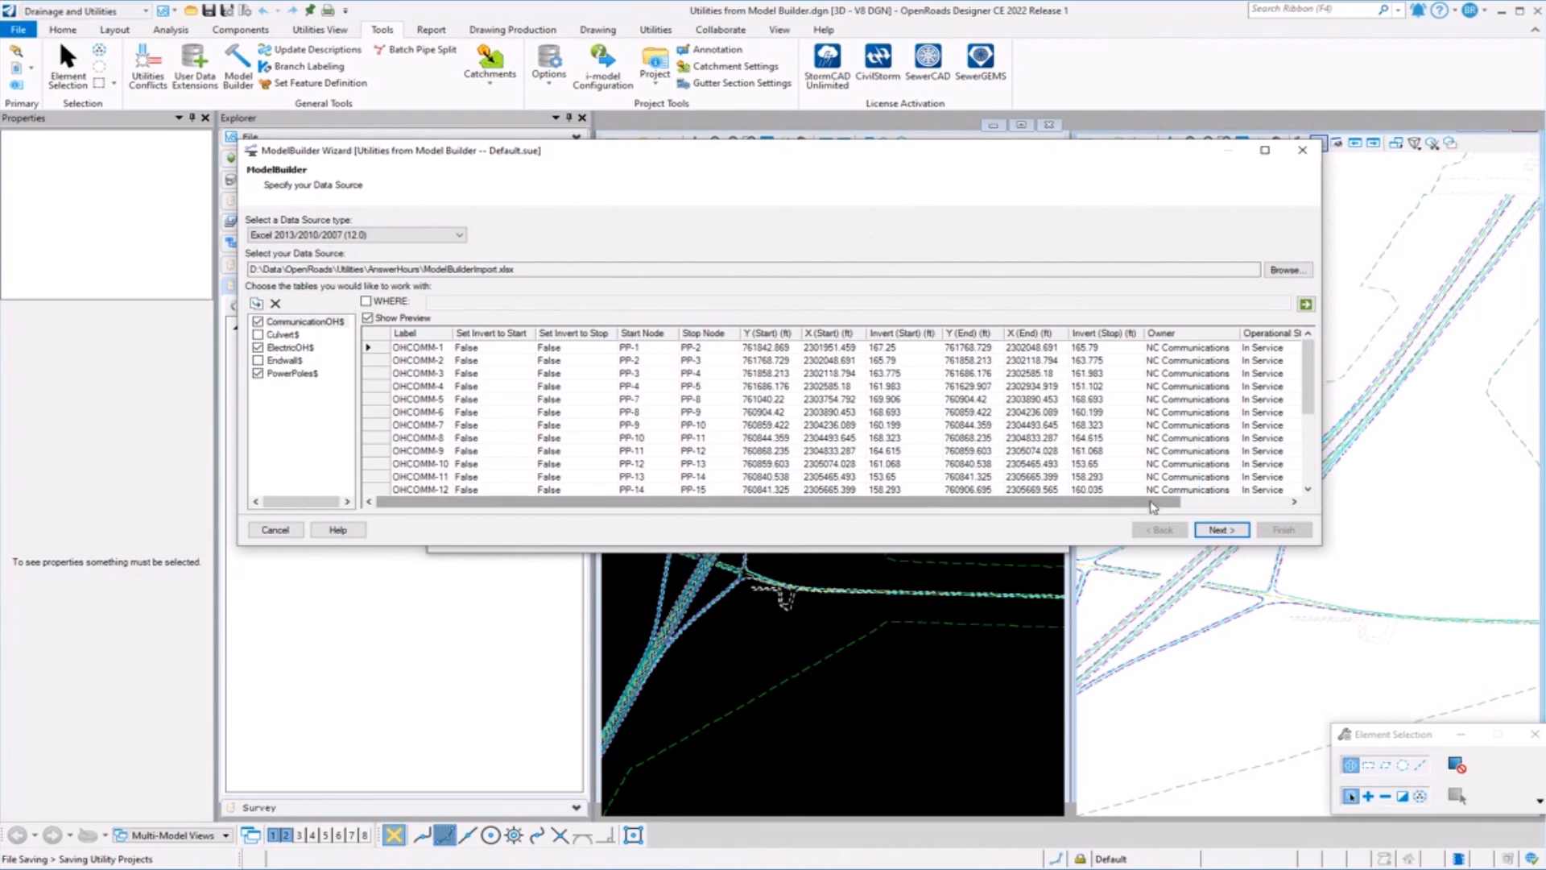
Advance to spatial and connectivity options, keeping US Survey Ft and no automatic node creation.
click(1221, 530)
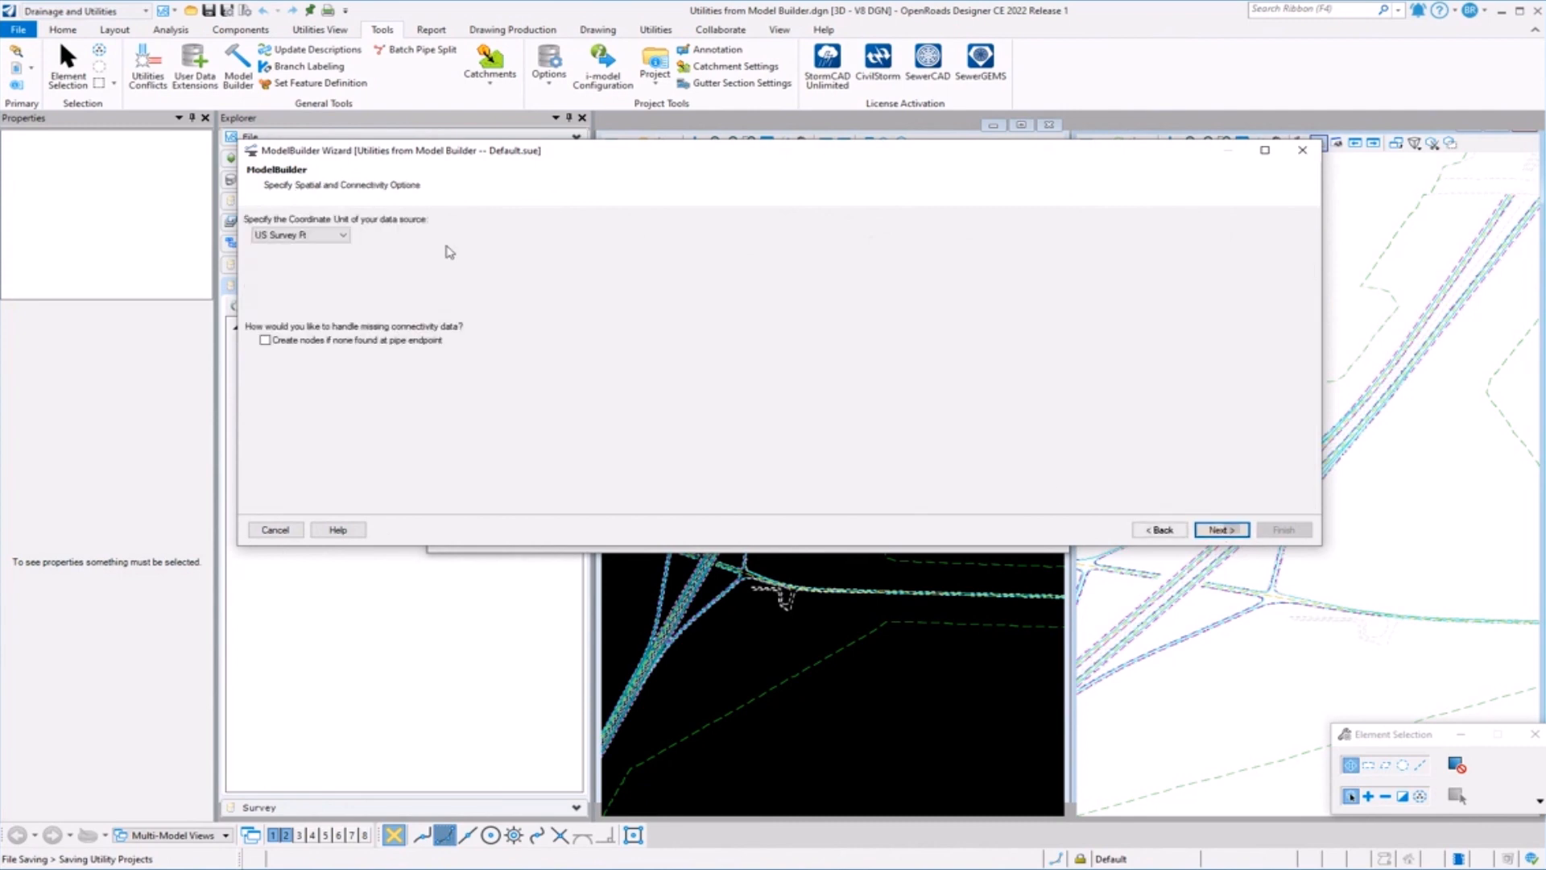
click(300, 235)
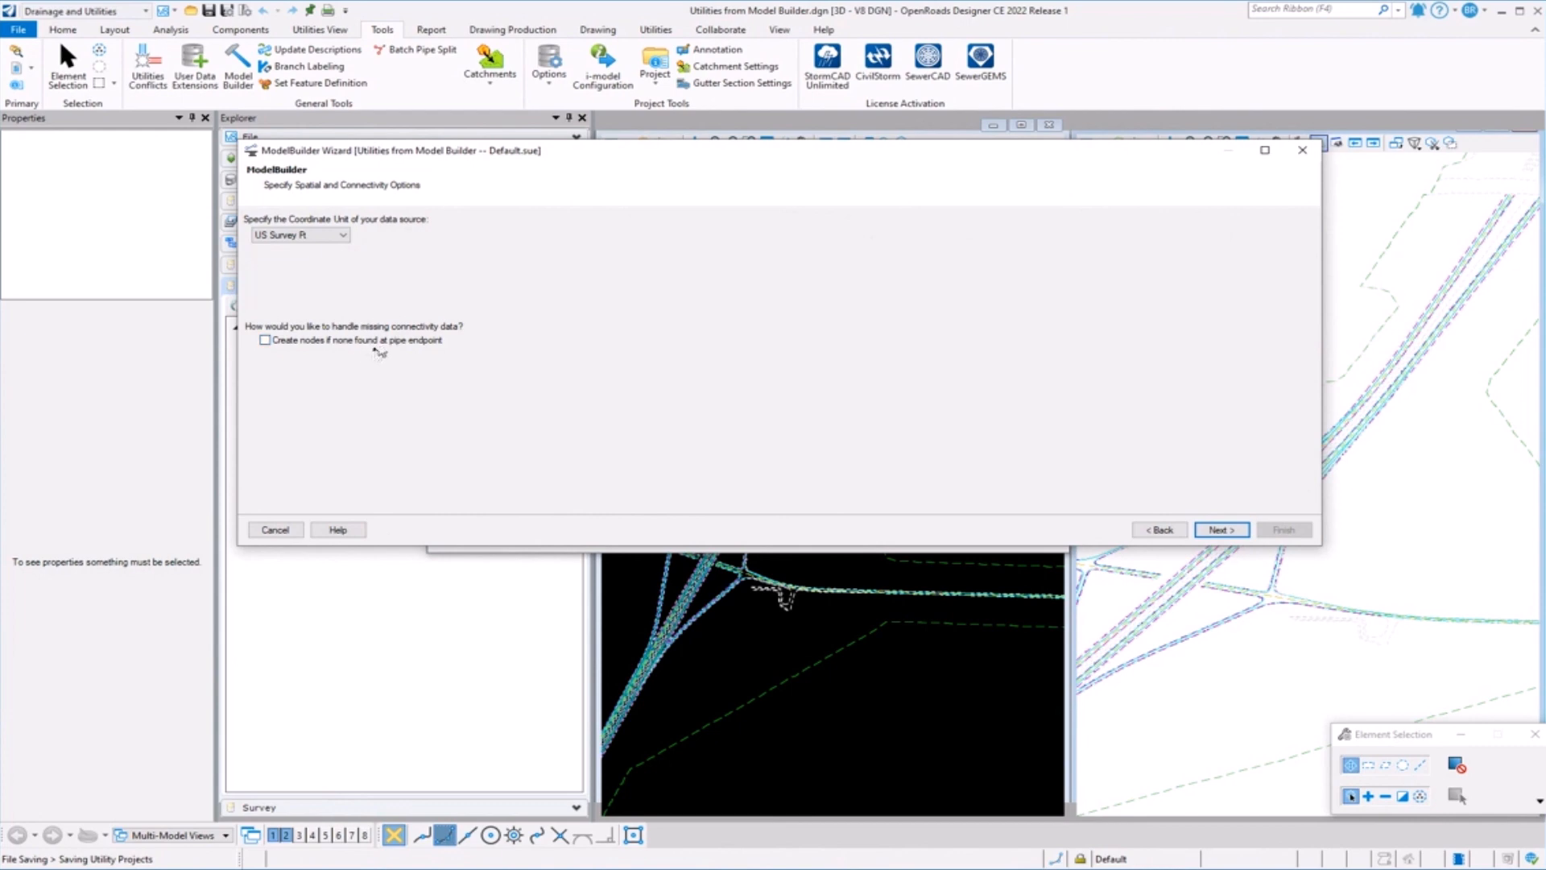
mouse_move(416, 353)
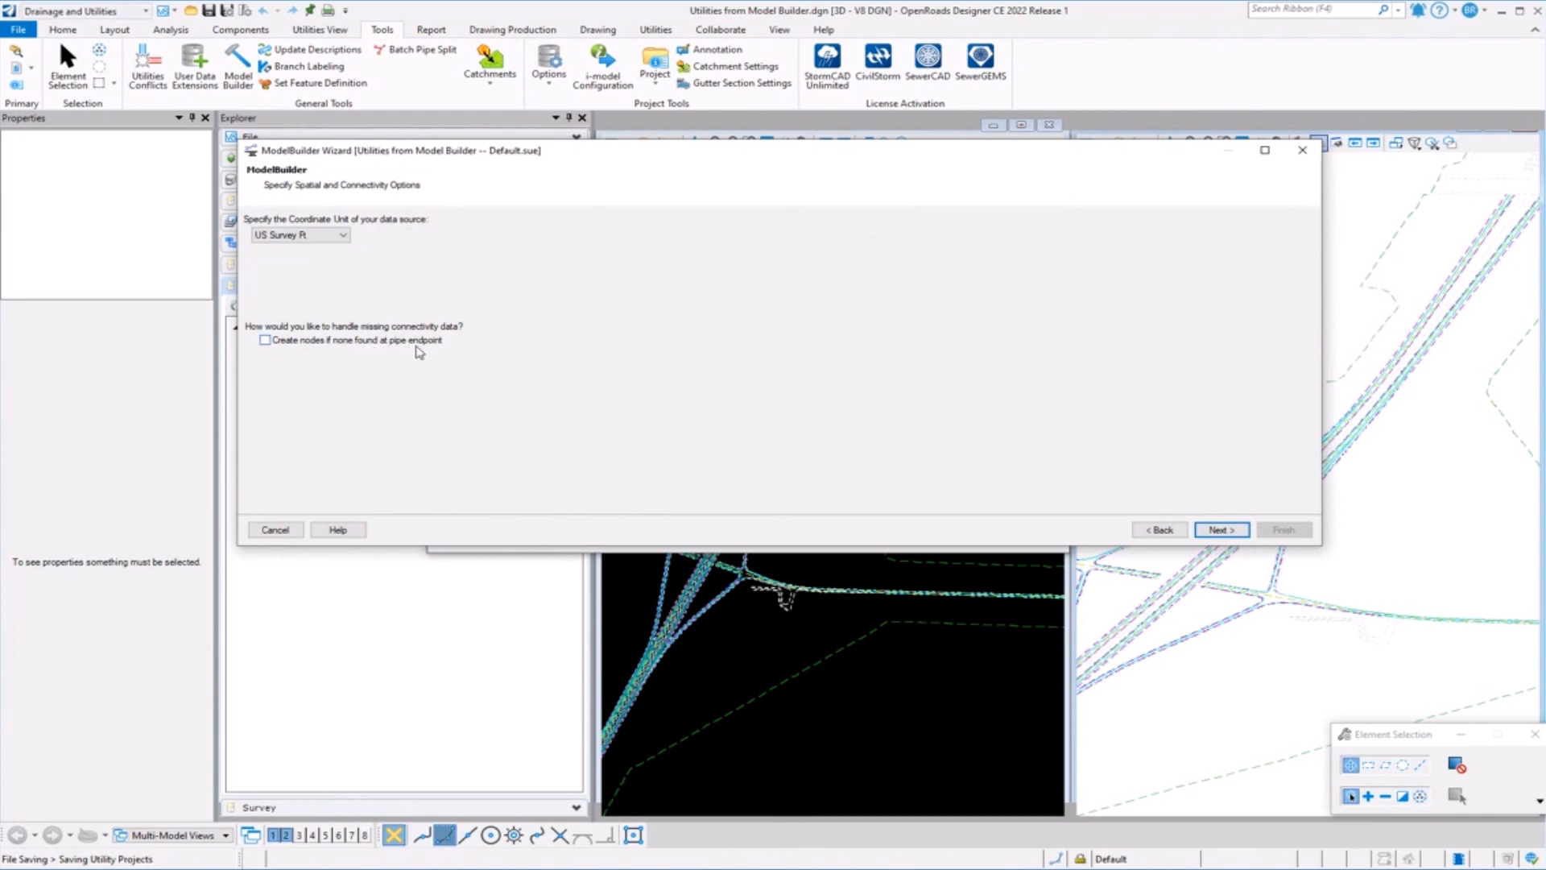
mouse_move(415, 358)
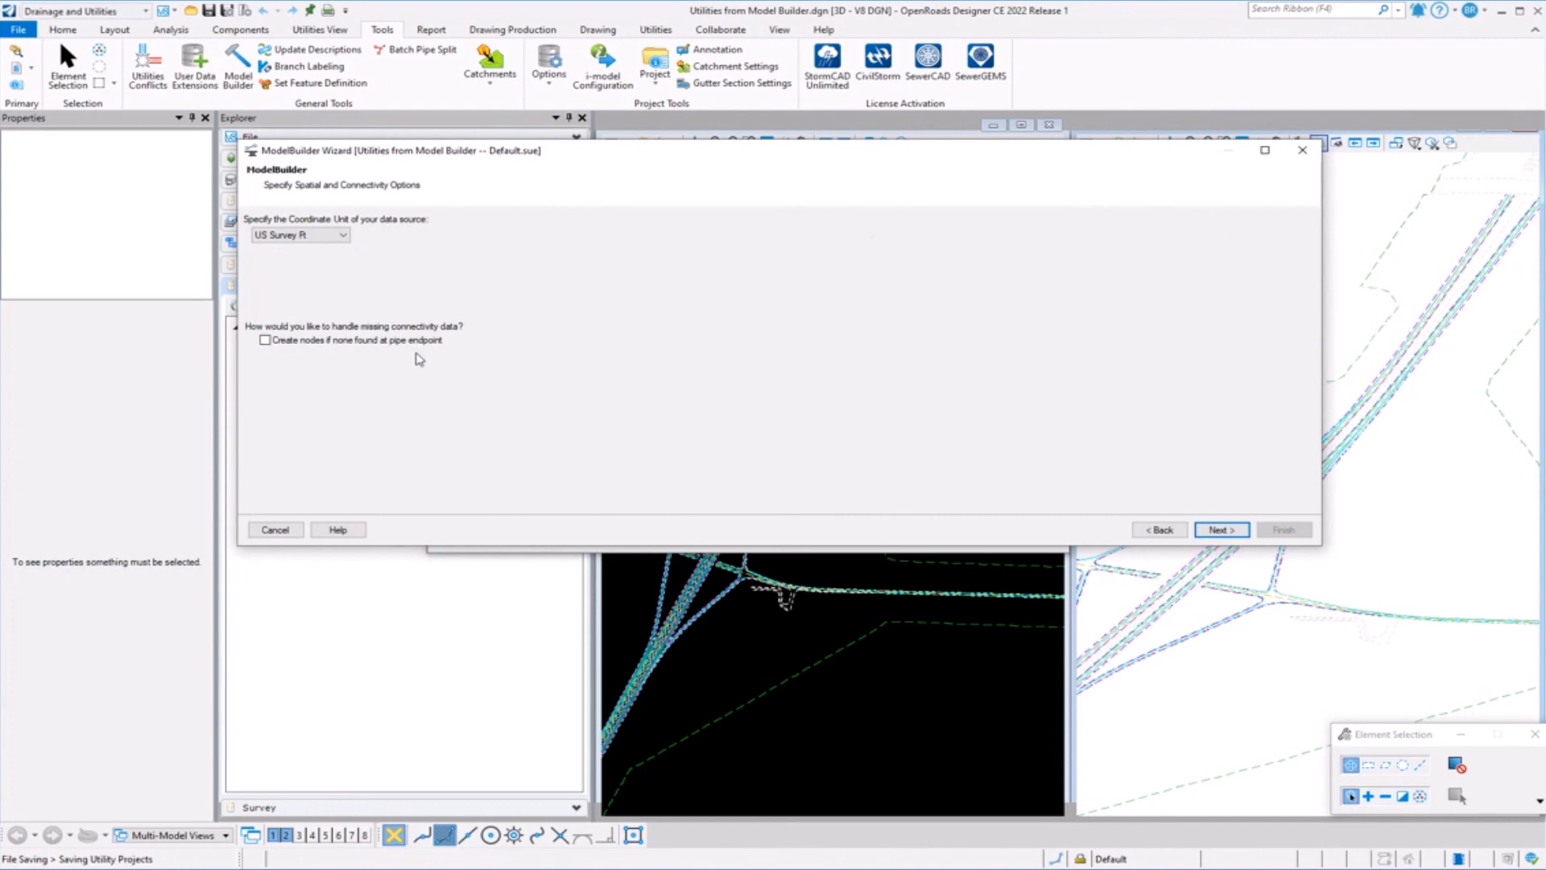
mouse_move(1221, 530)
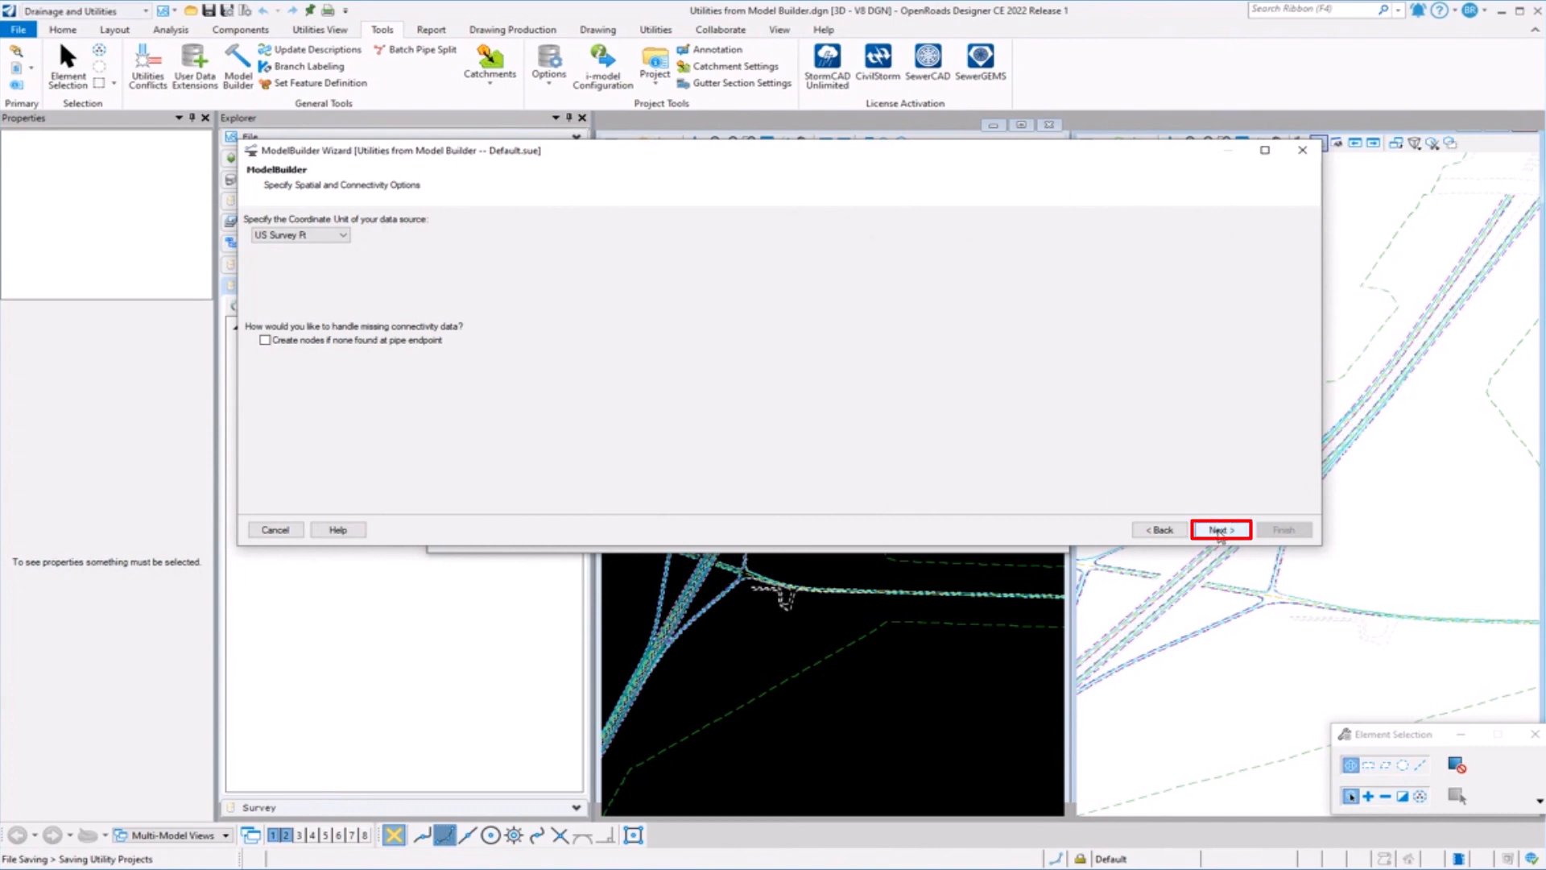
Advance to the create/remove/update page with add and update objects enabled, remove unchecked.
click(1220, 530)
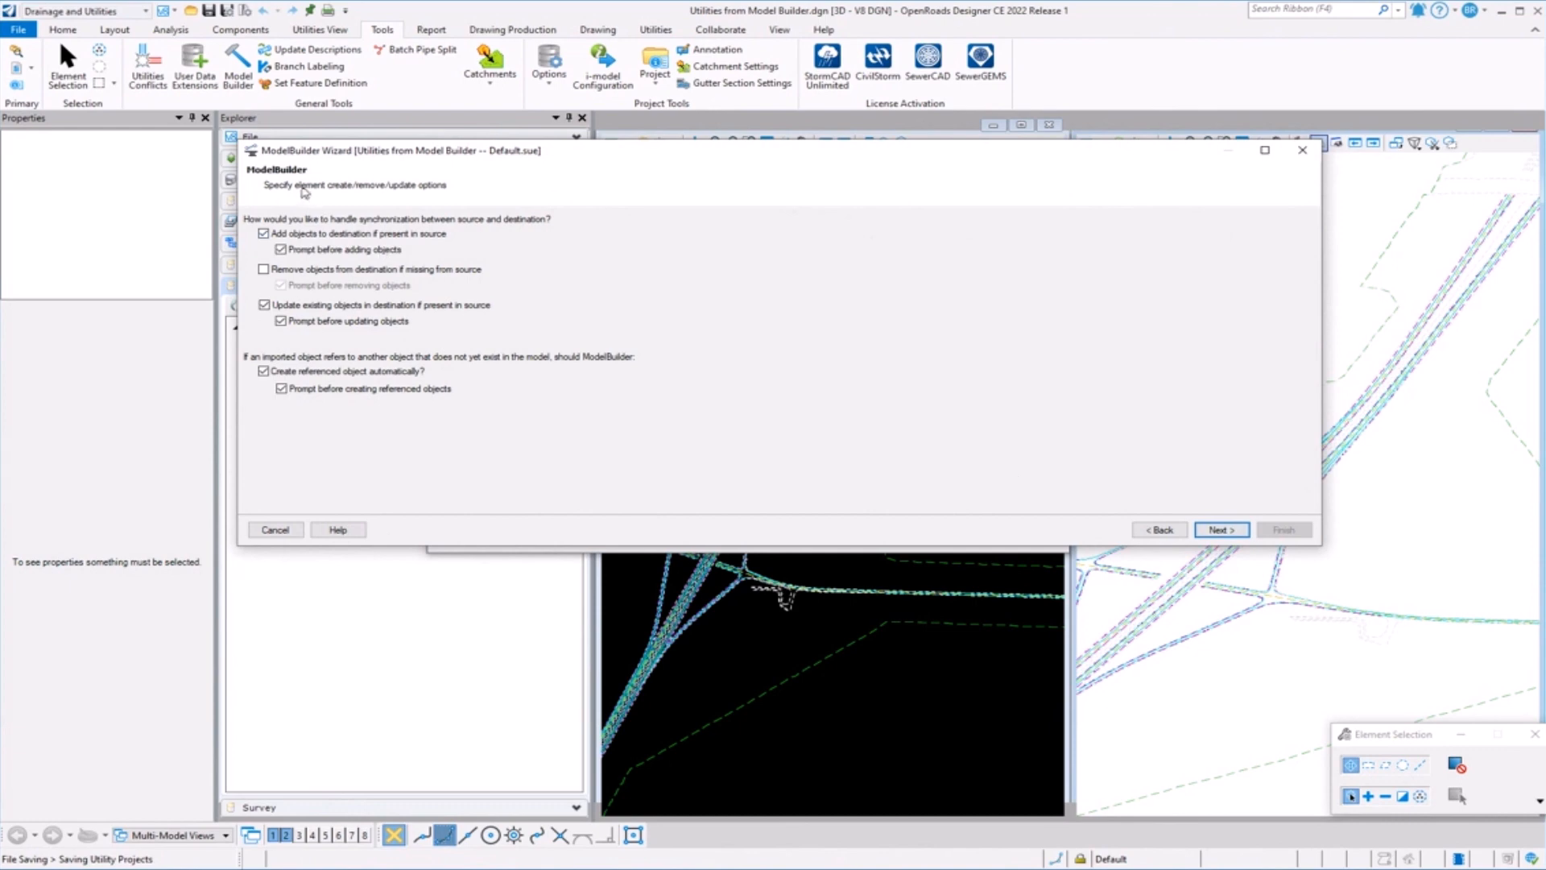
mouse_move(345, 237)
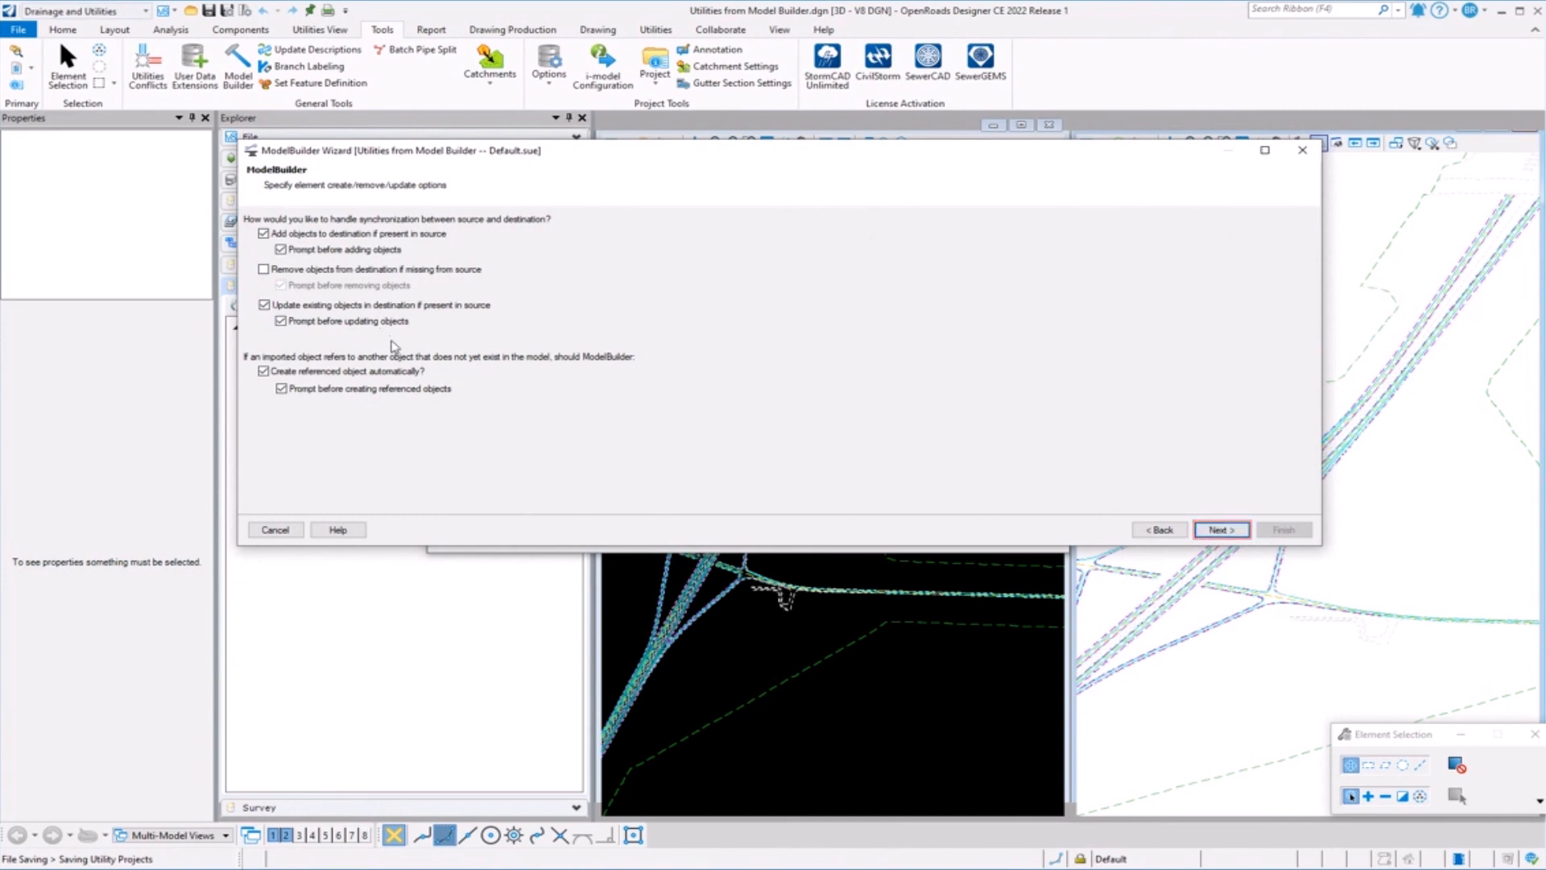
Advance to additional options with elements mapped by the Label key field.
click(1221, 530)
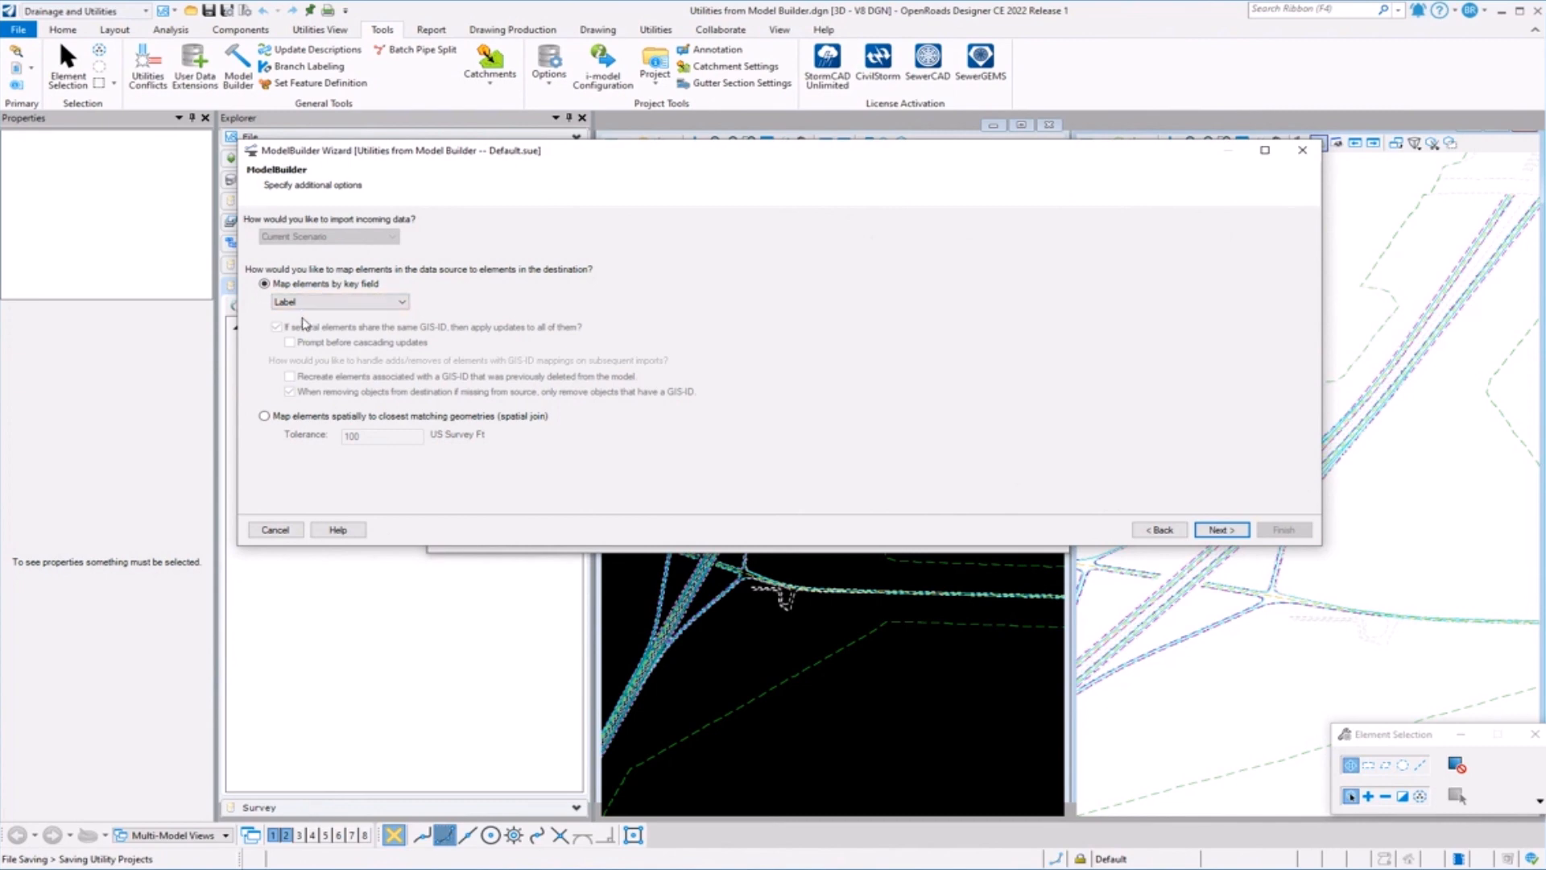
mouse_move(308, 330)
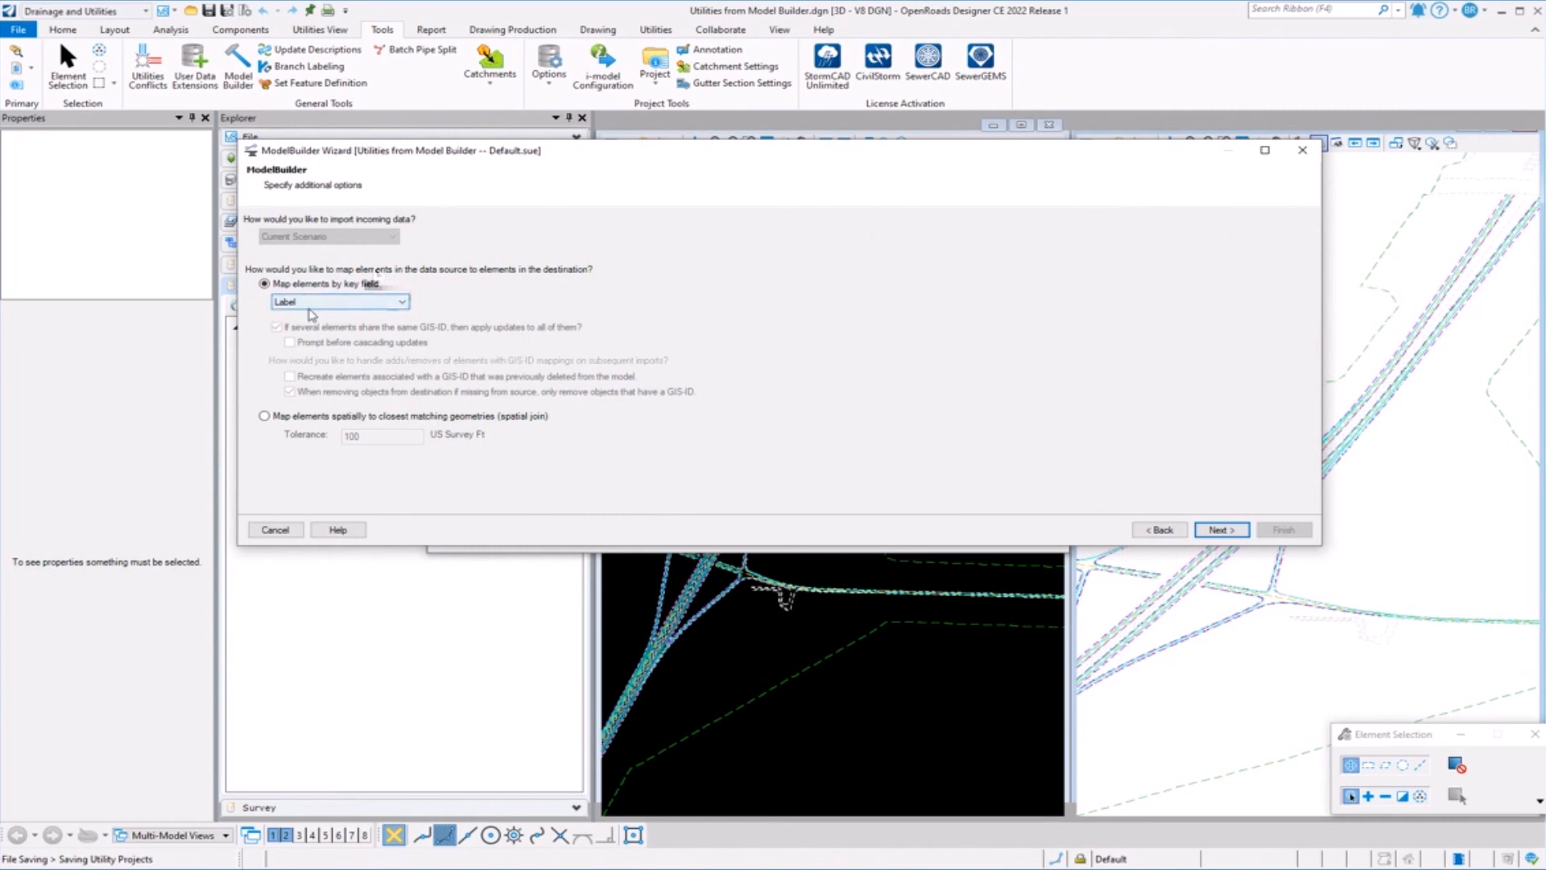
mouse_move(330, 314)
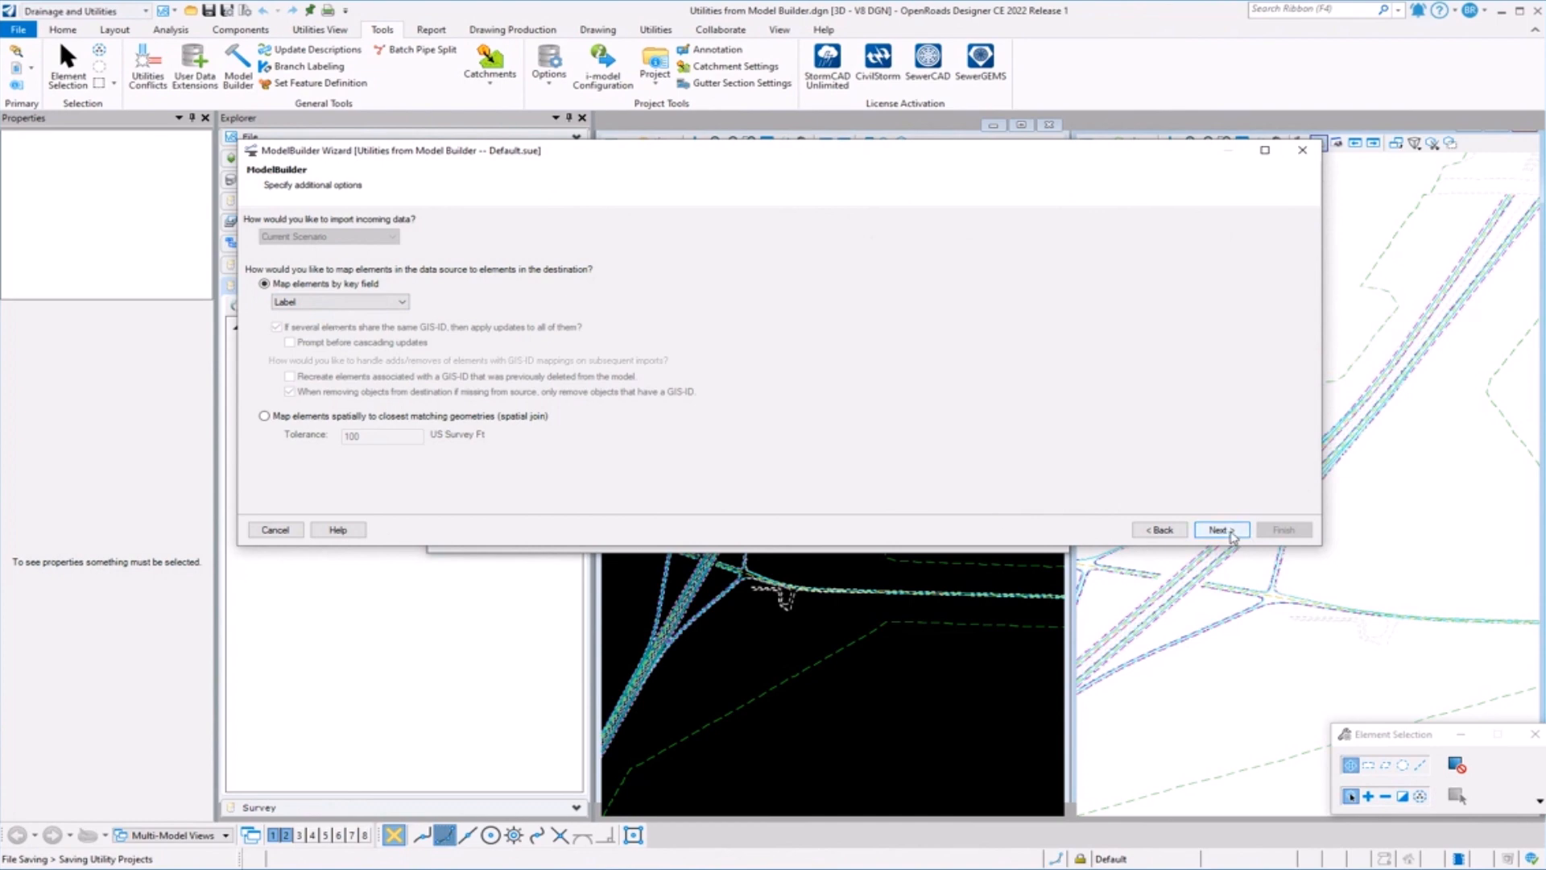
Reach the field mappings page and inspect the Label mapping, PowerPoles$ and Communication tables.
click(1219, 530)
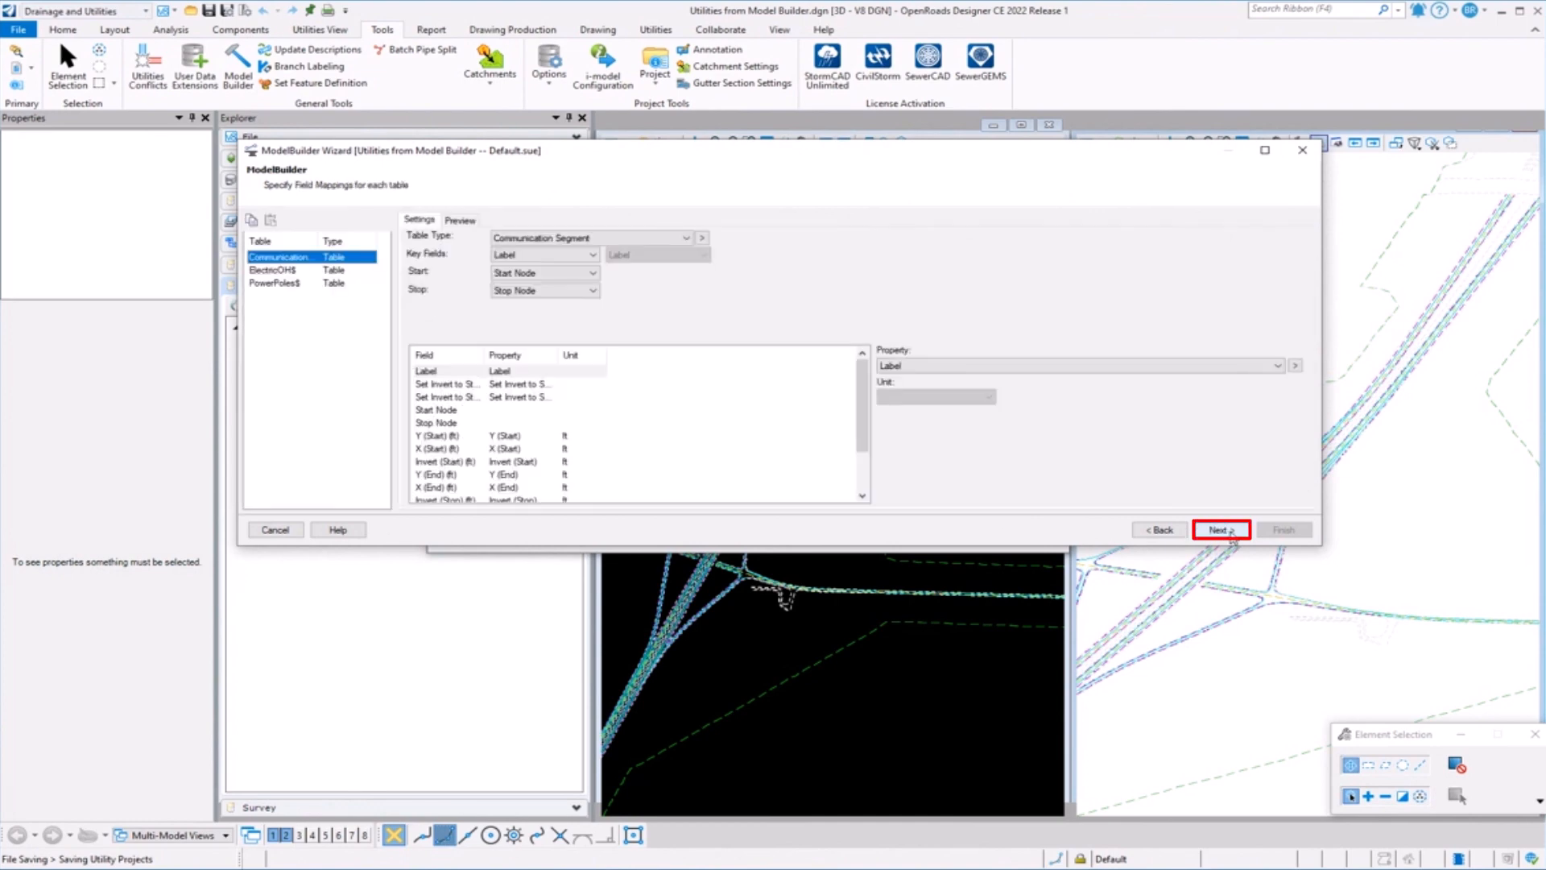
click(541, 255)
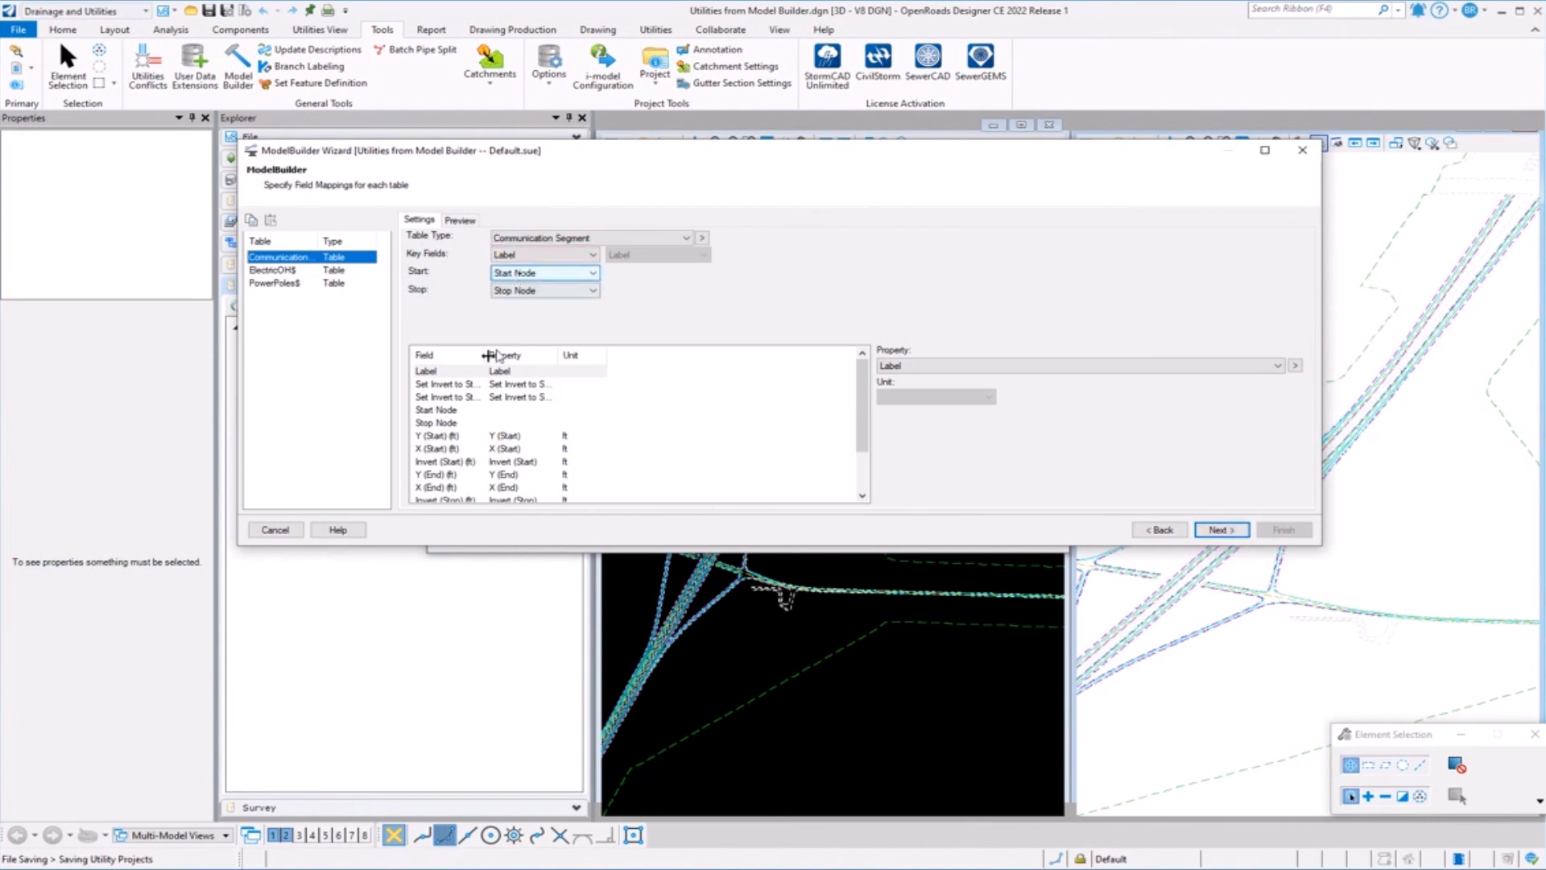
click(434, 371)
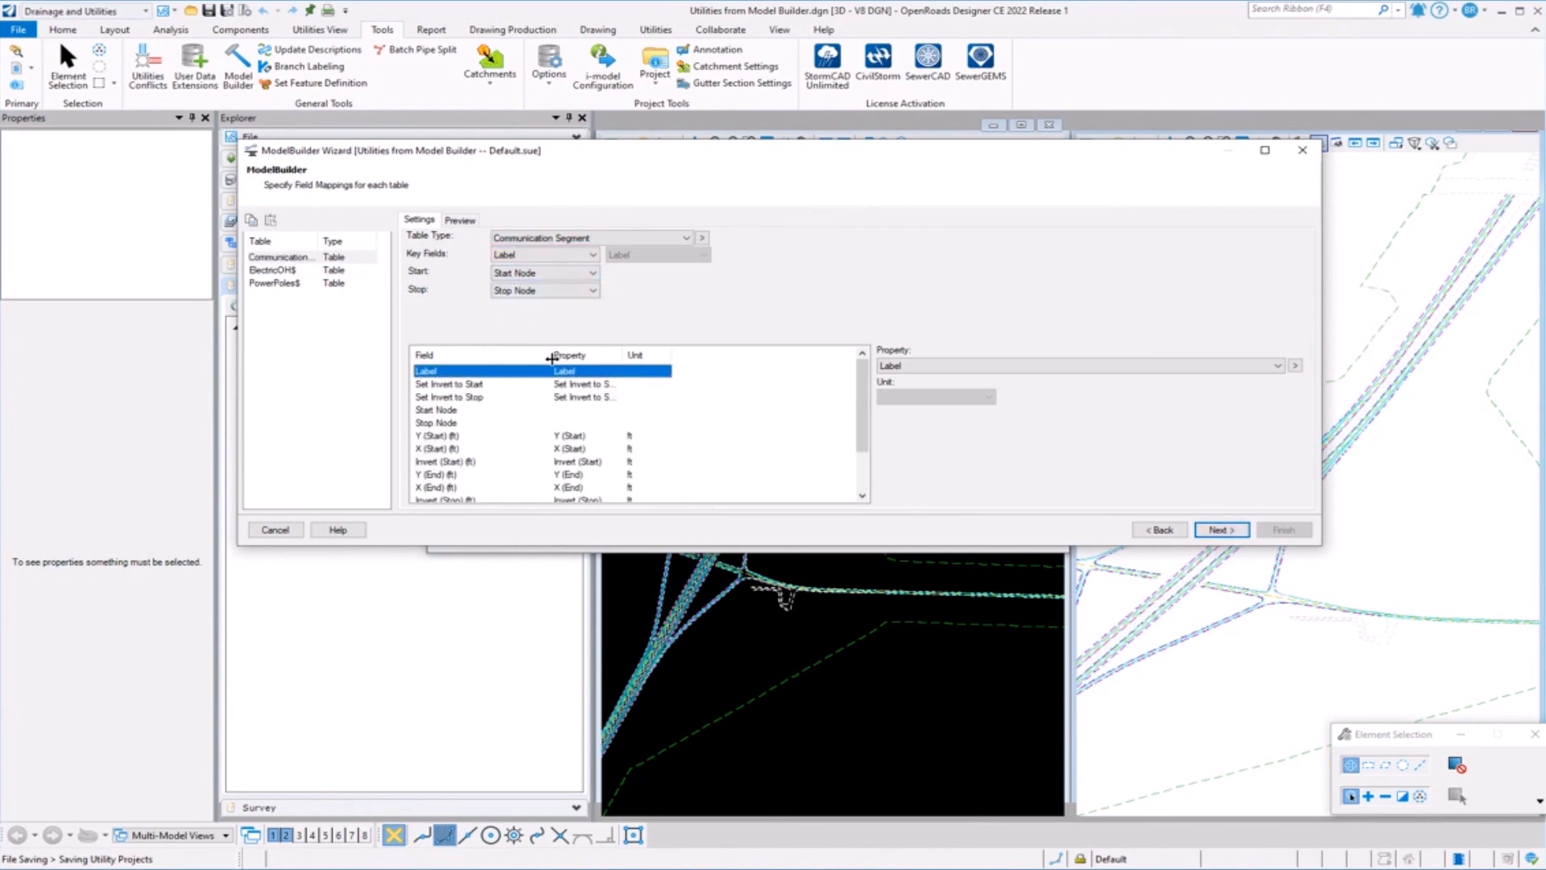
mouse_move(618, 355)
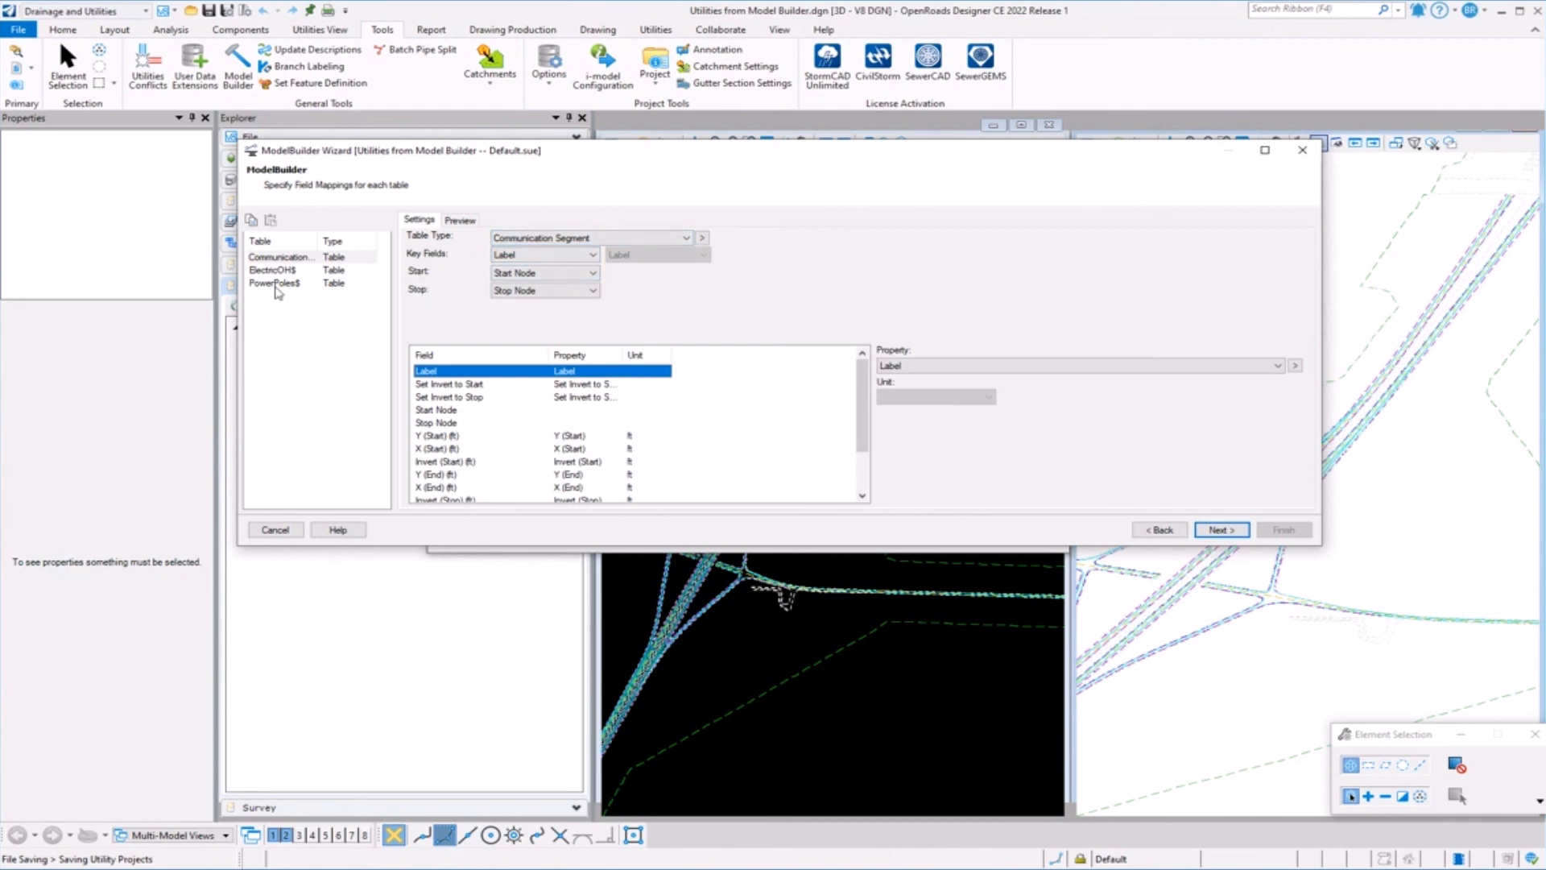
click(276, 284)
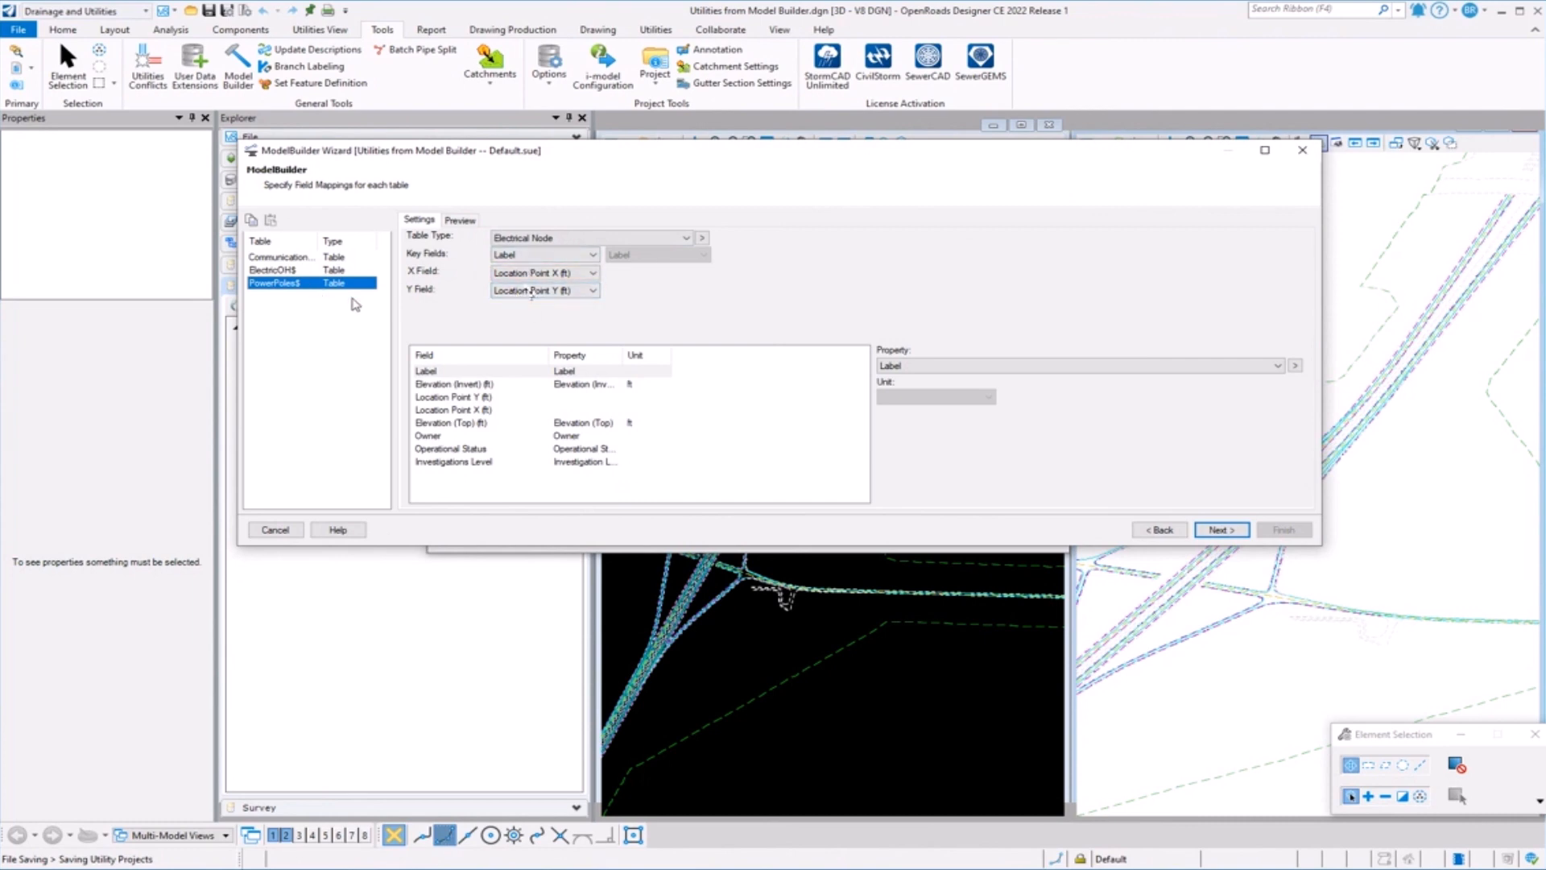
click(280, 257)
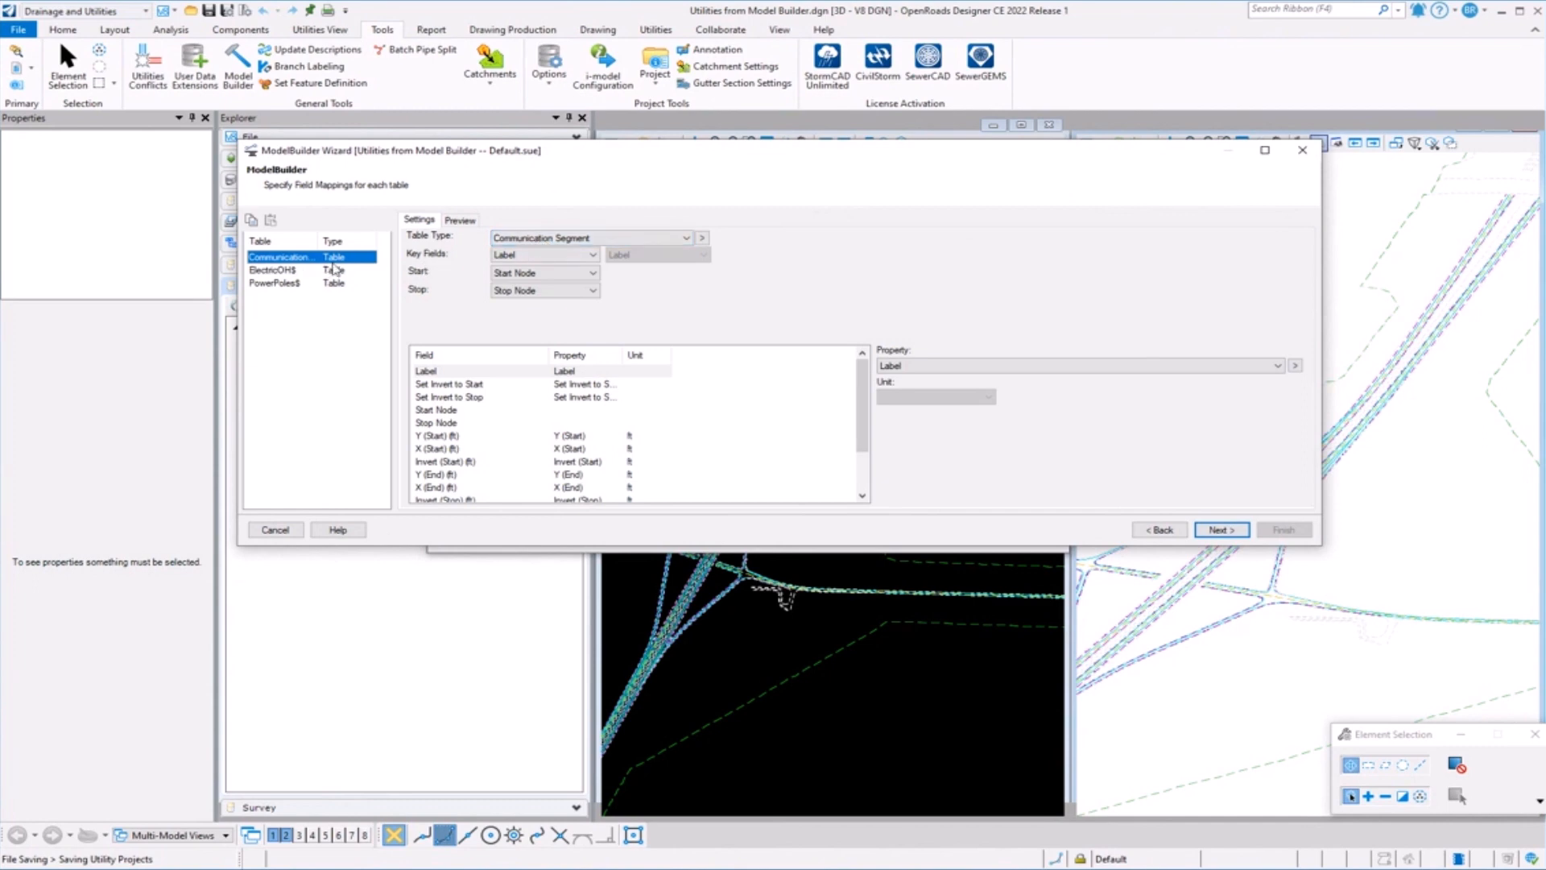
Review the ElectricOHS table as Electrical Segment and its Label field property choices.
click(280, 269)
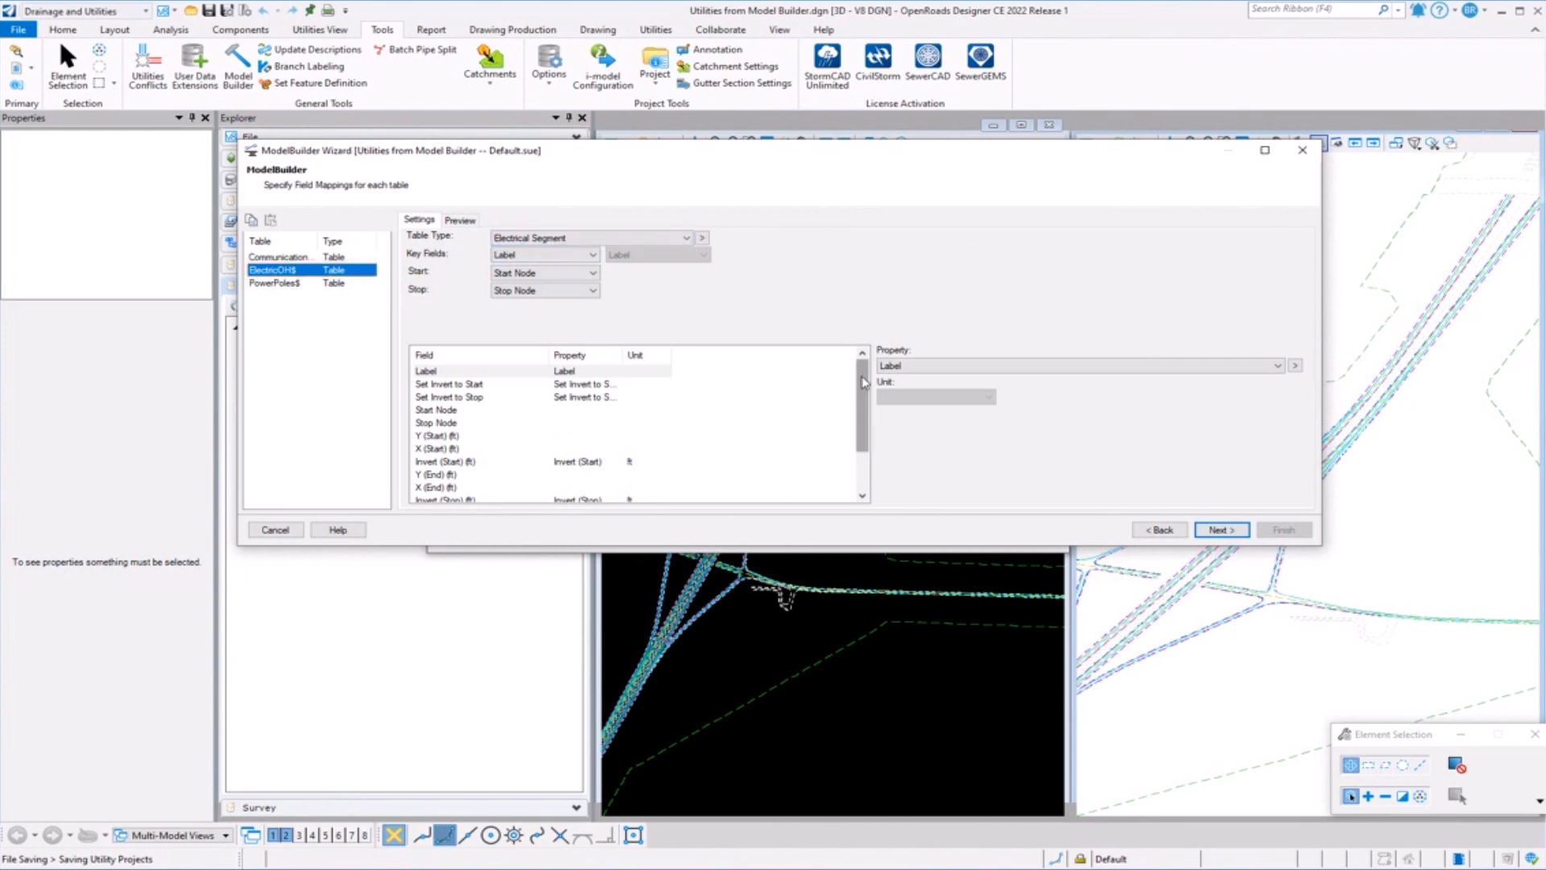
scroll(down, 3)
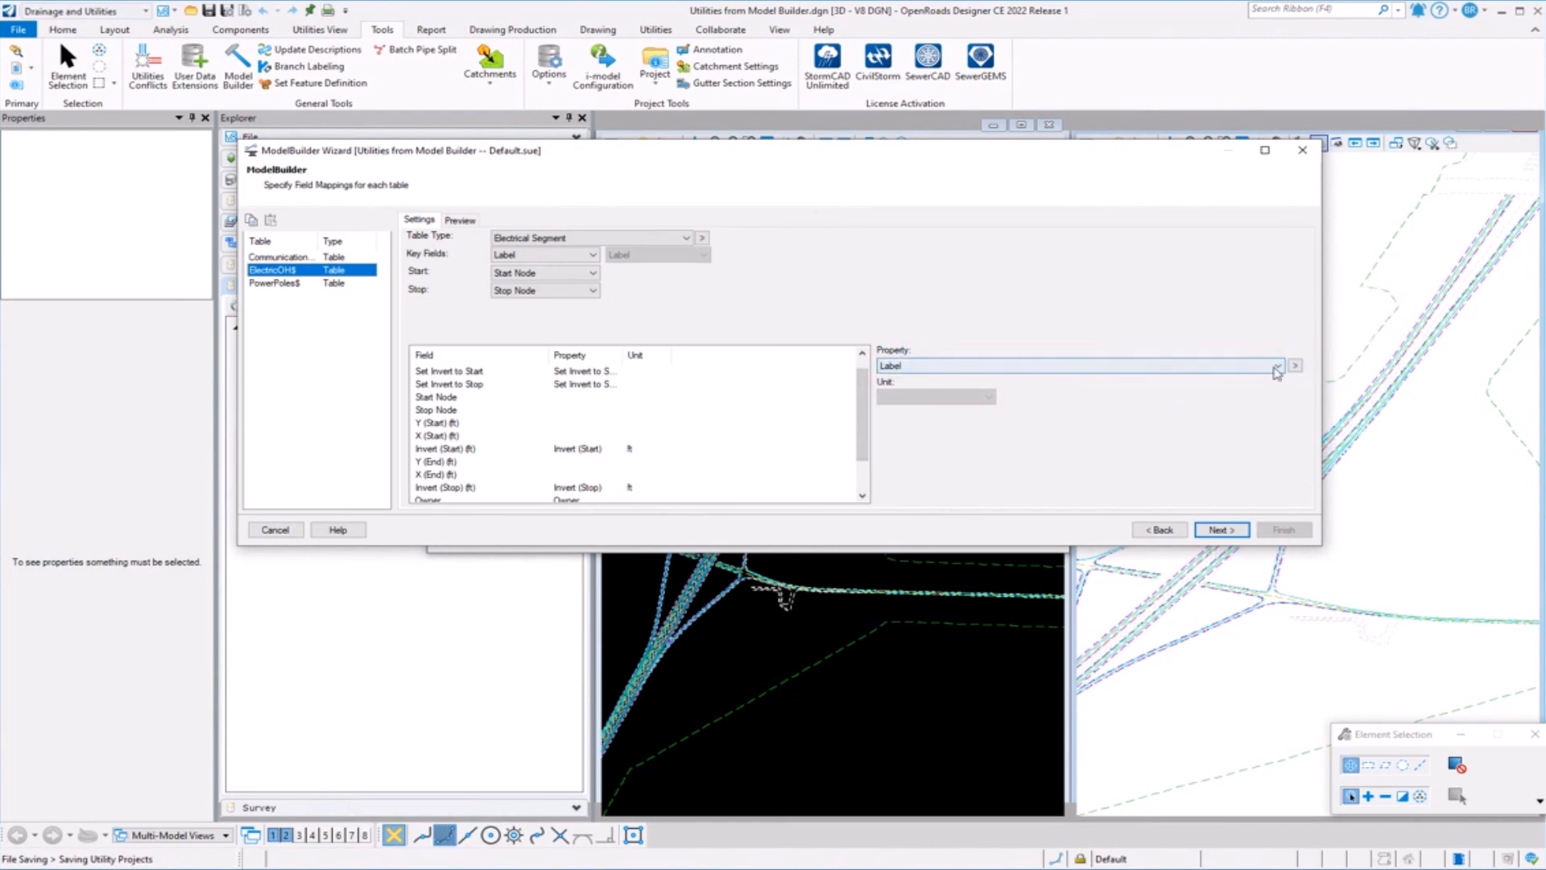
click(1276, 366)
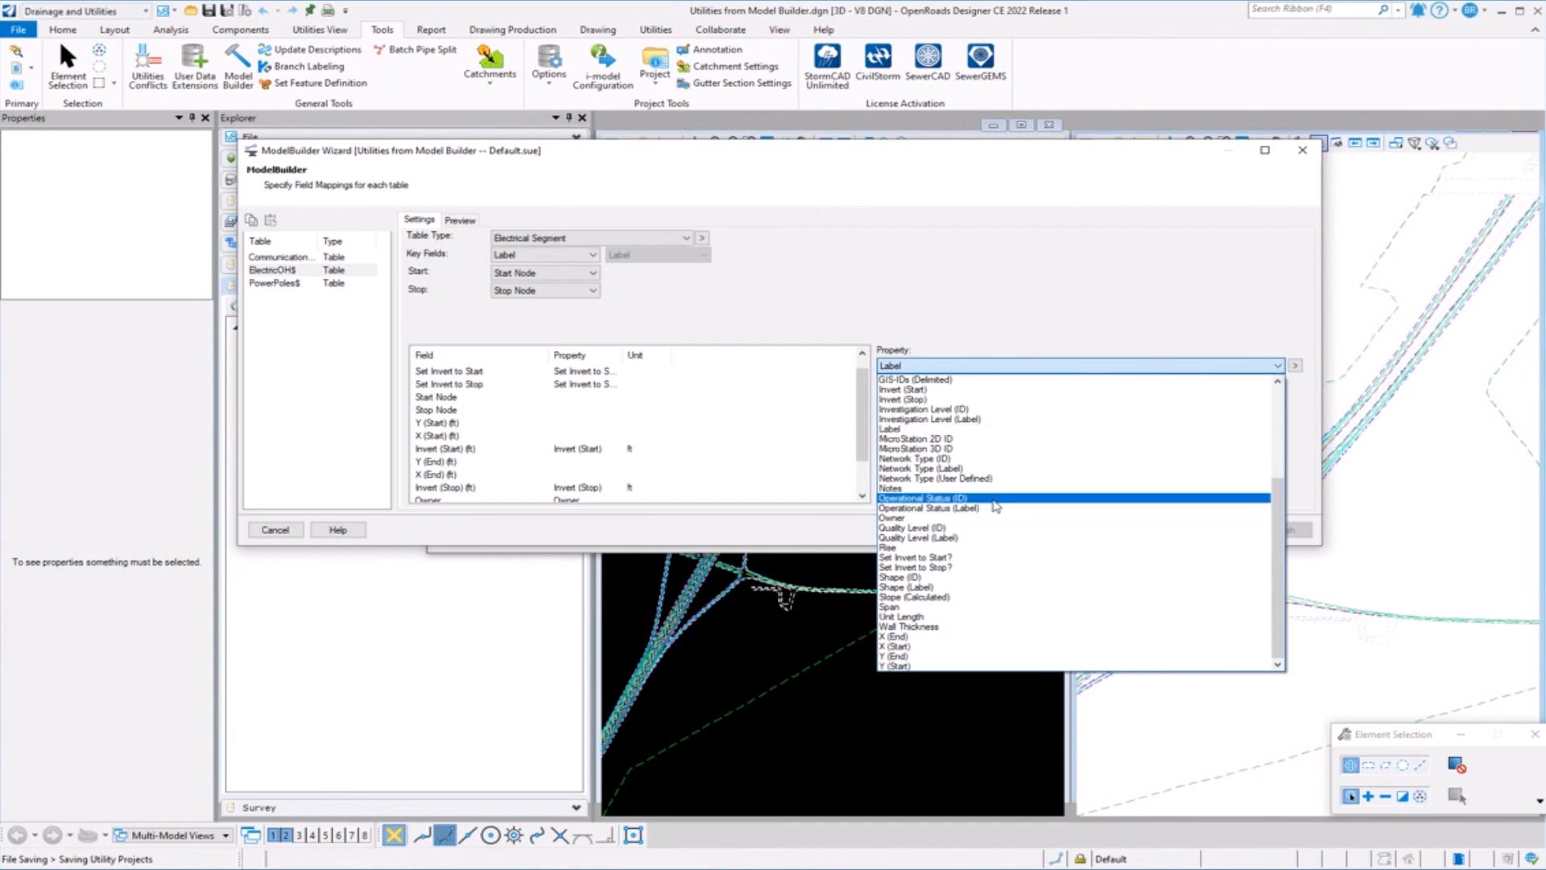
mouse_move(995, 504)
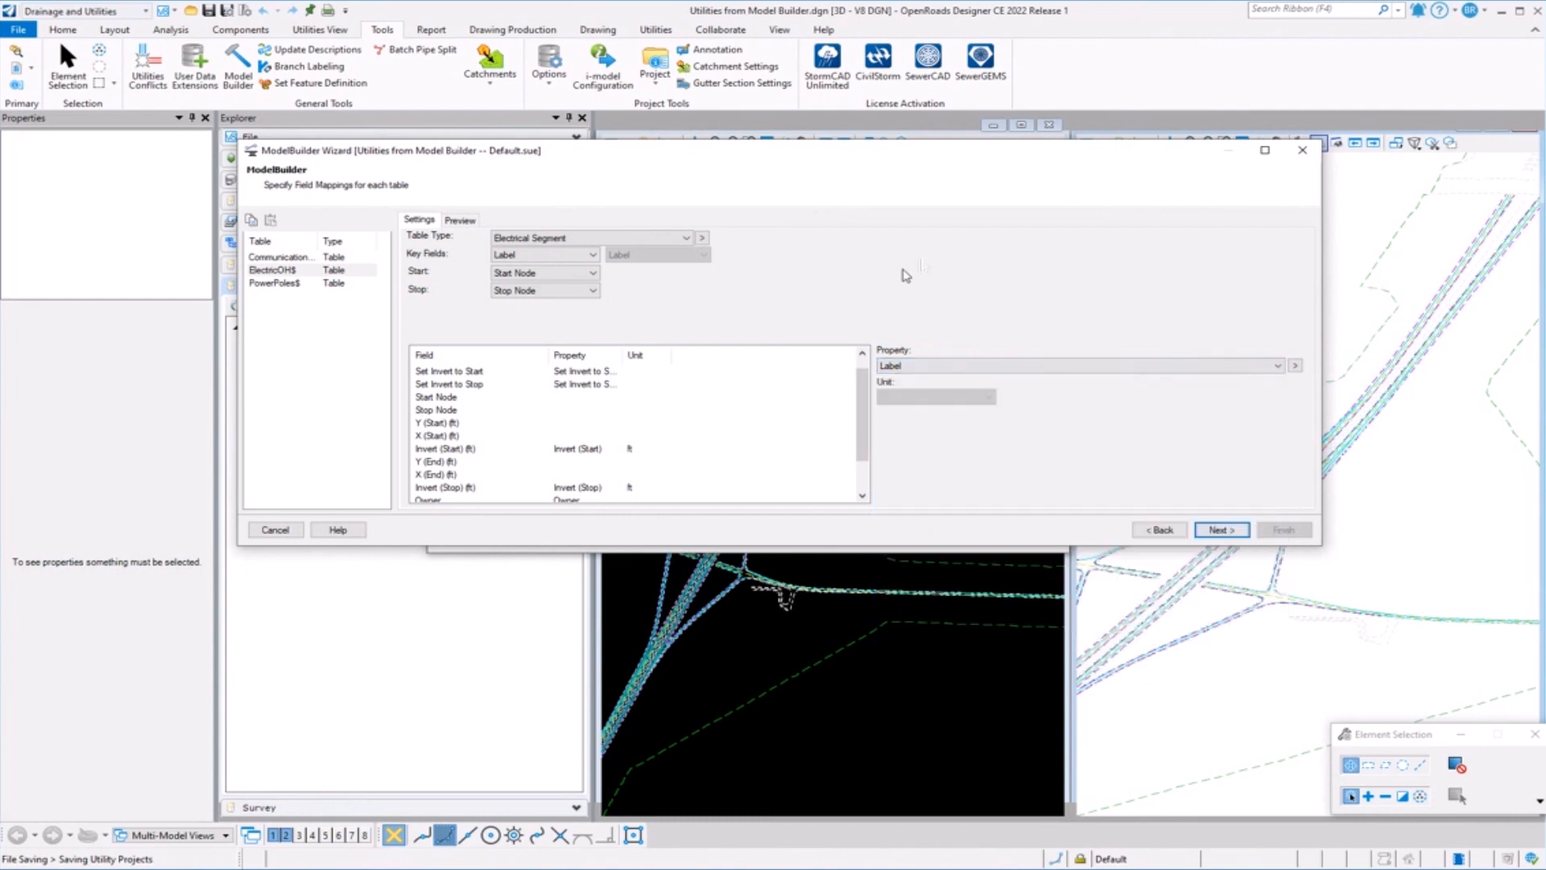
Check PowerPoles$ as Electrical Node, its Elevation (Top) mapping and Investigation Level (Label) property.
click(275, 284)
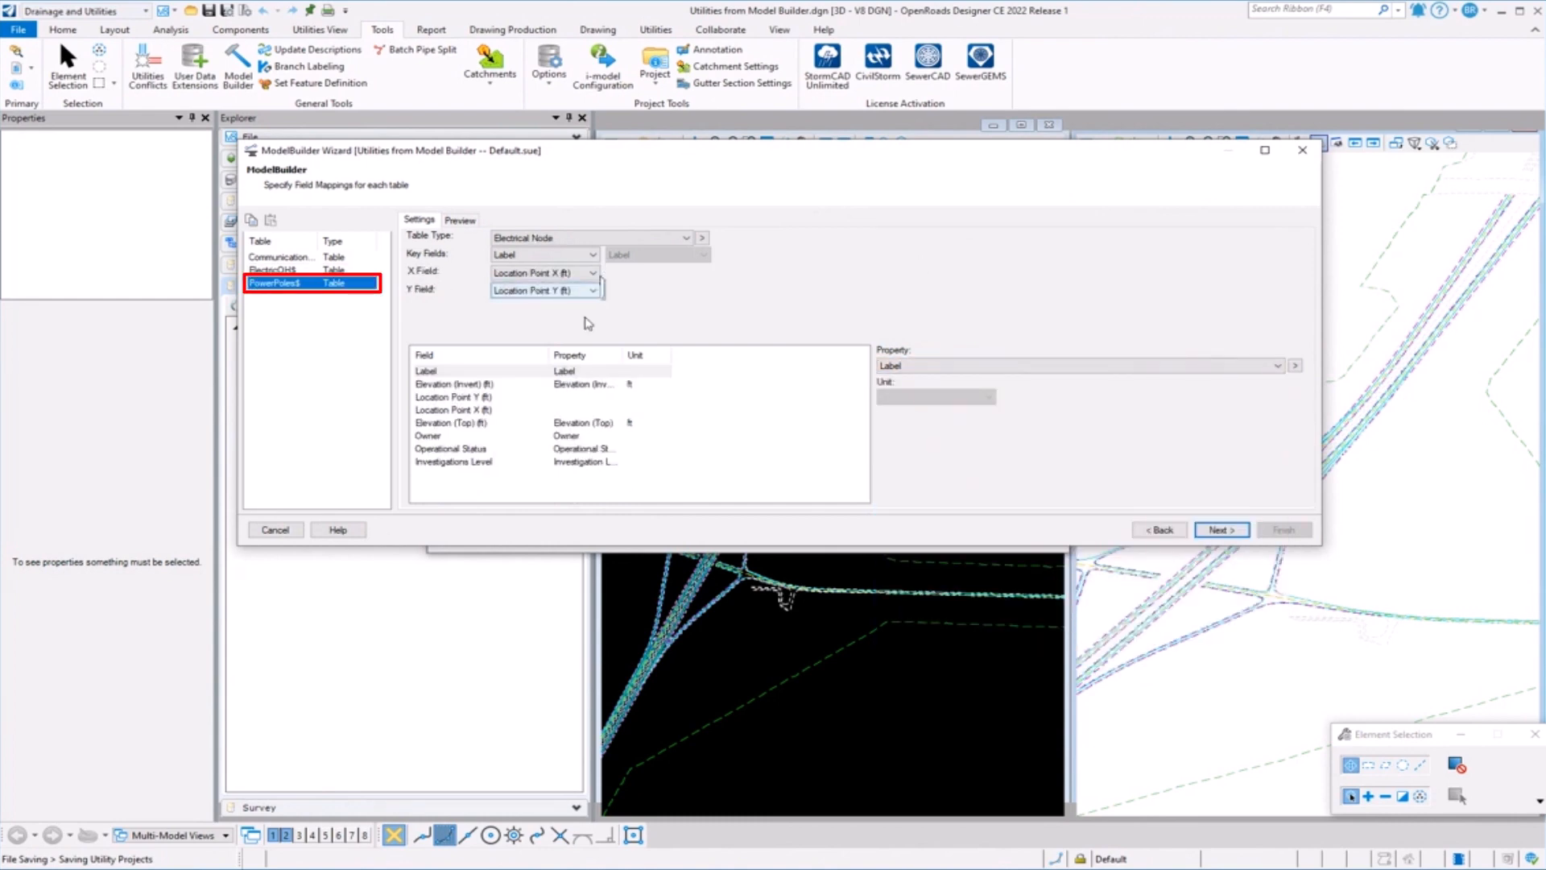
click(1278, 365)
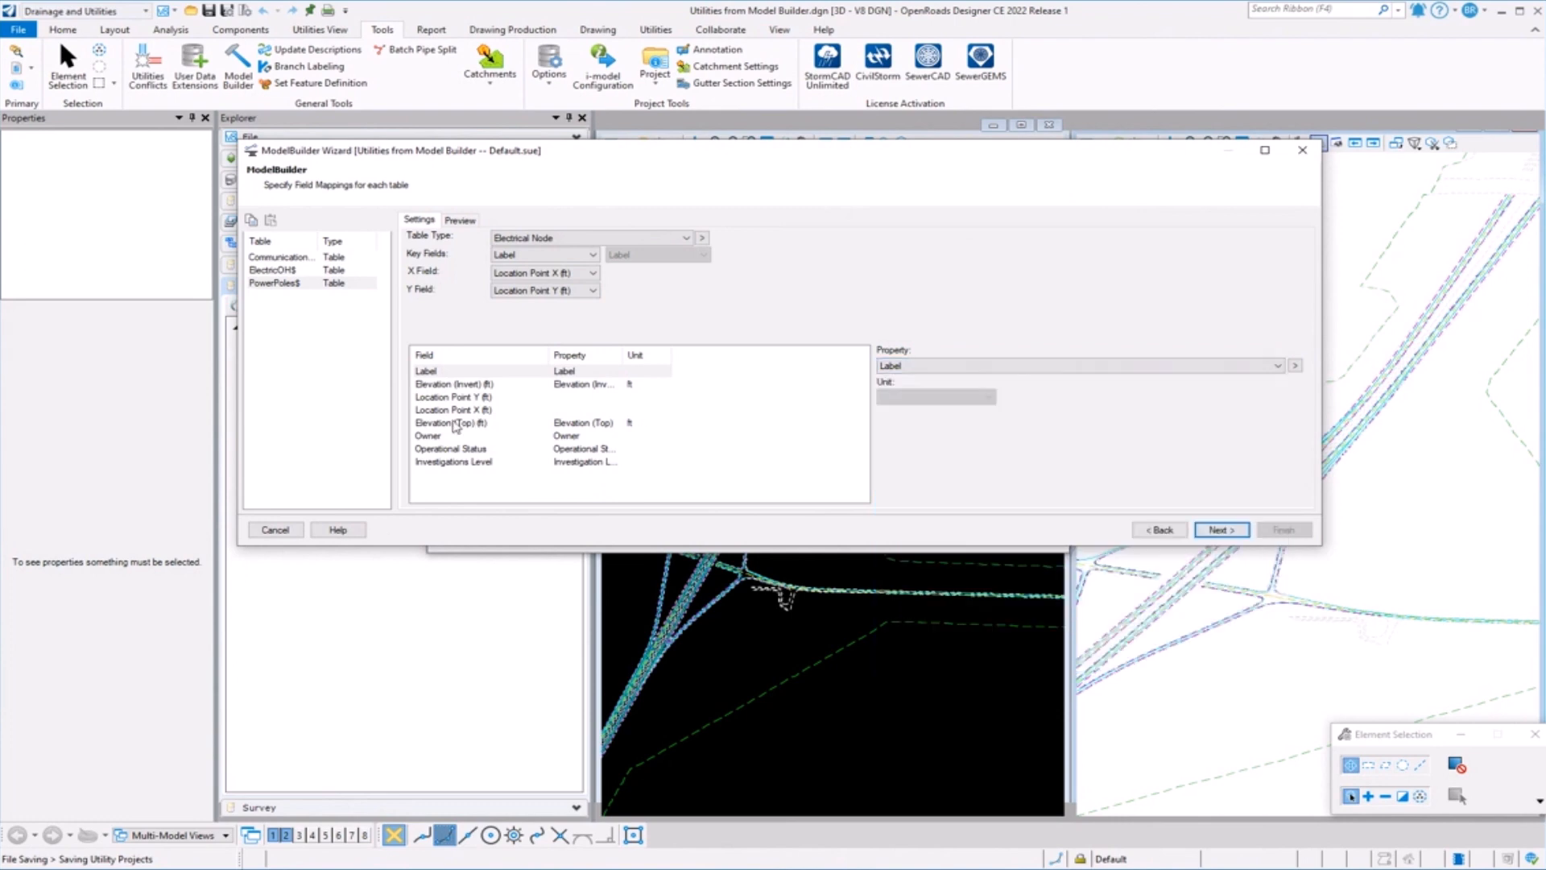
click(450, 422)
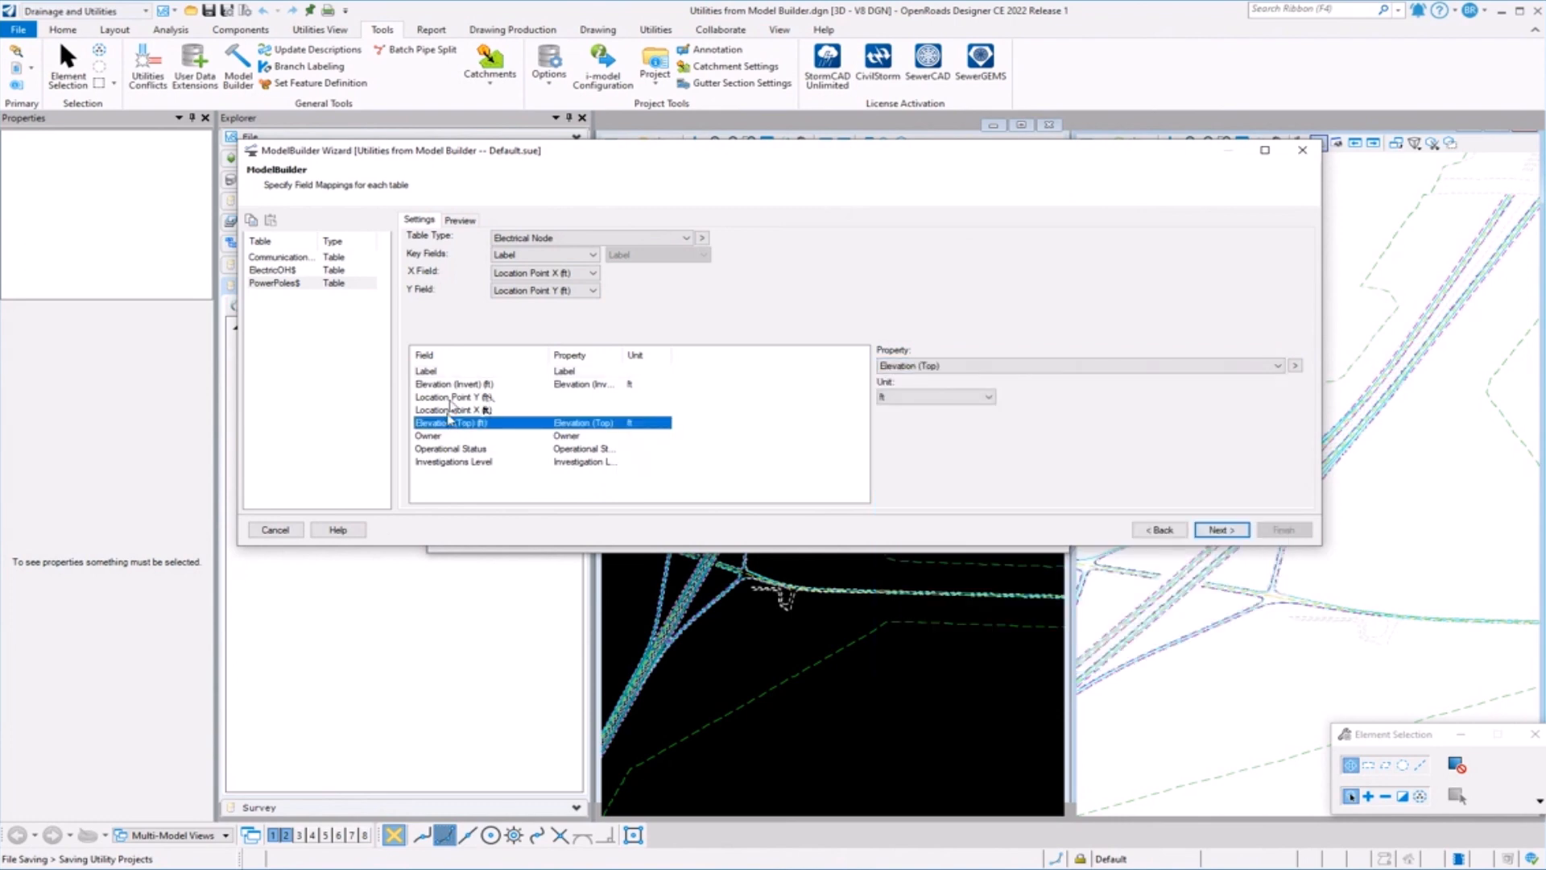
click(454, 460)
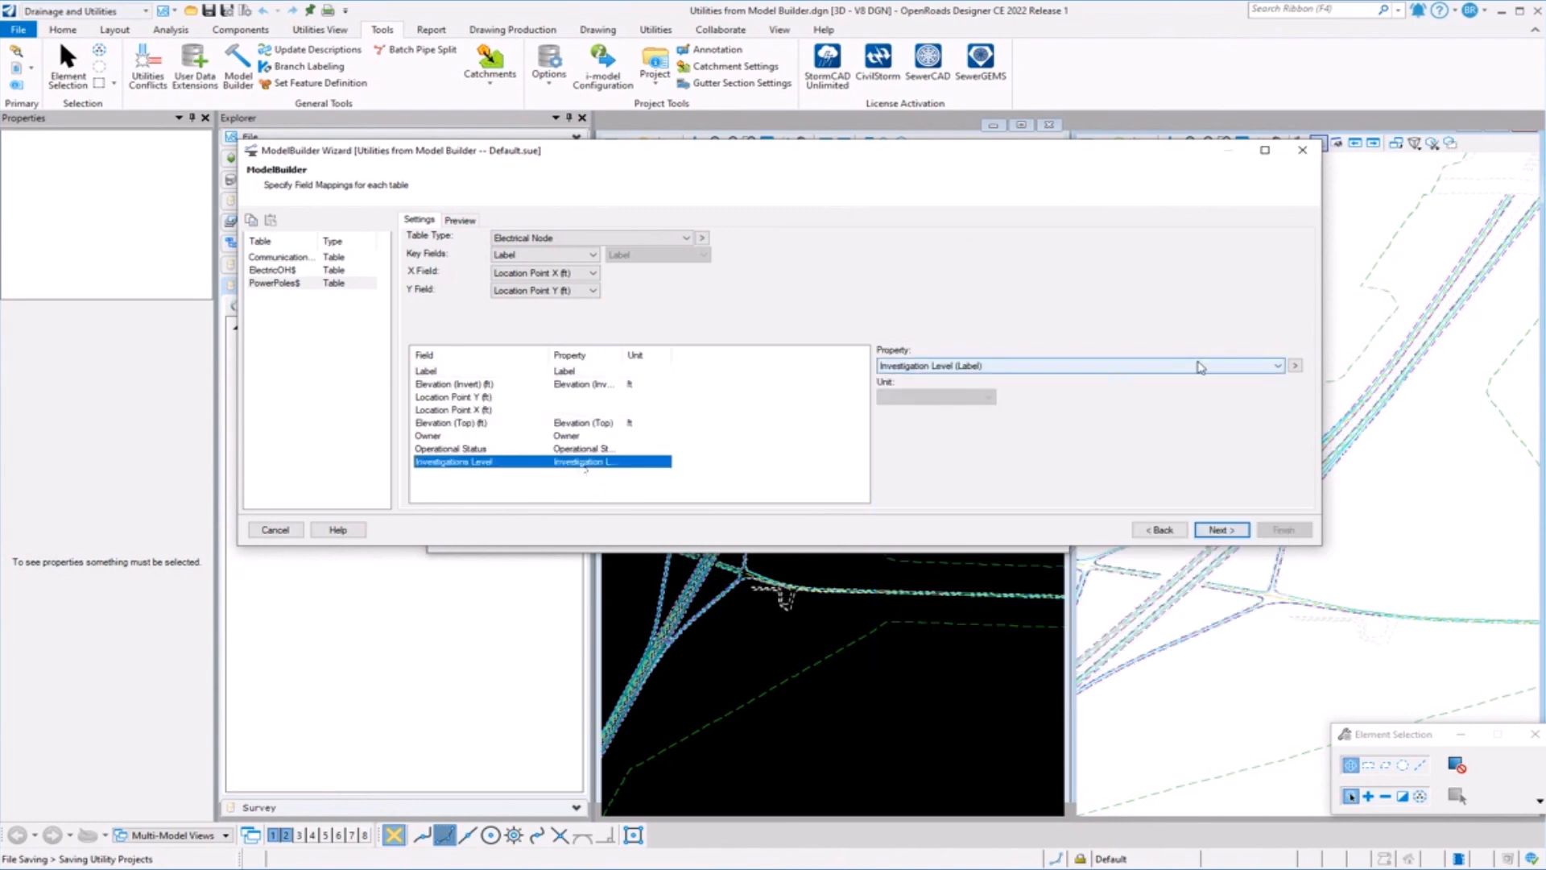
click(1277, 366)
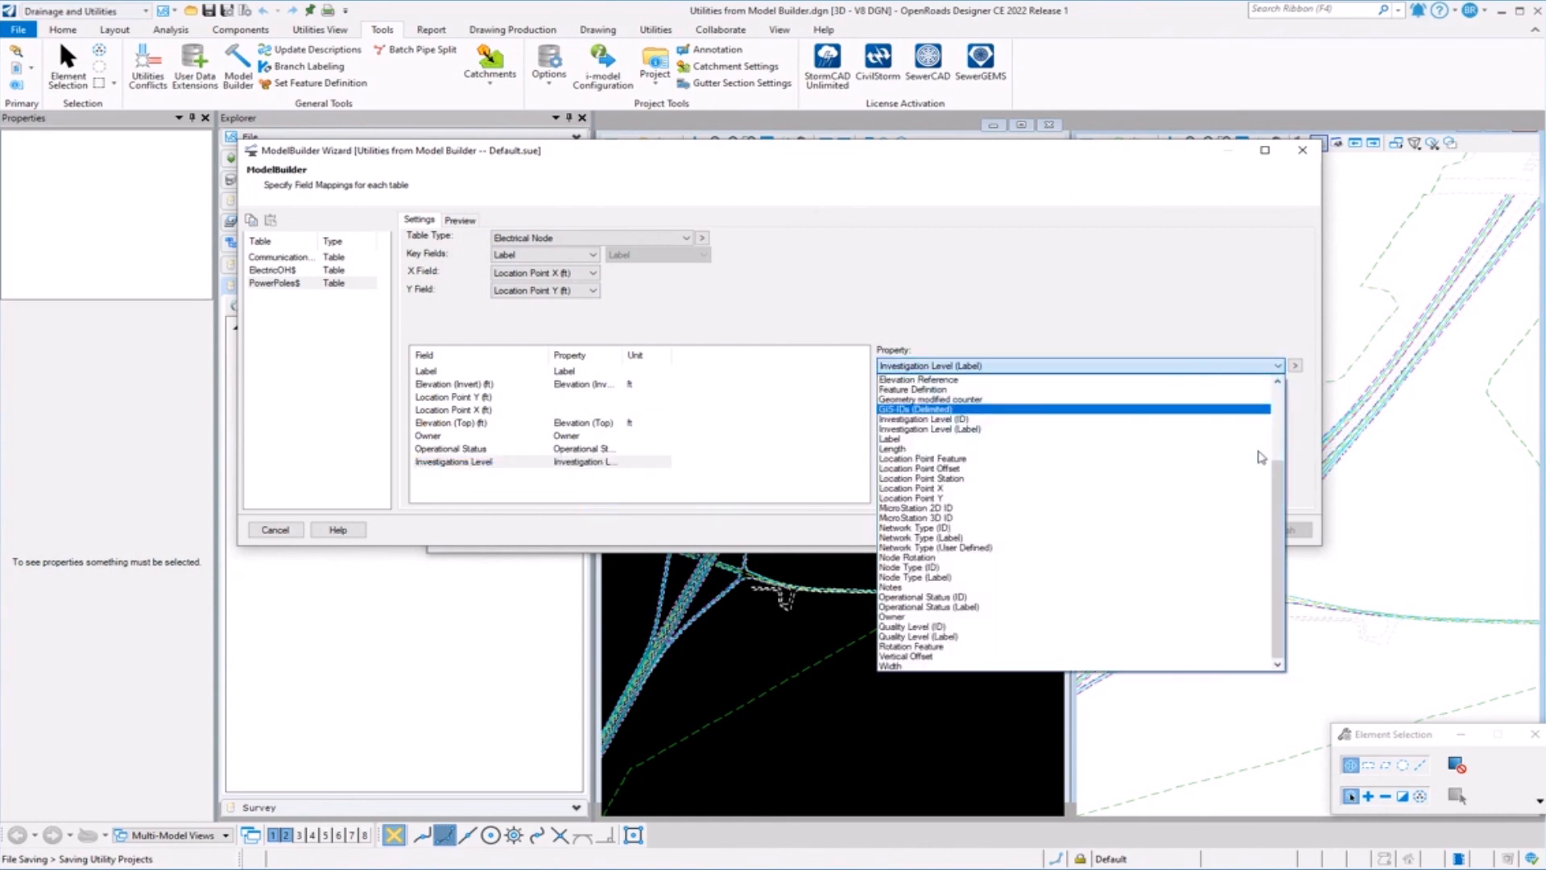
scroll(down, 3)
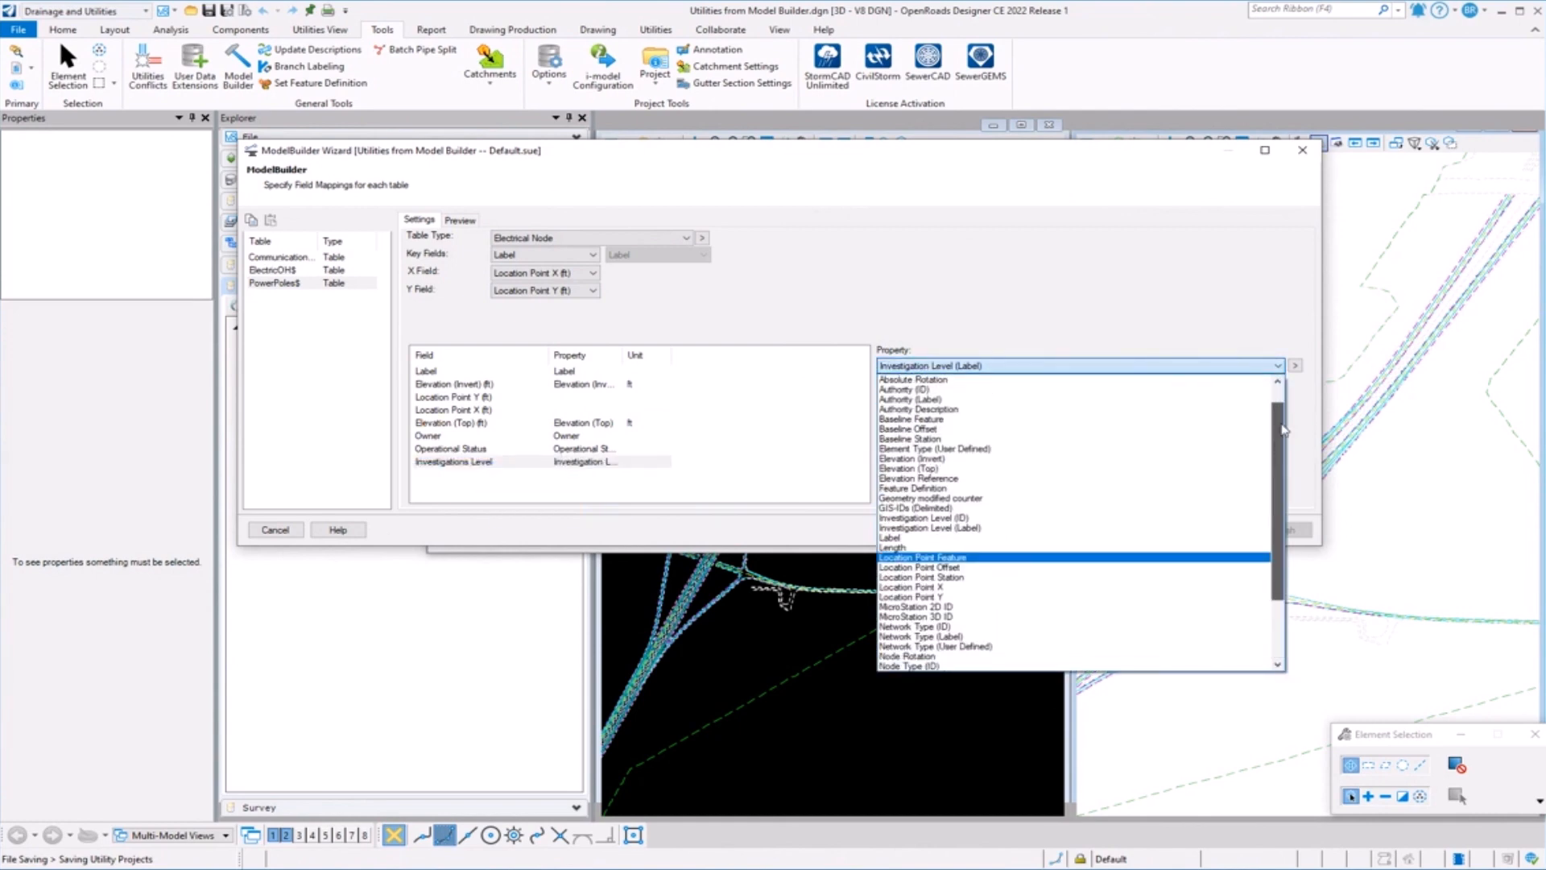
click(930, 529)
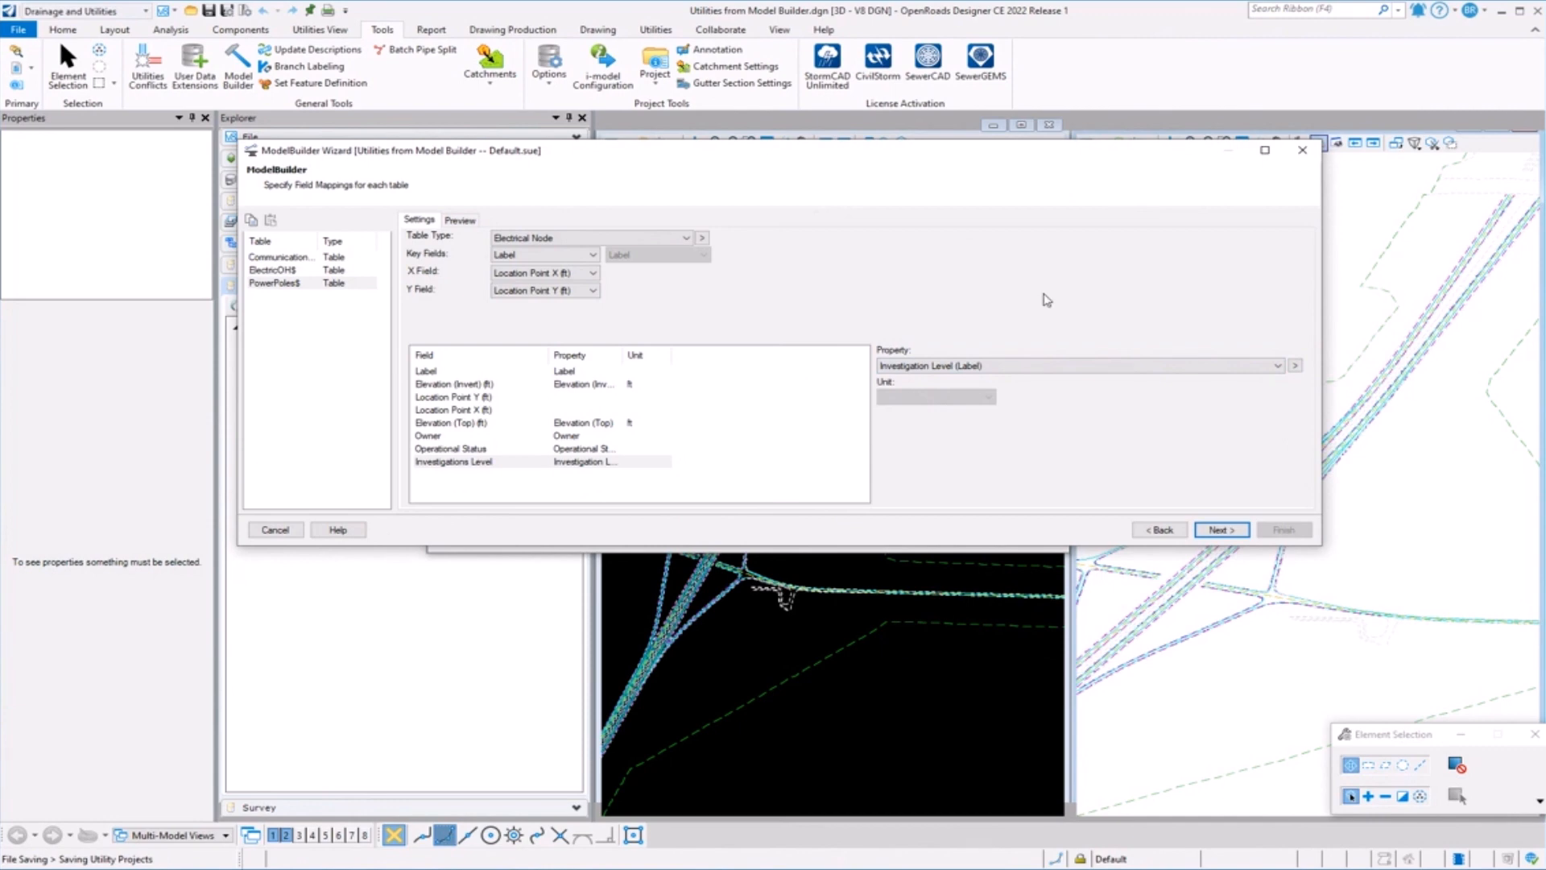
mouse_move(1258, 505)
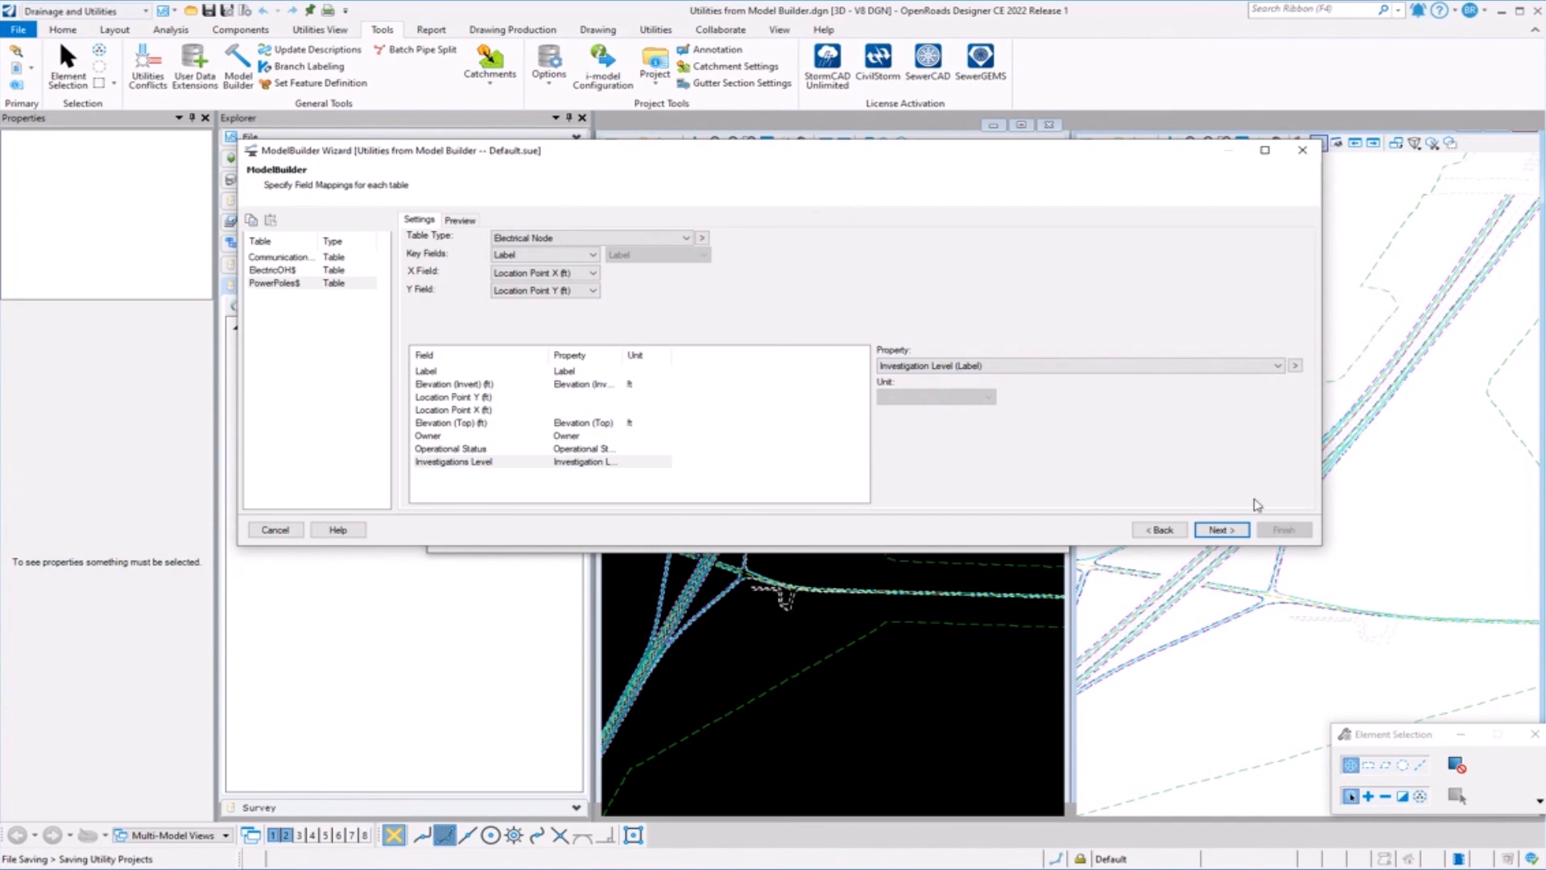
mouse_move(974, 476)
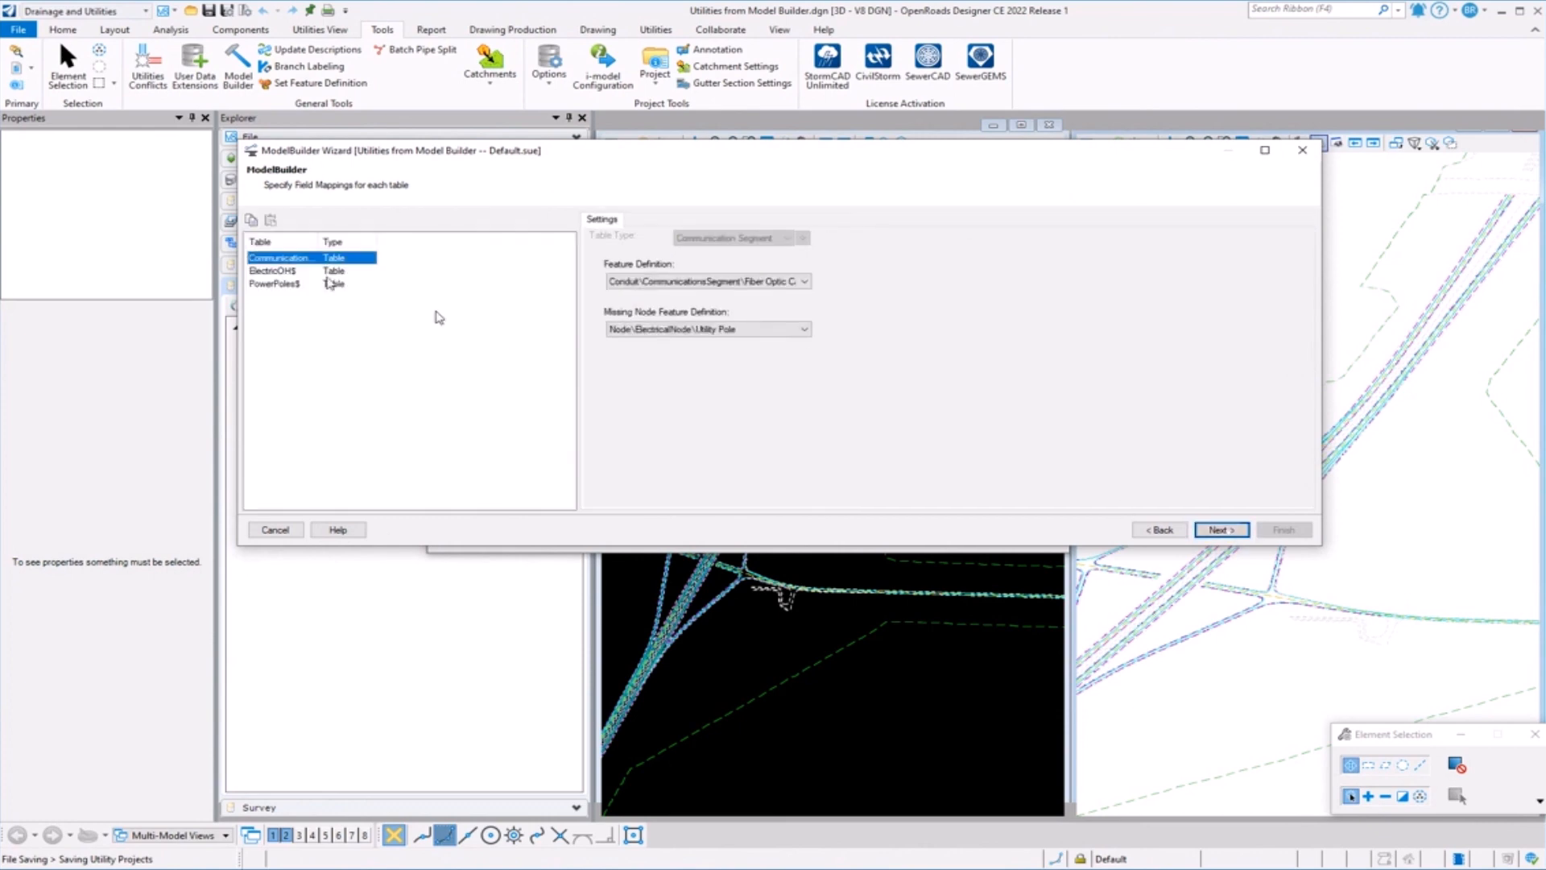
mouse_move(289, 271)
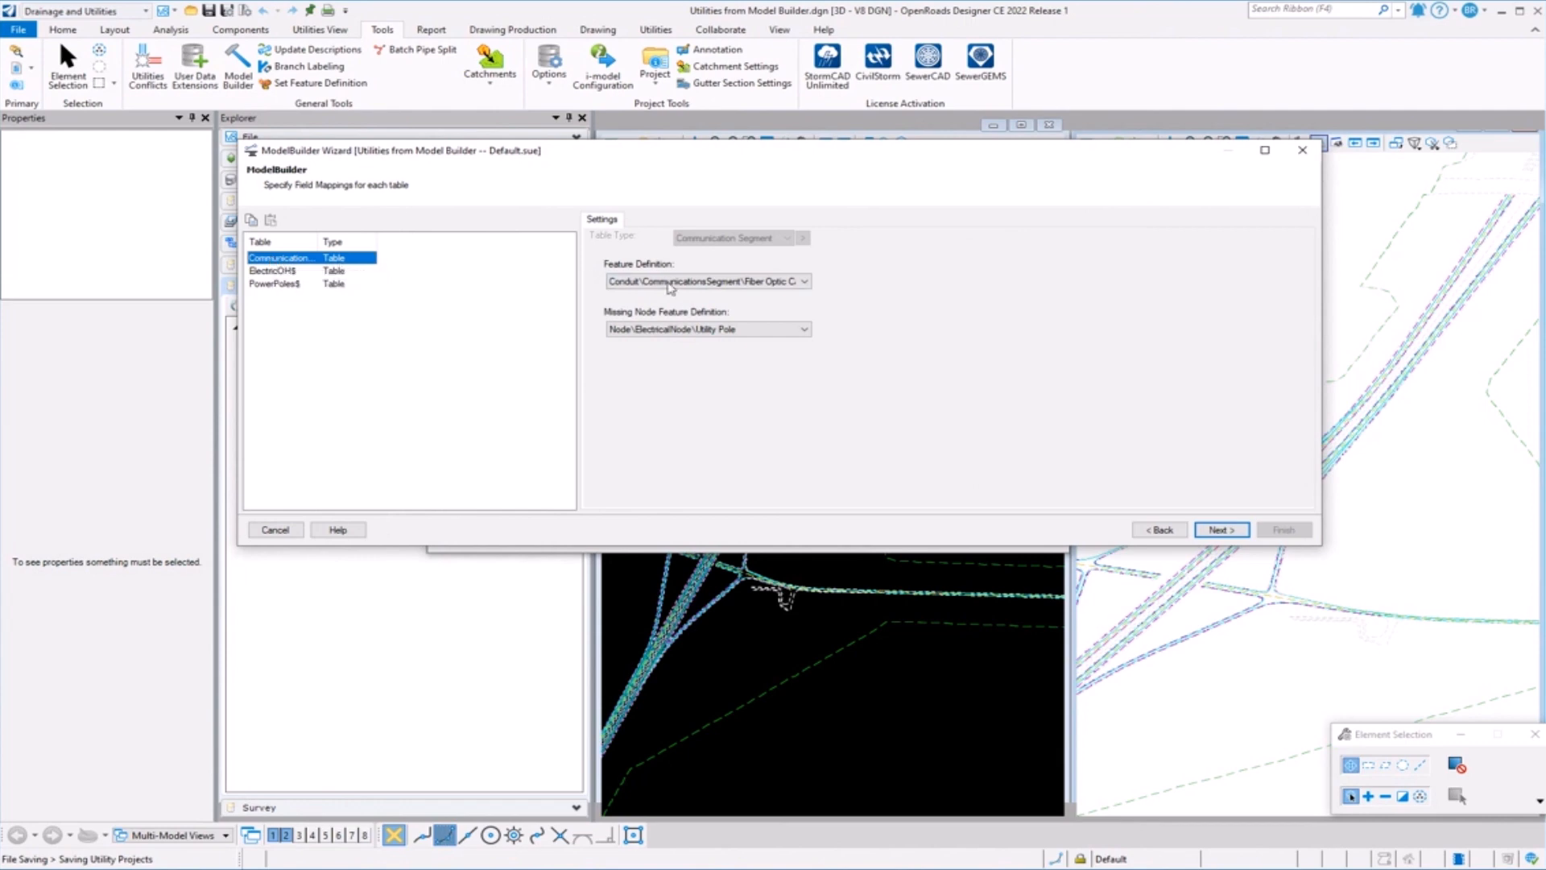
click(707, 280)
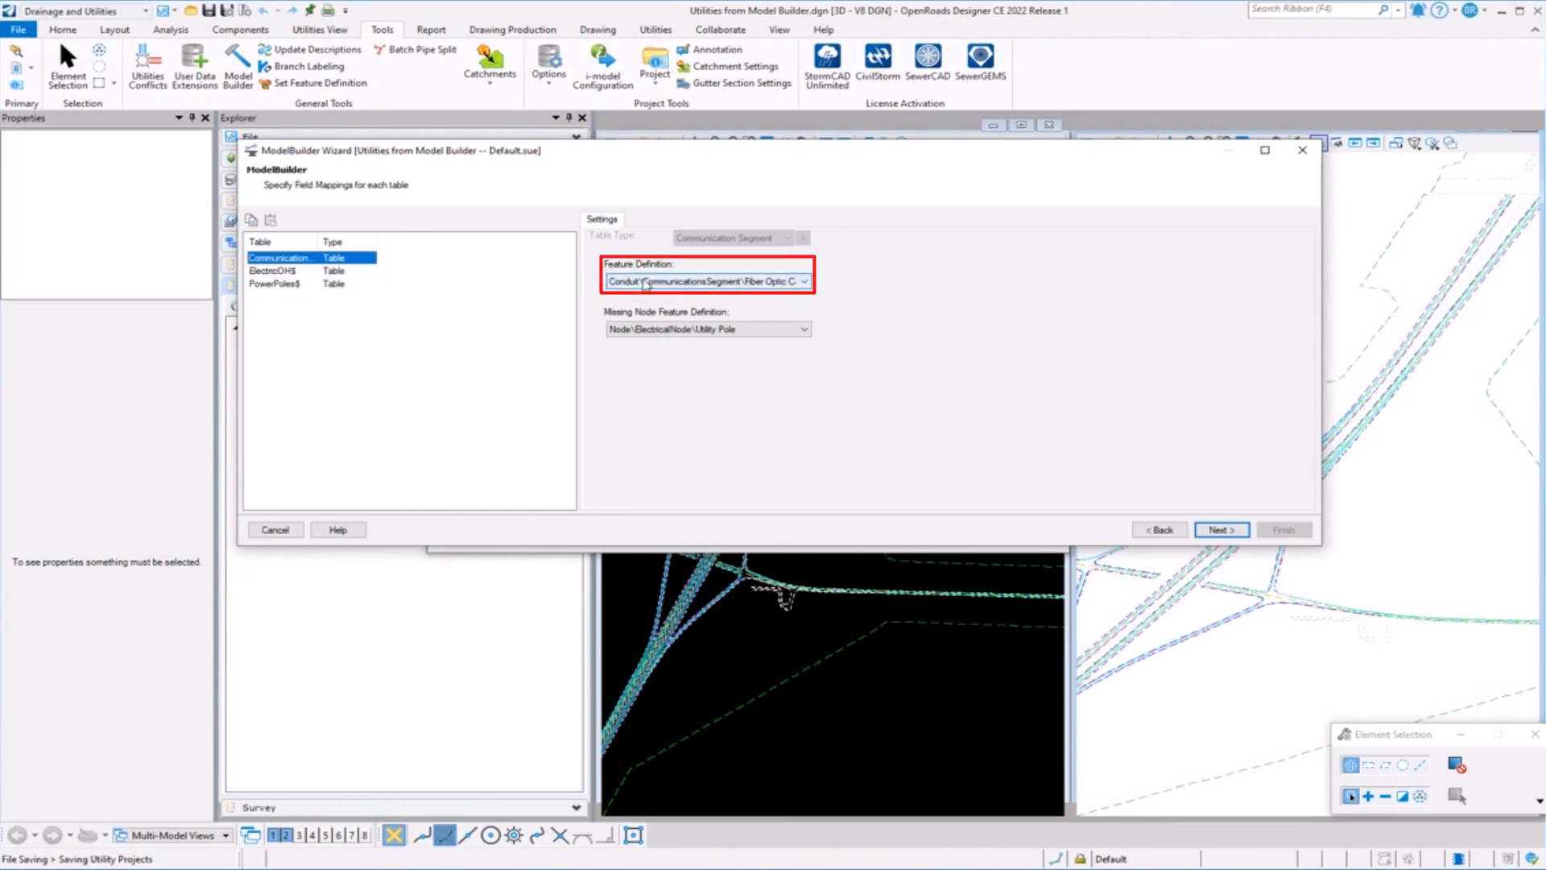
click(276, 271)
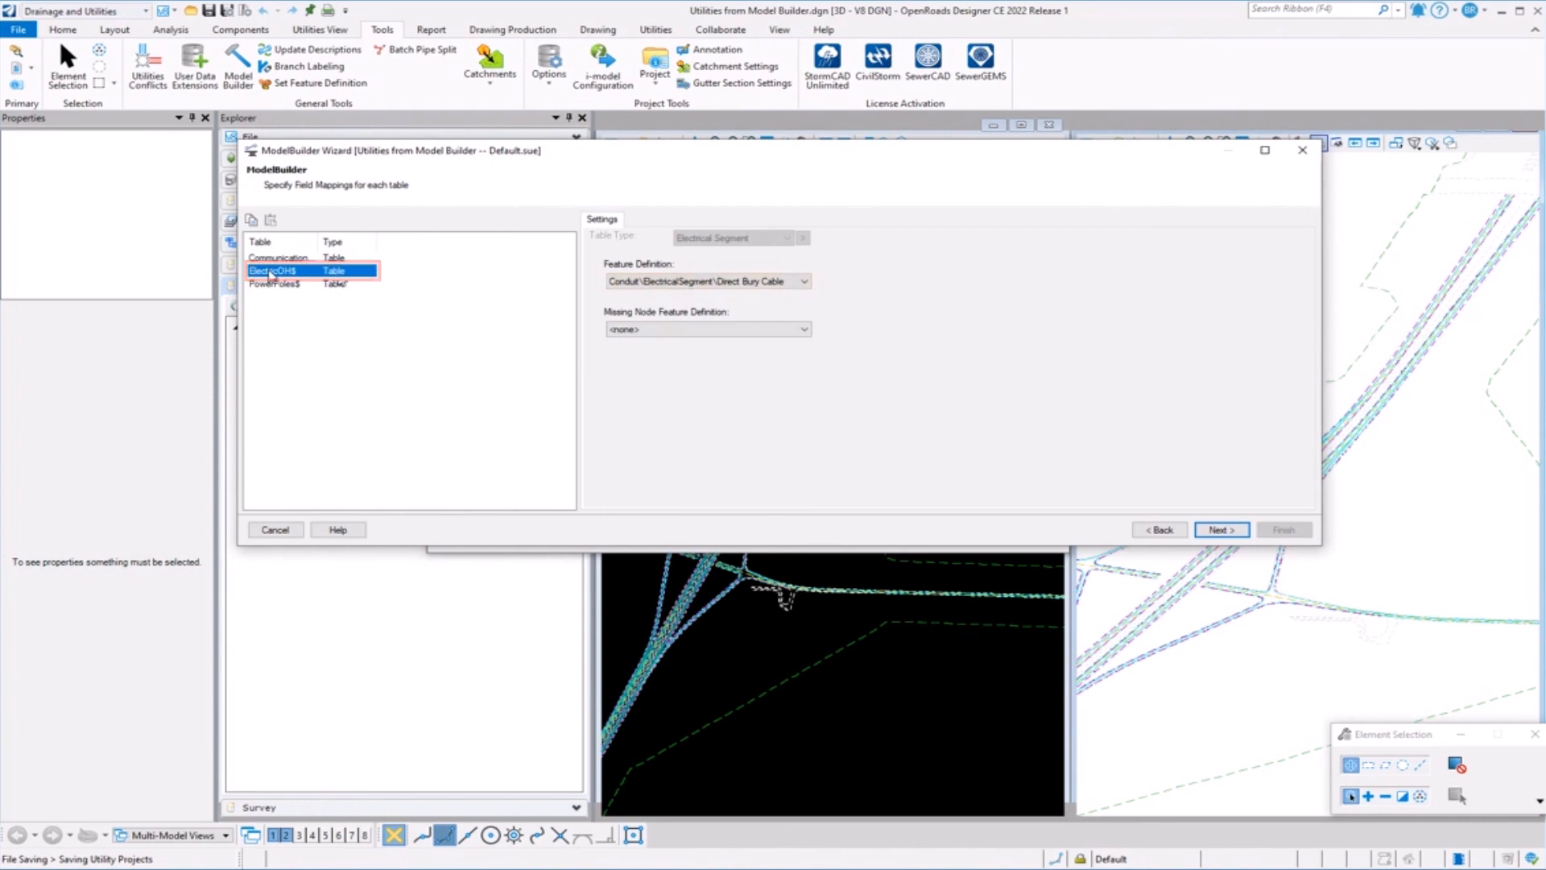
click(286, 283)
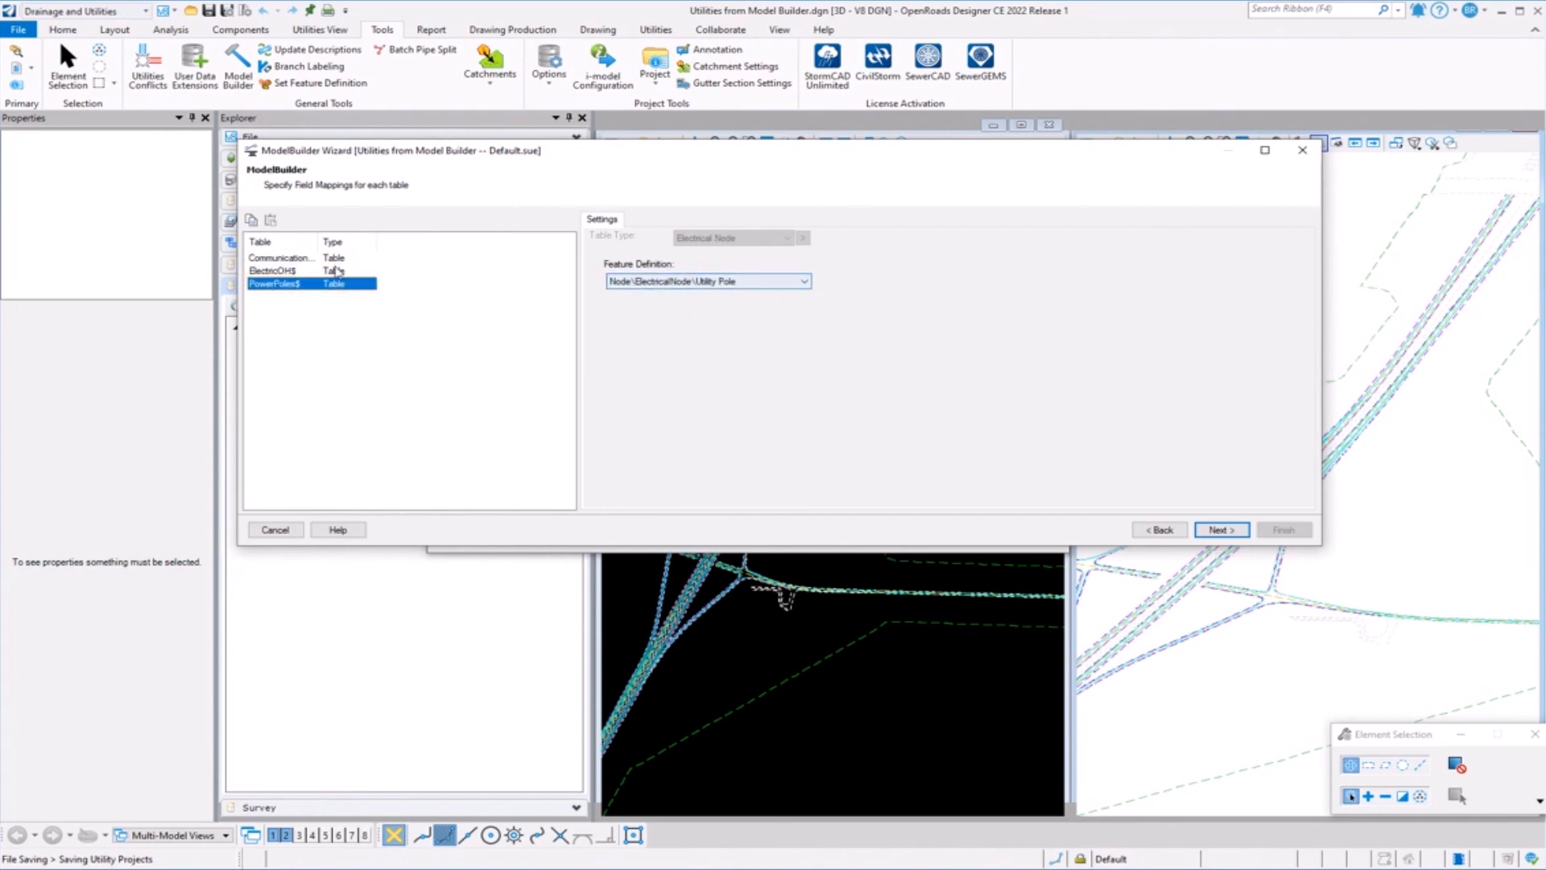
click(280, 258)
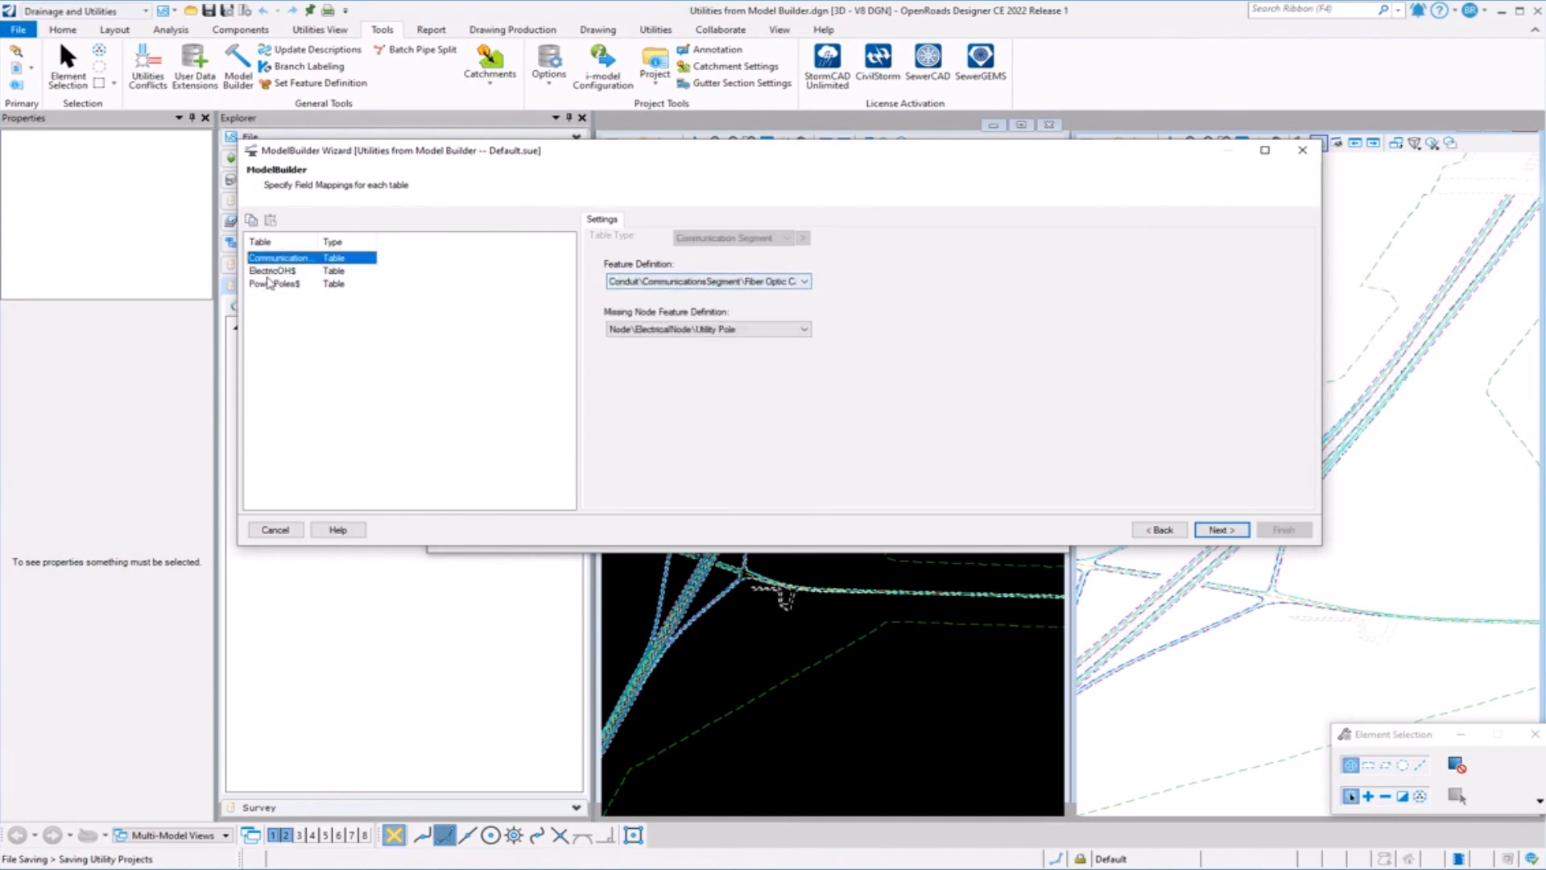
click(273, 271)
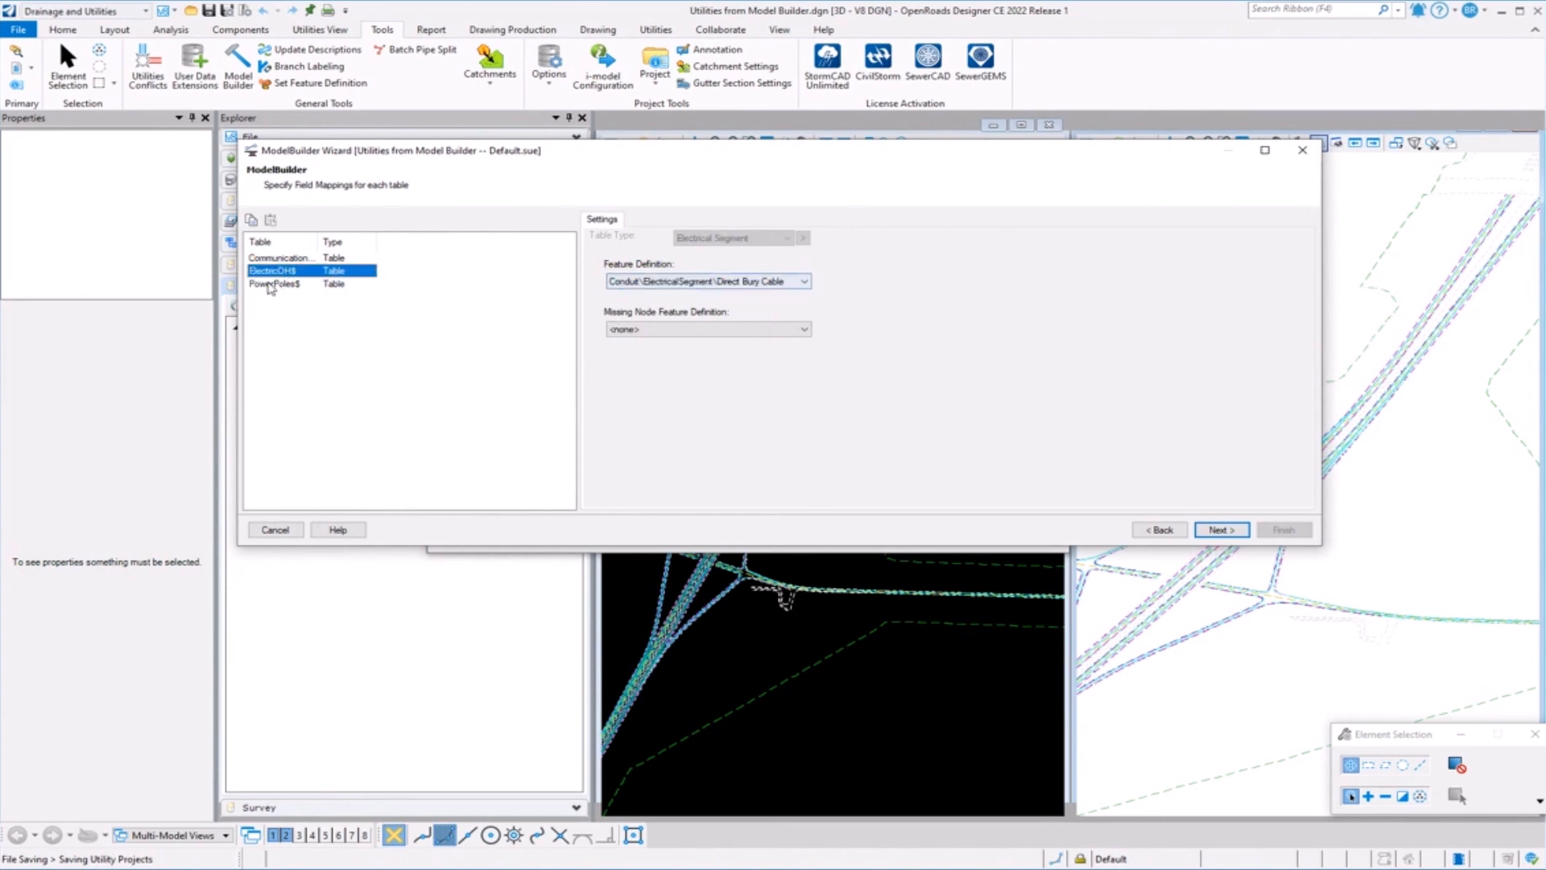
Skip snapshot tracking and reach the final Create Model Now page with build set to No.
click(1219, 530)
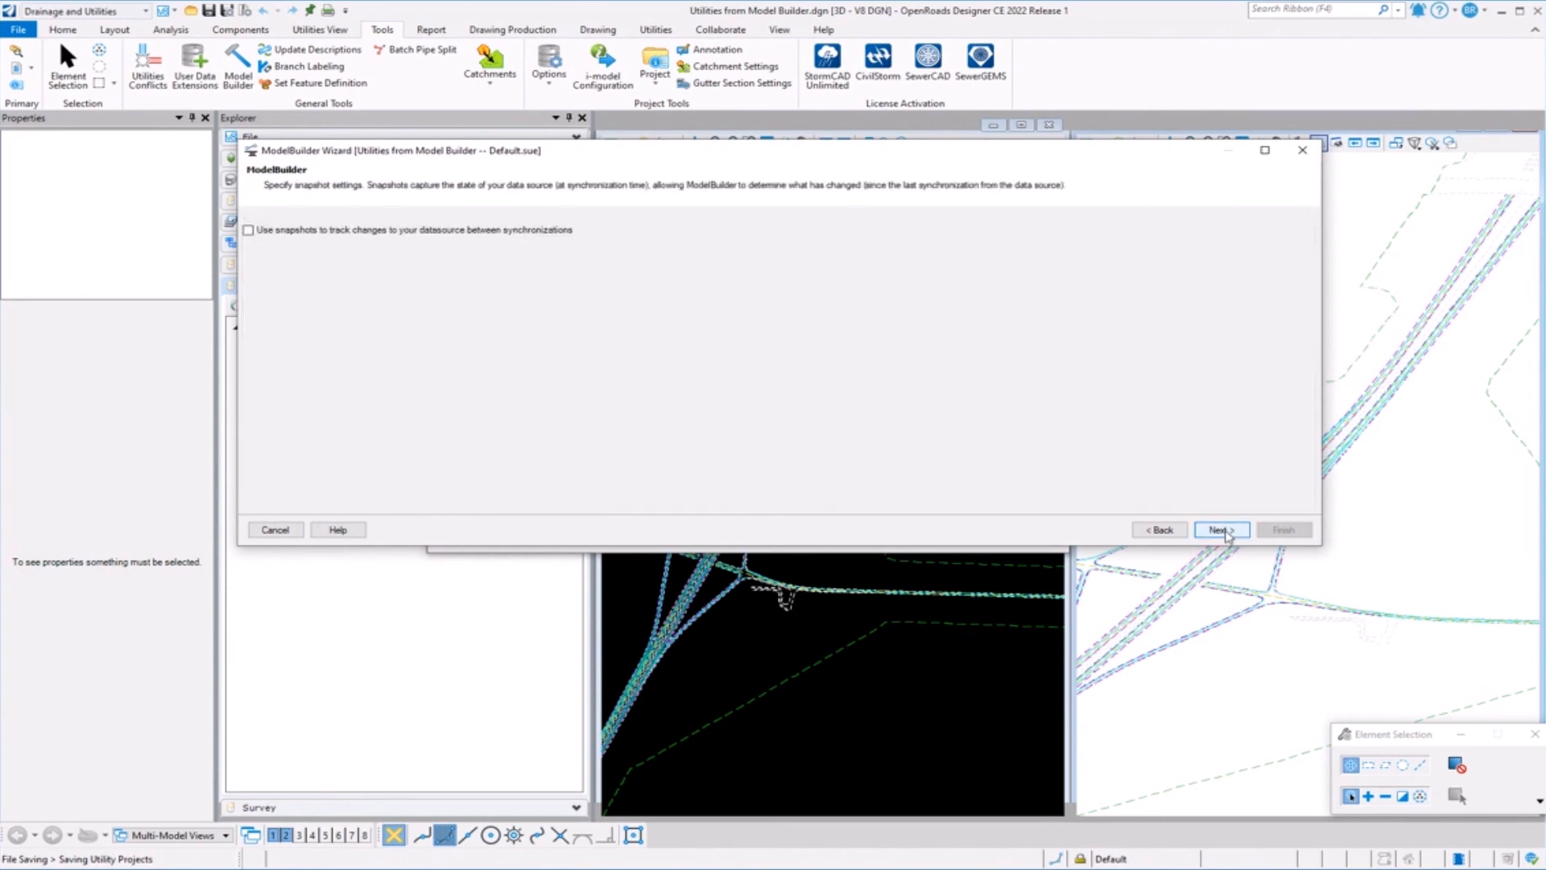
mouse_move(744, 306)
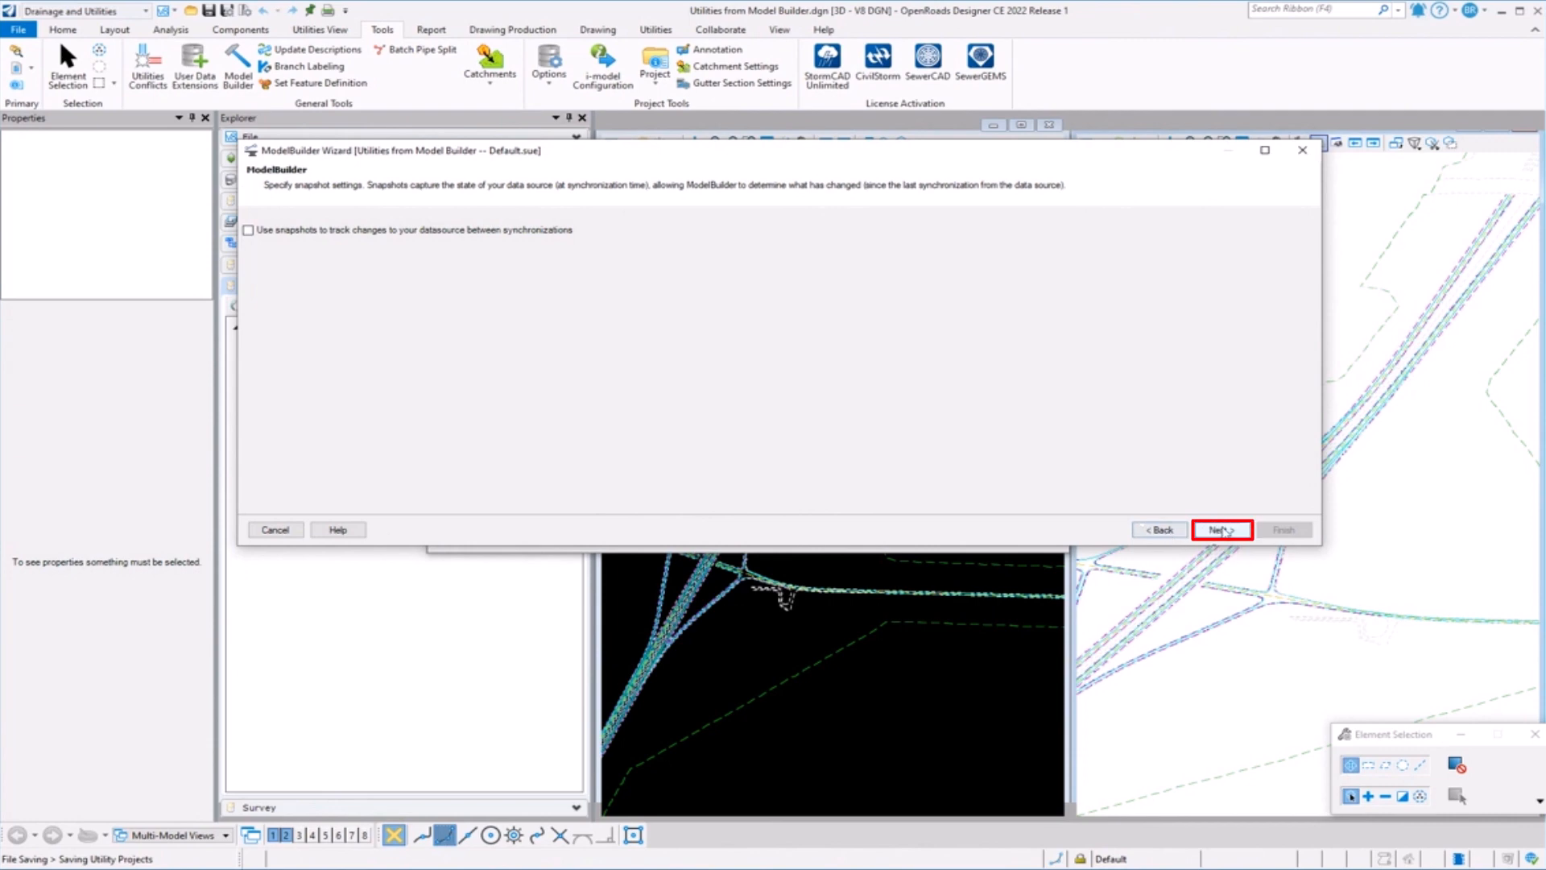
click(1221, 530)
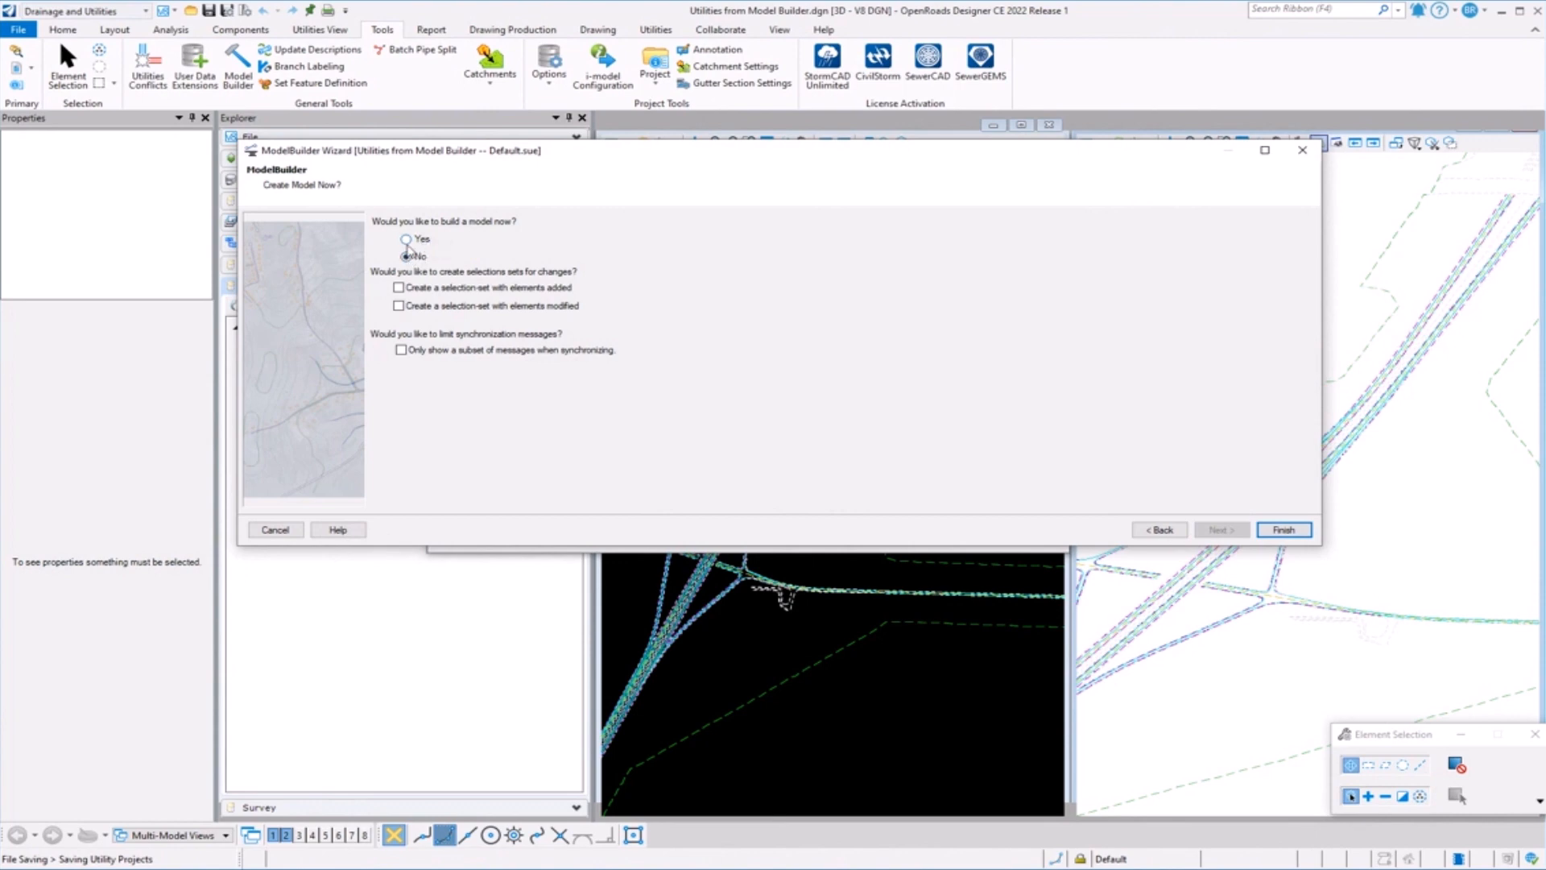
Choose Yes to build the model now and finish the ModelBuilder wizard.
click(406, 240)
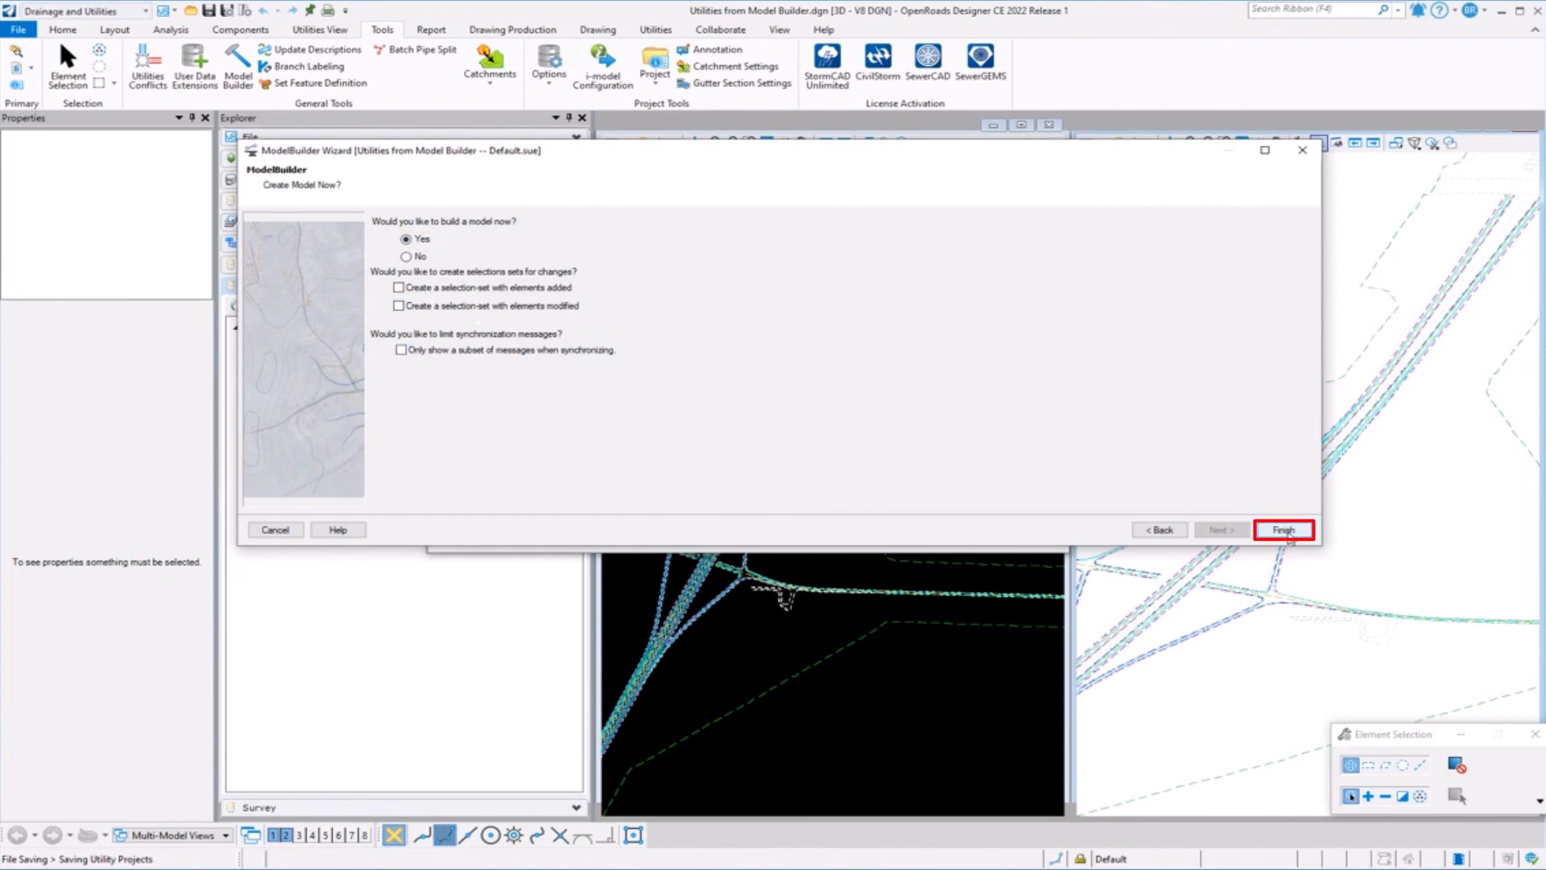
click(1284, 530)
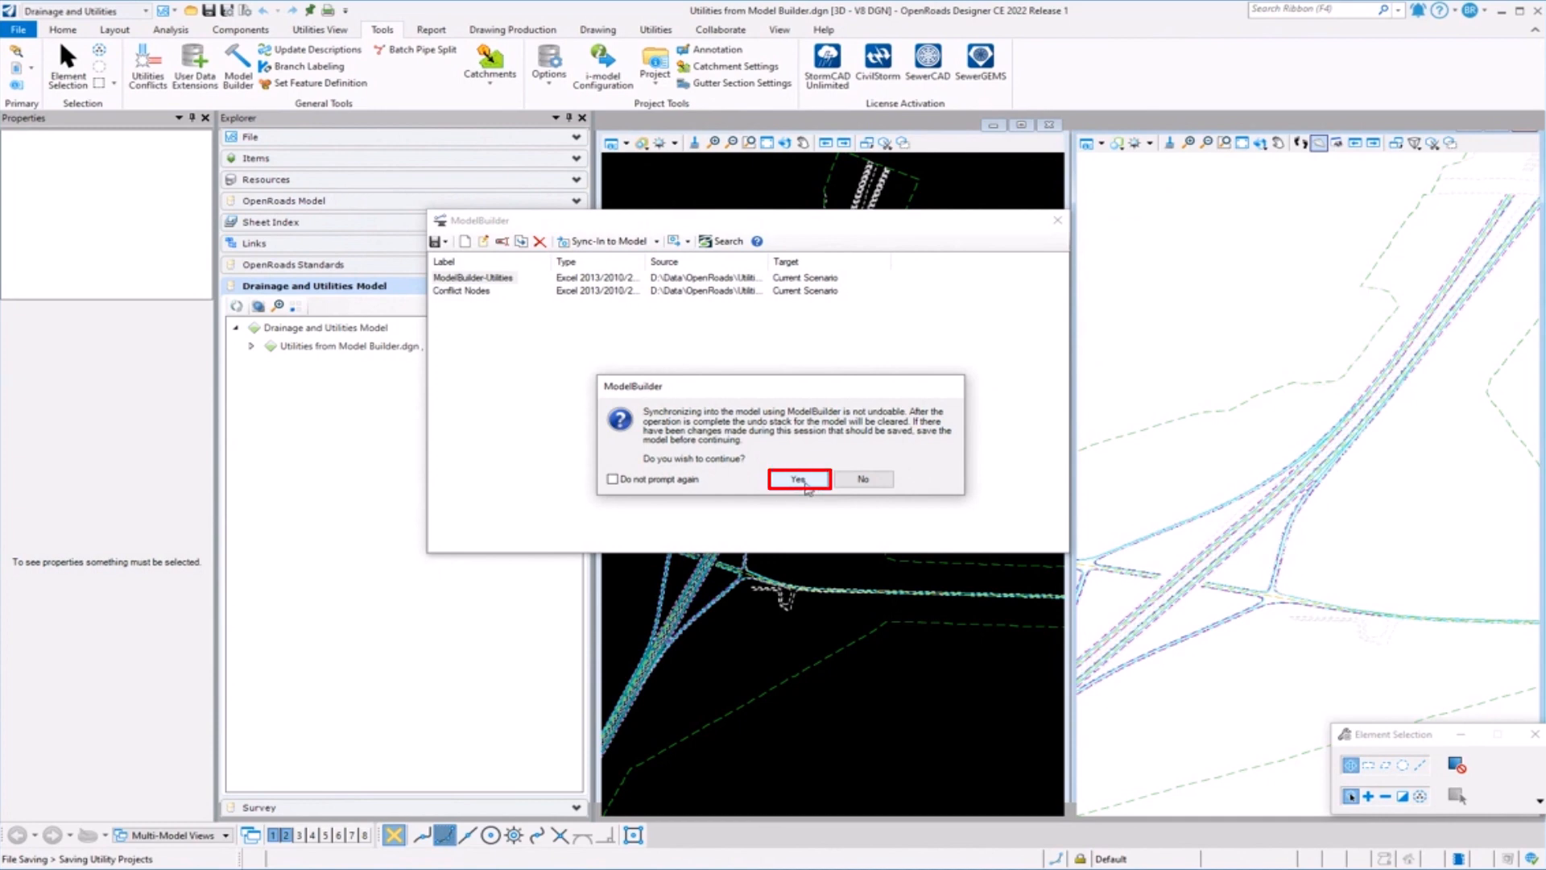
Accept the undo warning and add all missing spreadsheet elements, dismissing the import summary.
click(798, 478)
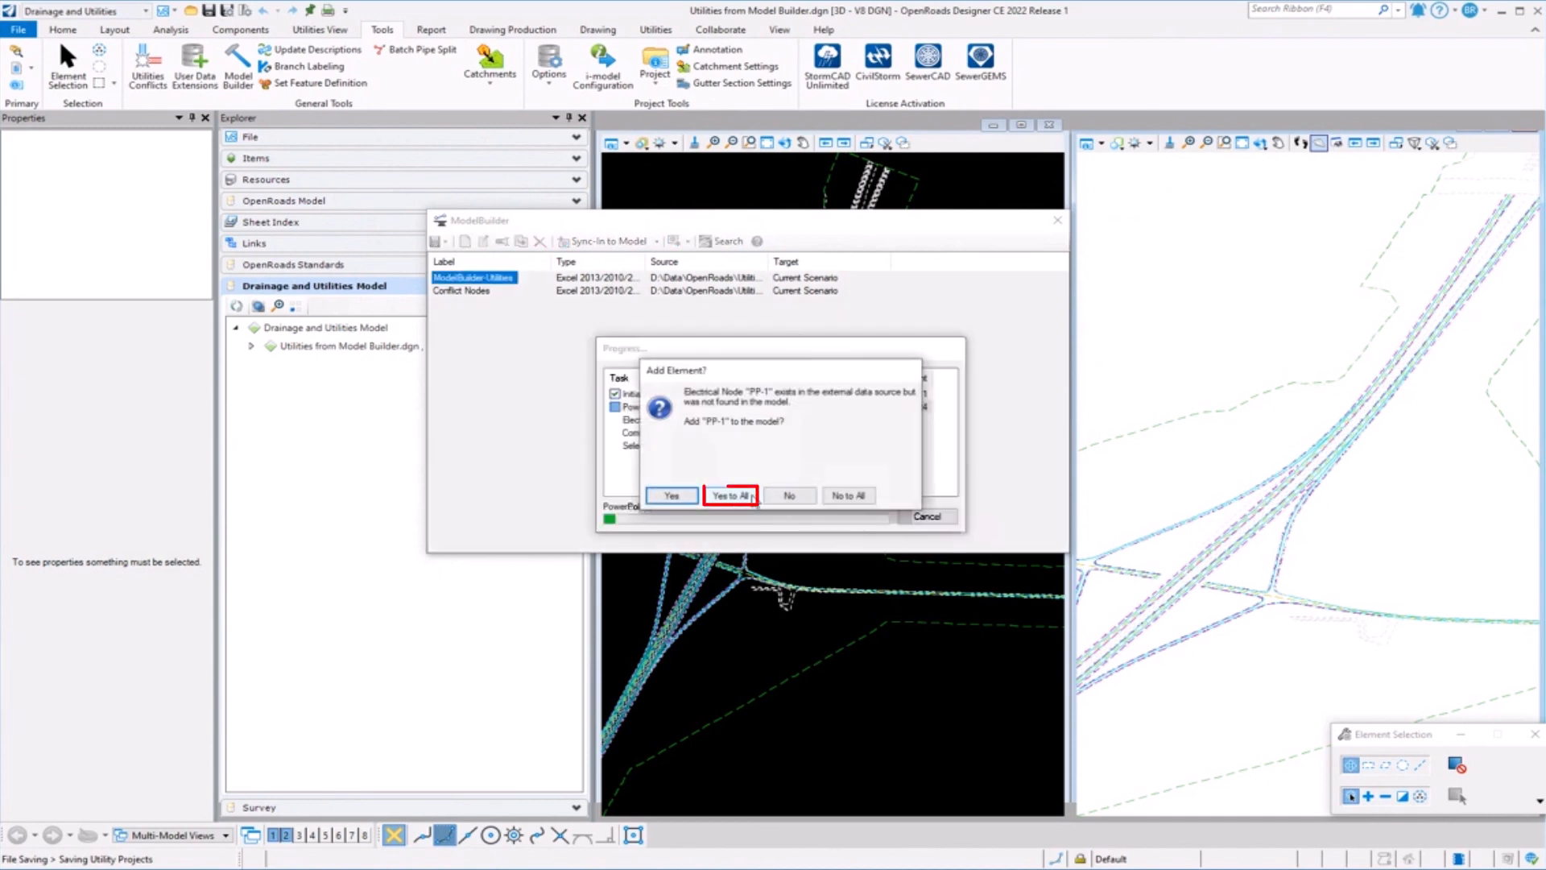
click(730, 495)
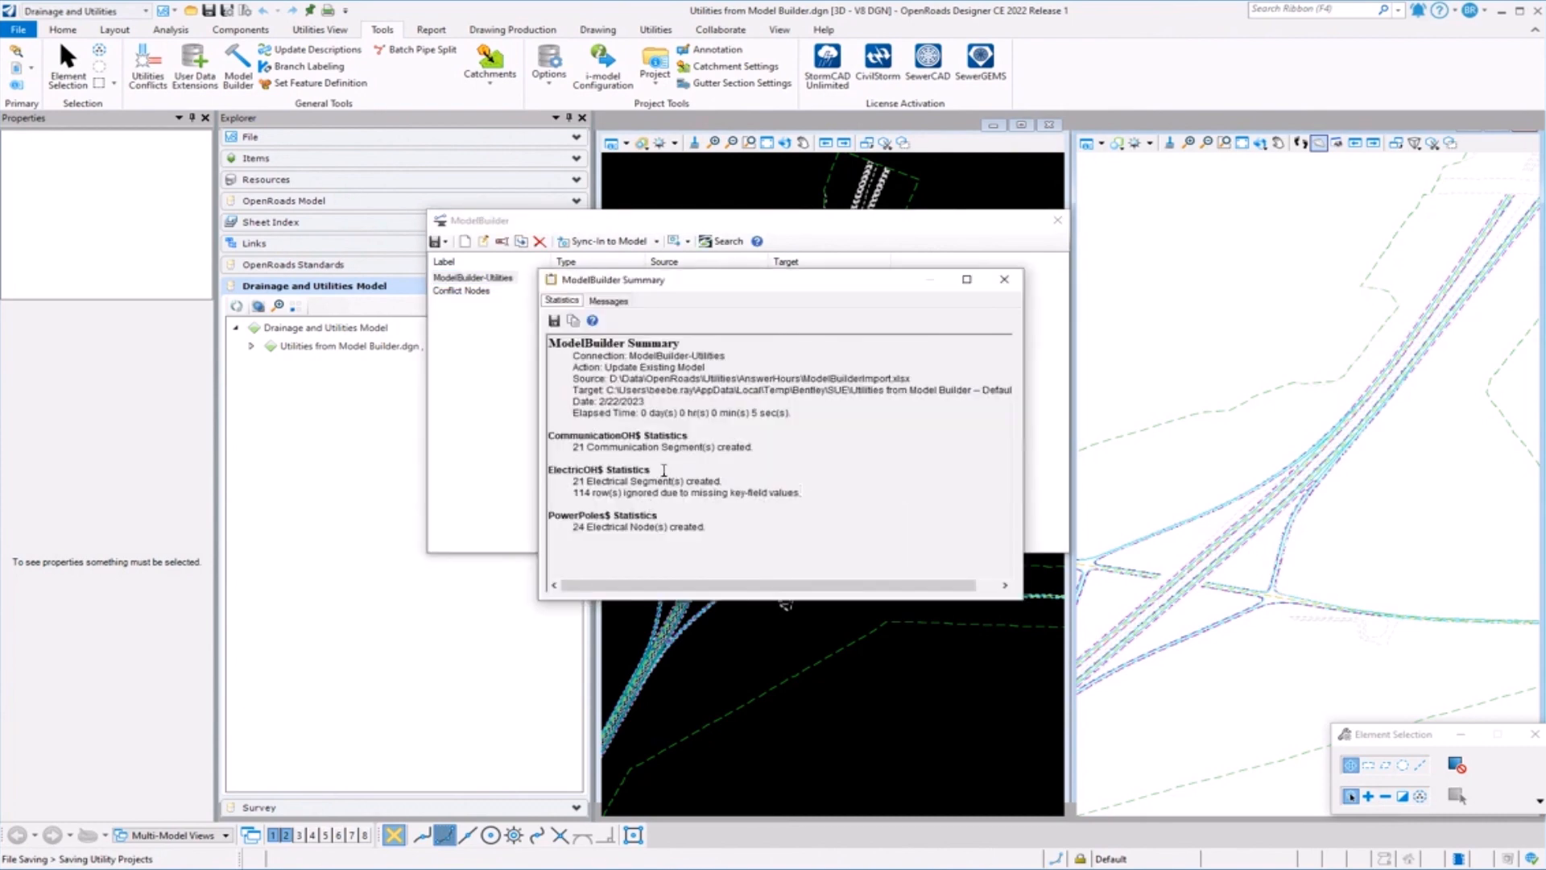
mouse_move(601, 482)
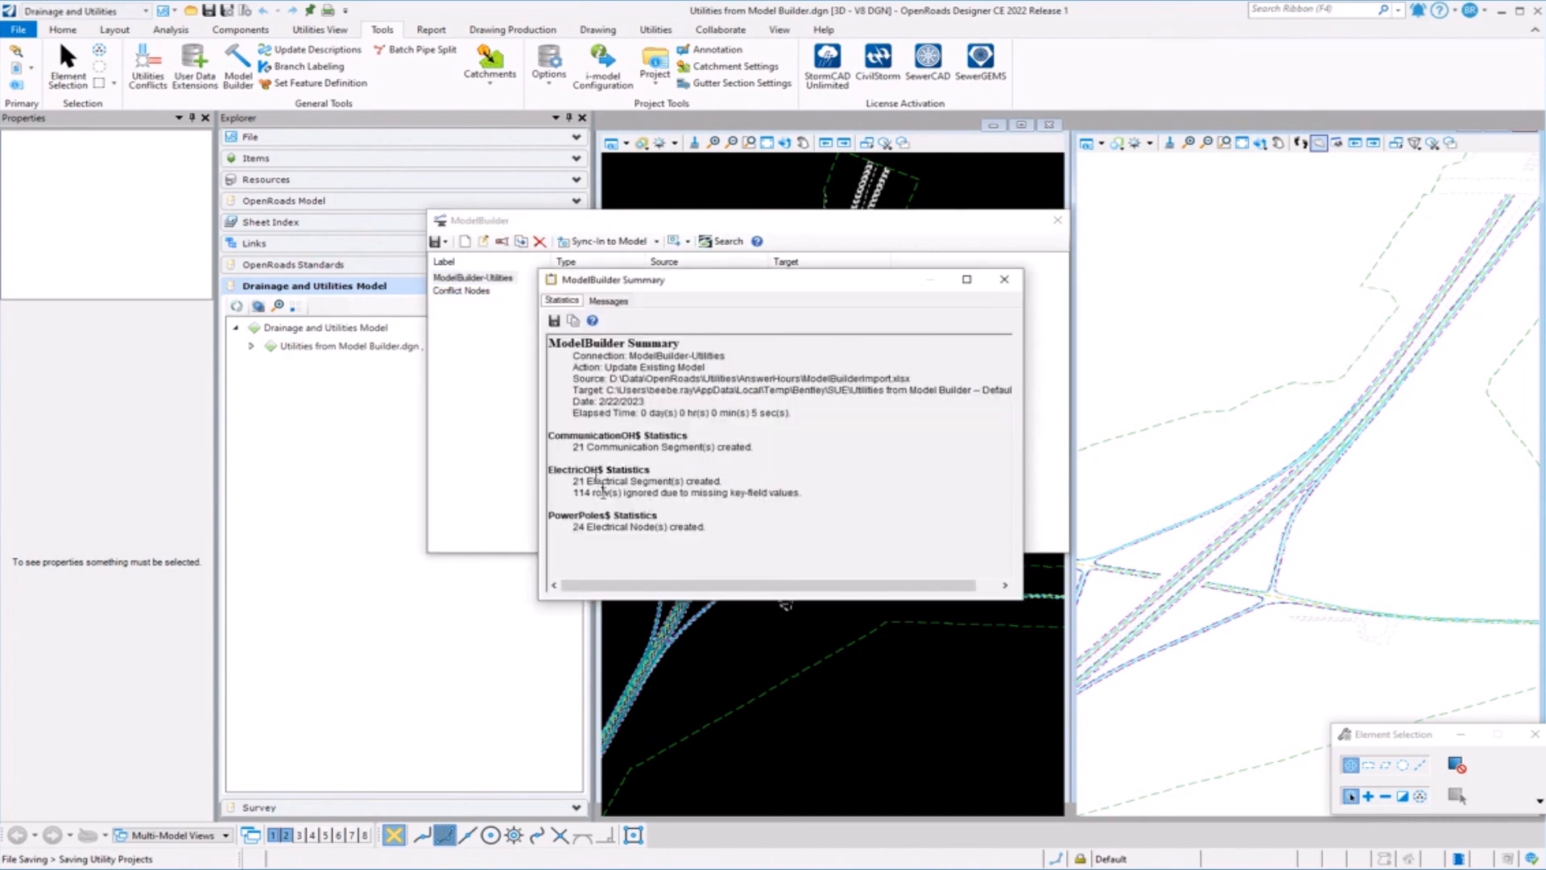
click(609, 300)
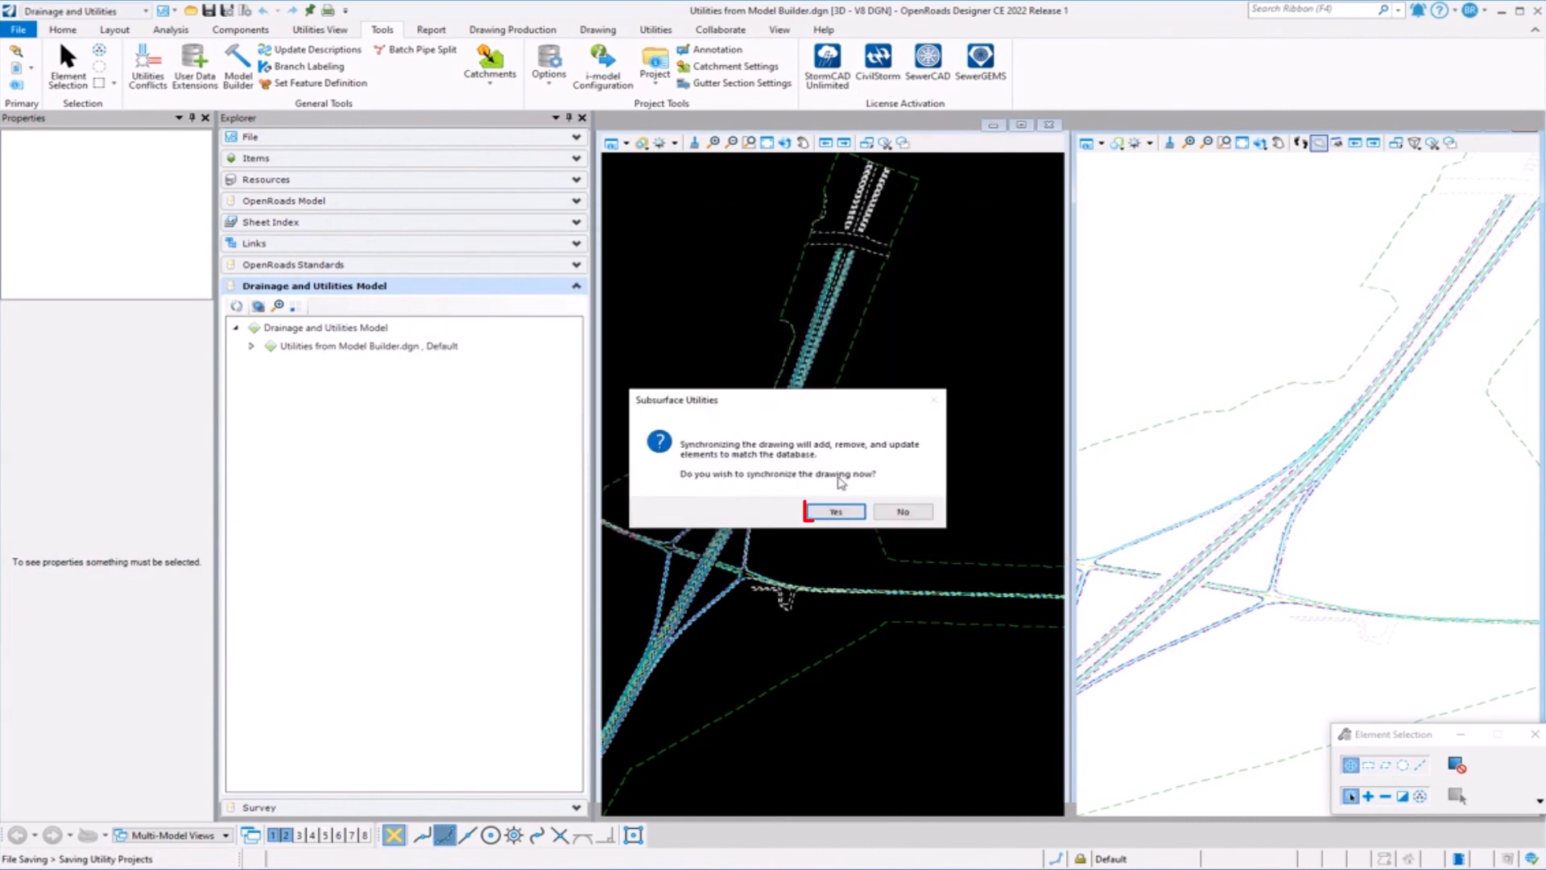
Synchronize the drawing with the database and confirm the command data type.
click(836, 511)
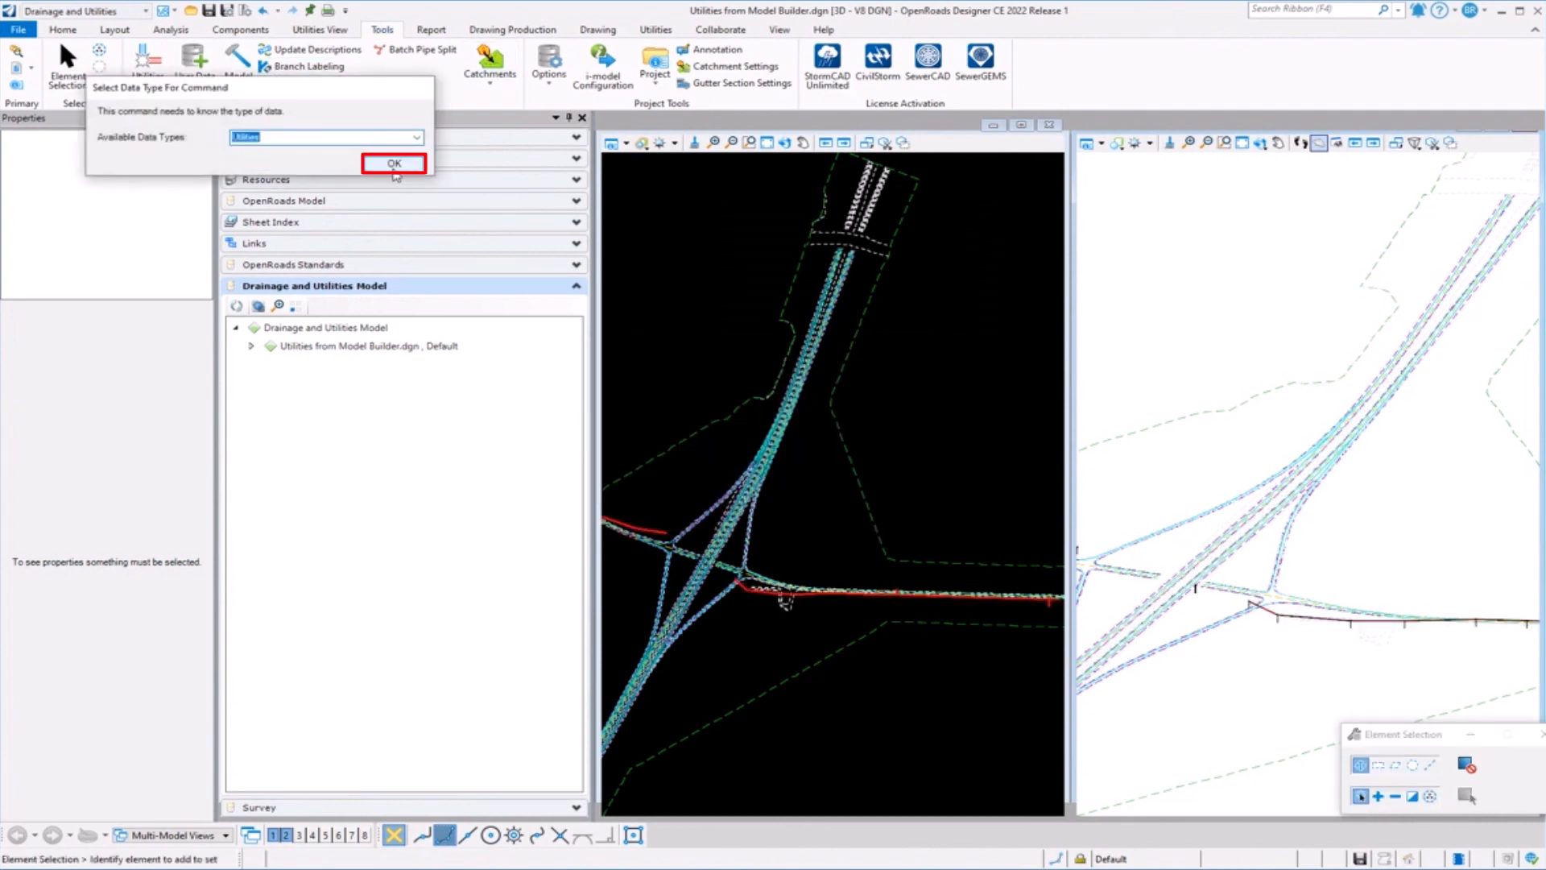
click(393, 162)
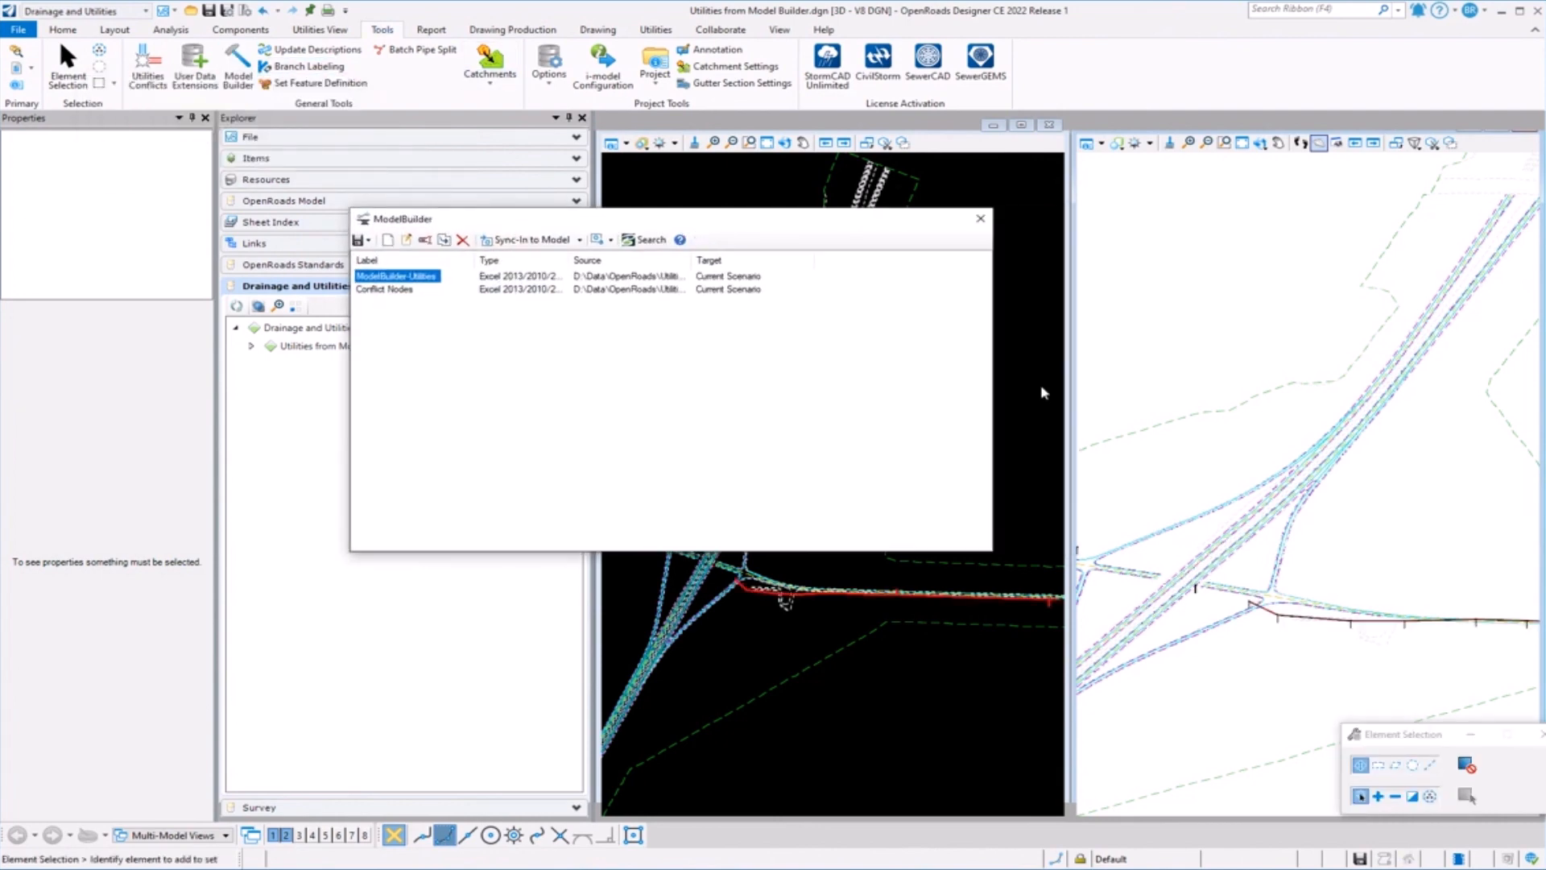
mouse_move(551, 387)
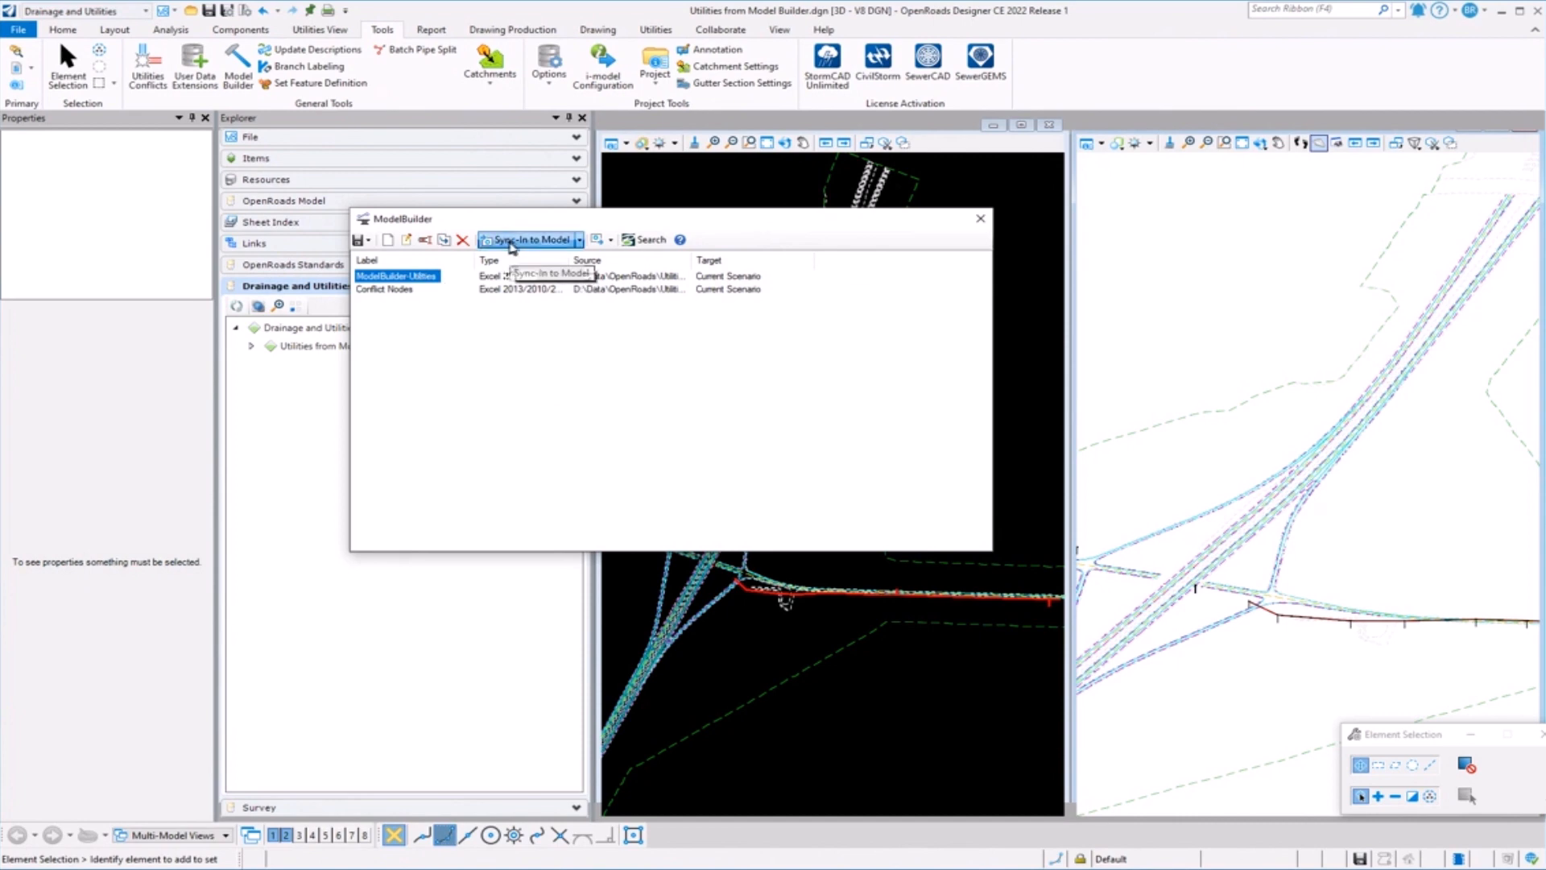
Run Sync-In to Model once more and accept its non-undoable synchronization warning.
click(528, 239)
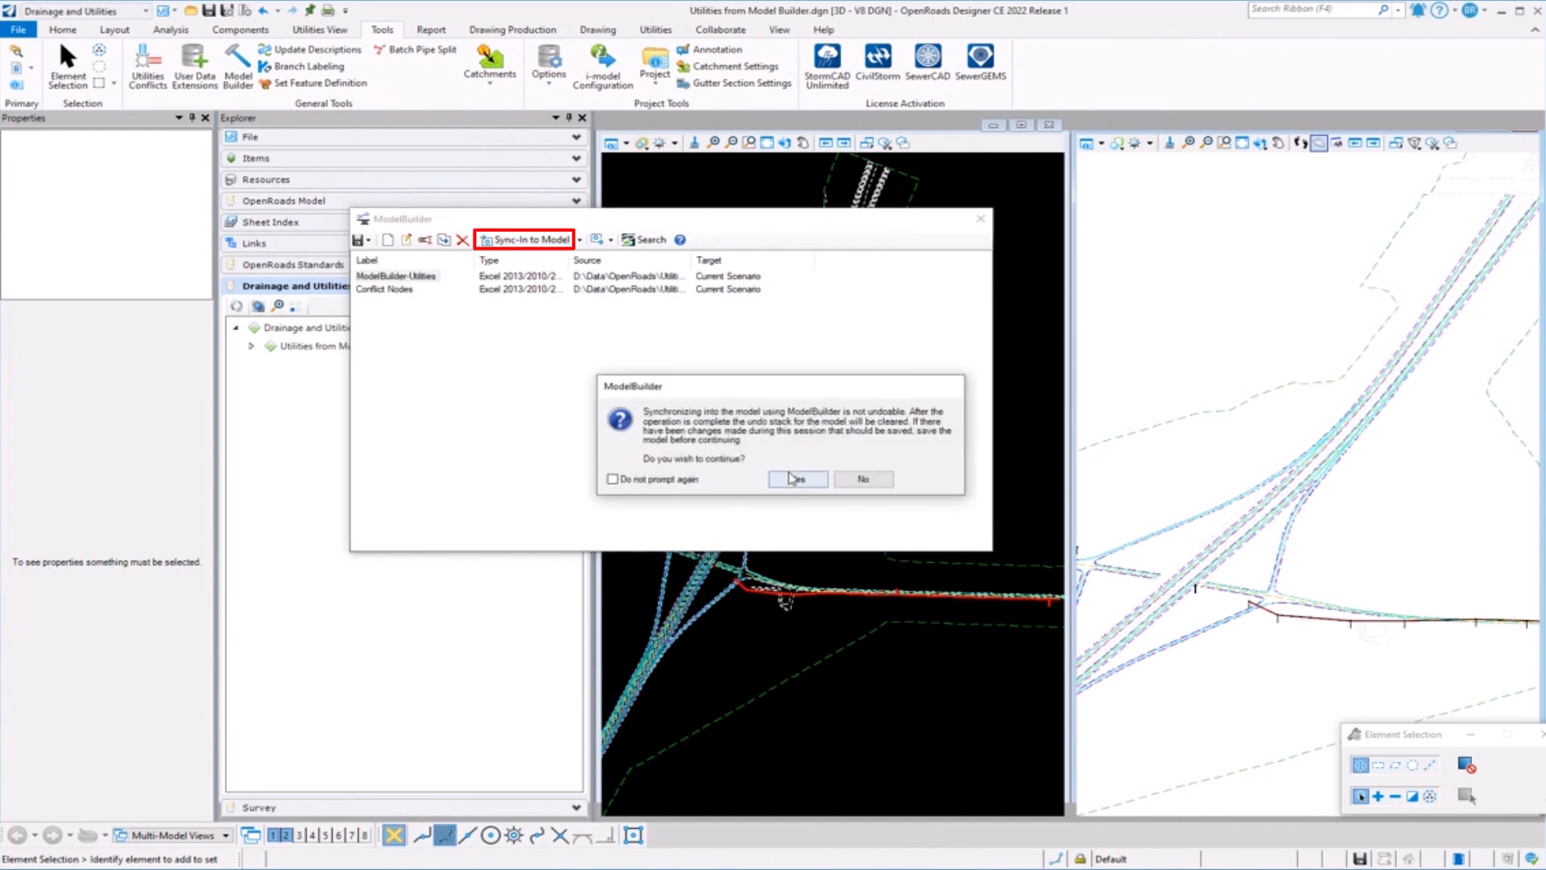
click(797, 480)
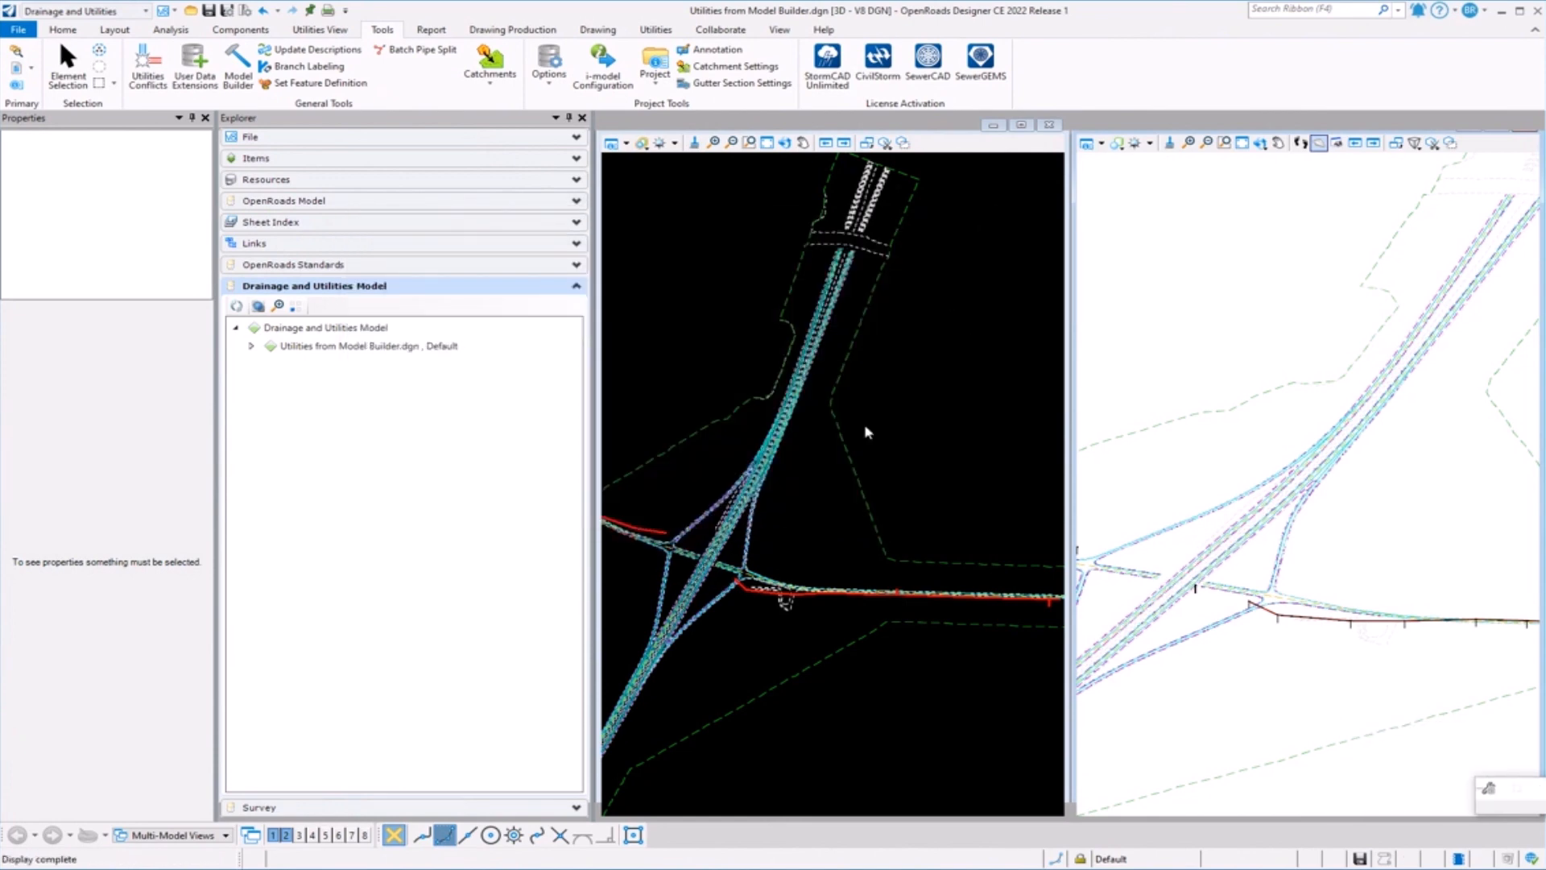
mouse_move(880, 523)
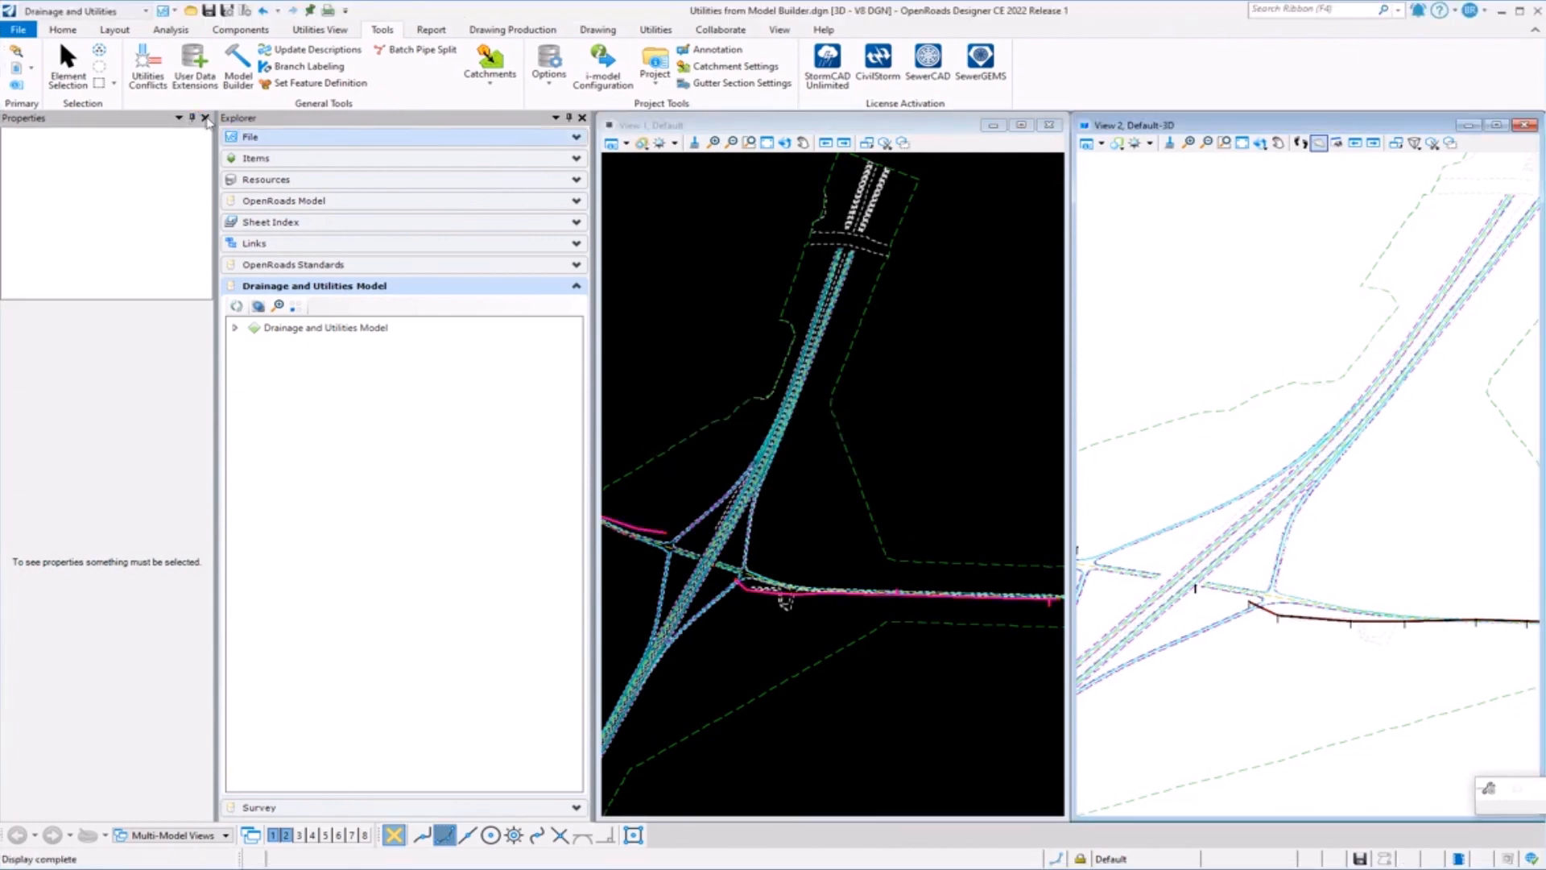
Expand Utilities from Model Builder.dgn and its Nodes to list poles PP-1 through PP-24.
click(235, 327)
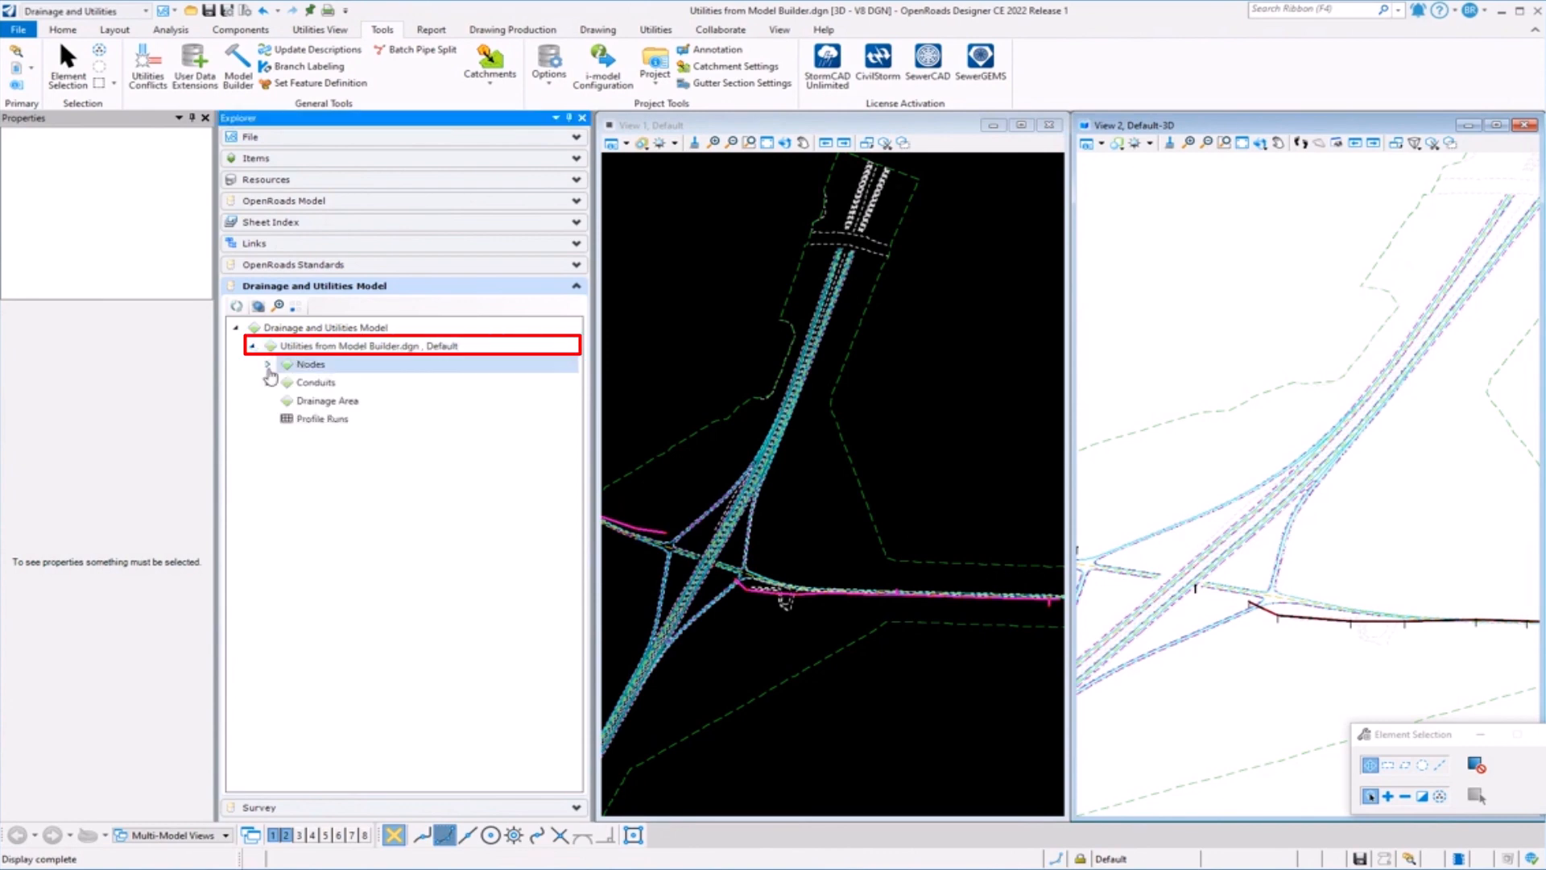
click(269, 364)
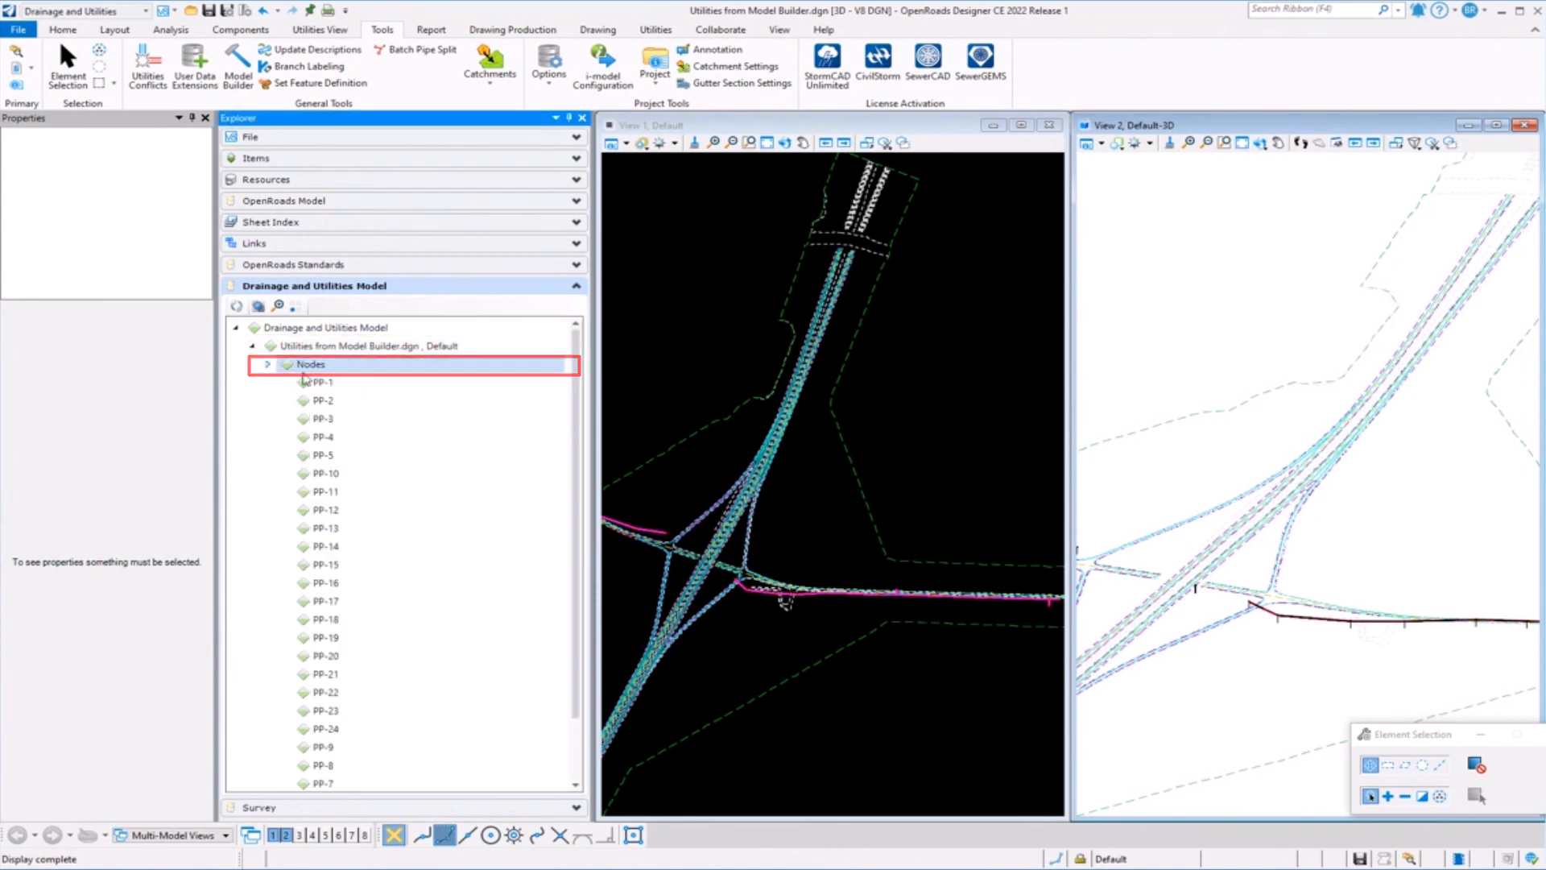